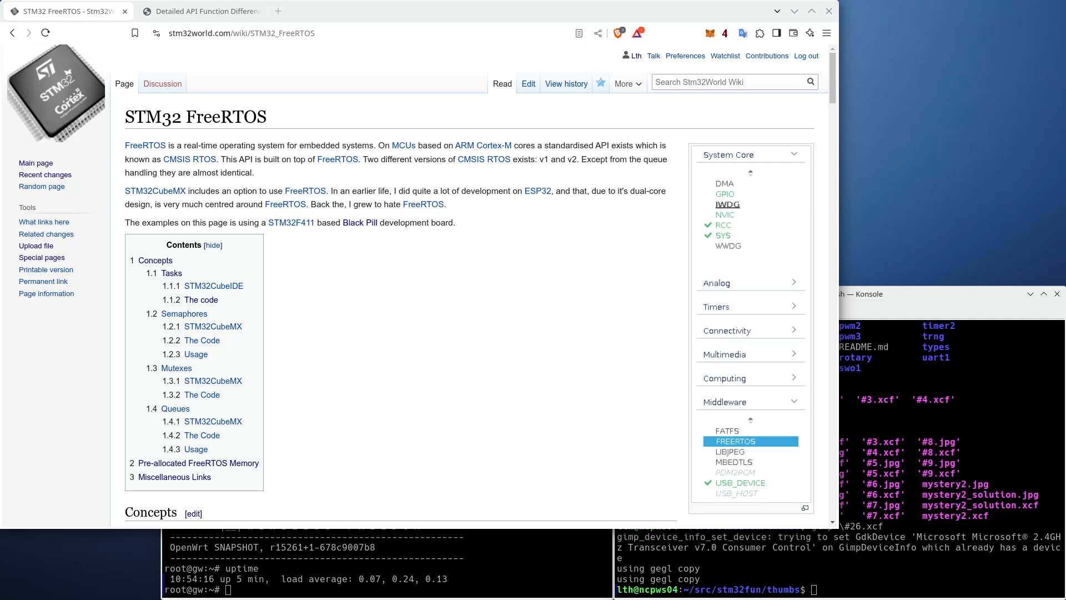
Step: Search the Stm32World Wiki for 'free' and open the STM32 FreeRTOS Statistics page
left_click(728, 81)
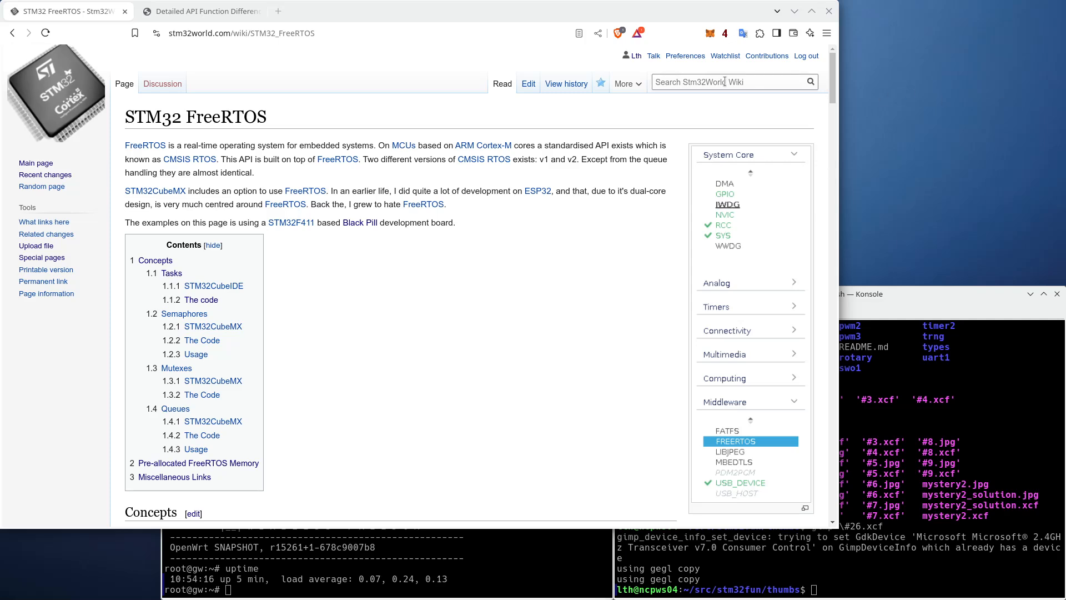
left_click(728, 82)
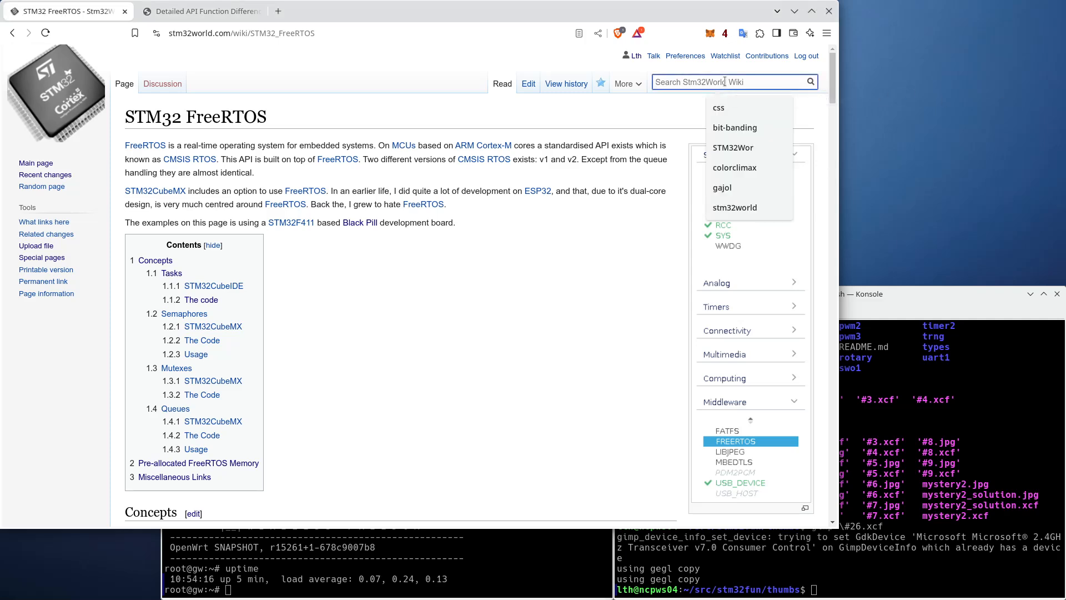
type("free")
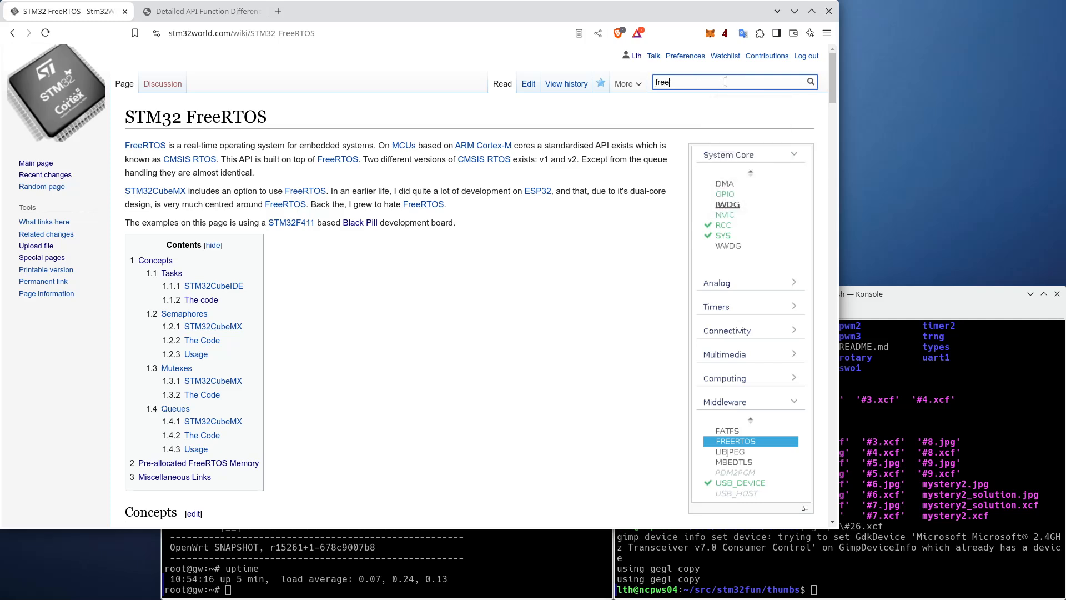
left_click(724, 81)
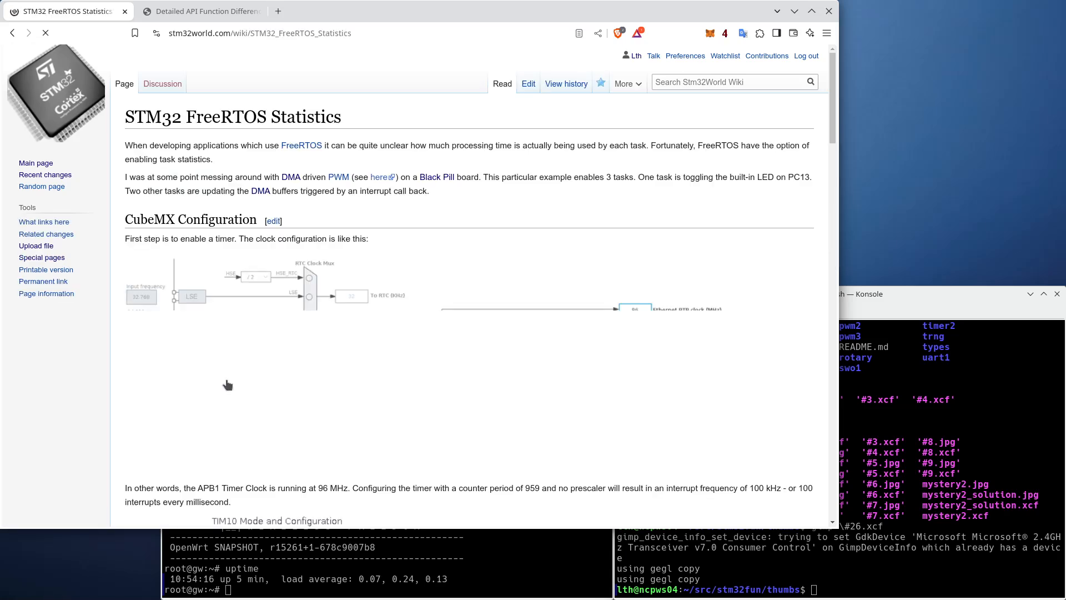
scroll("down", 3)
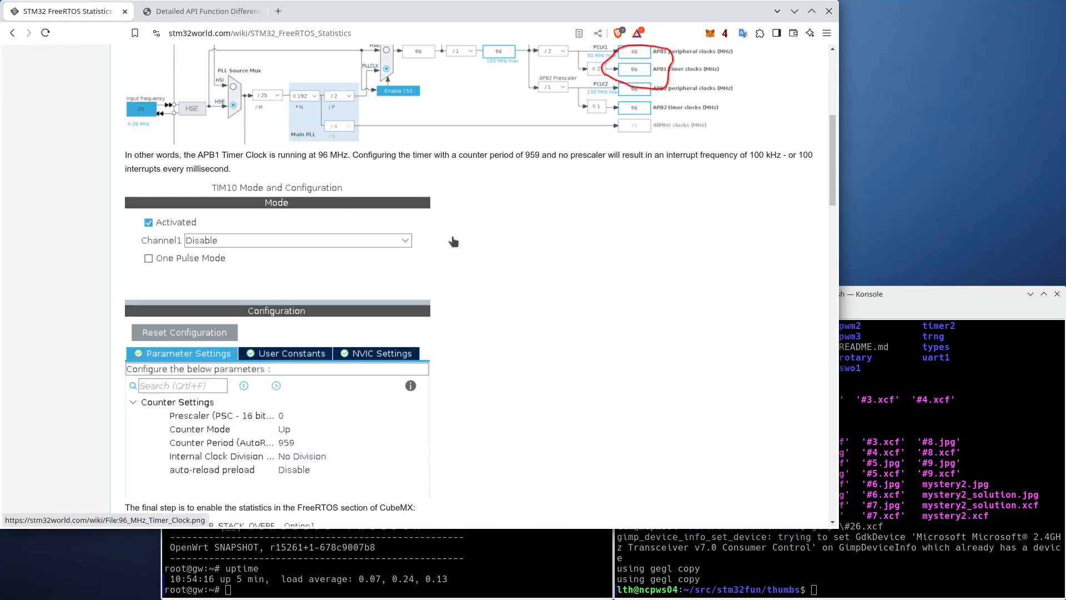
scroll("down", 3)
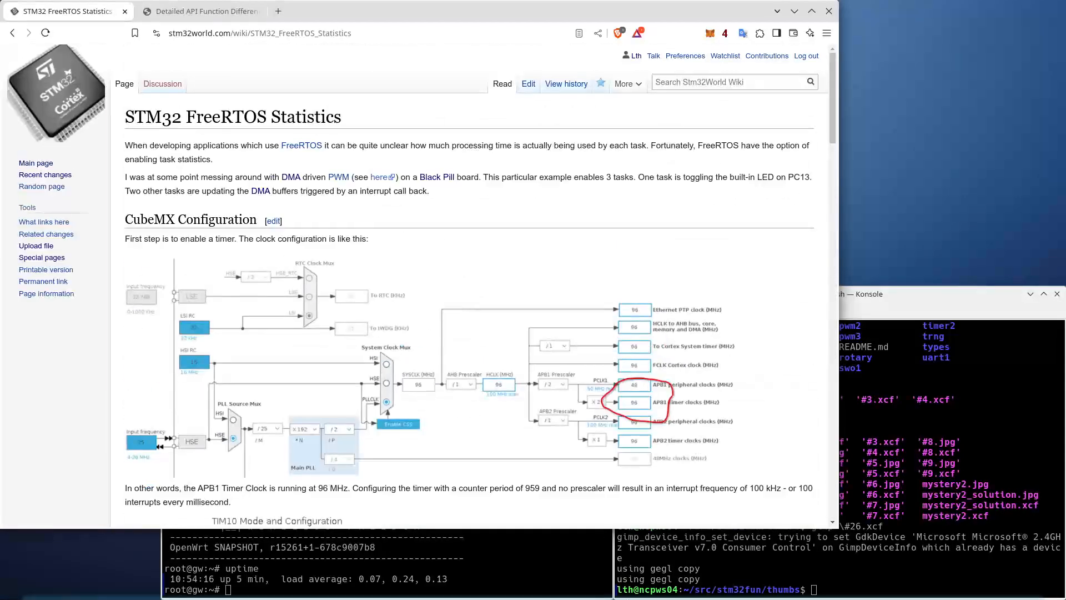
left_click(517, 593)
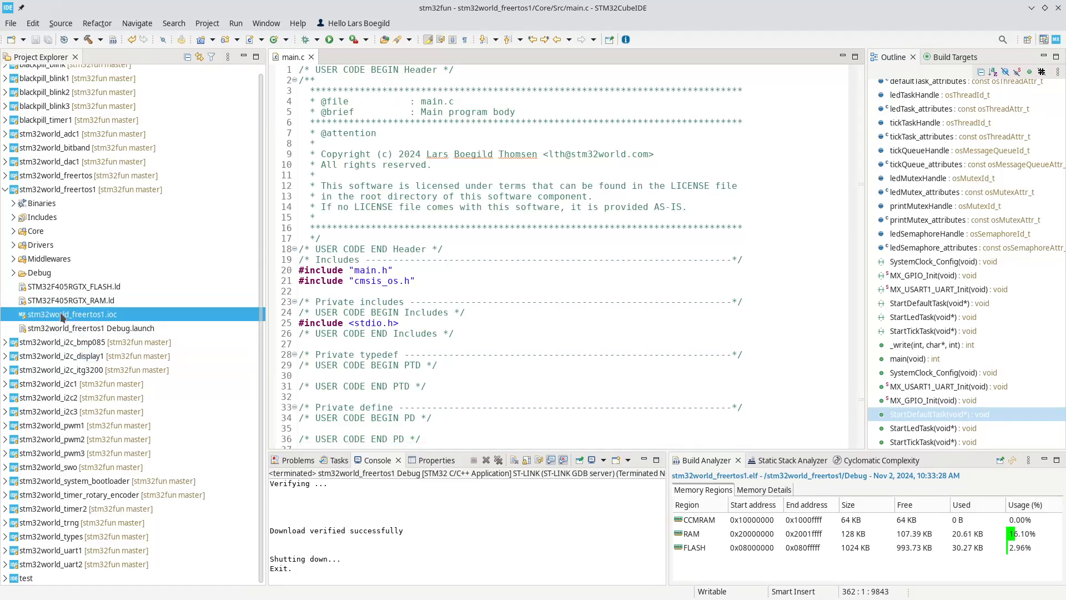
Step: Open stm32world_freertos1.ioc from the Project Explorer
double_click(69, 315)
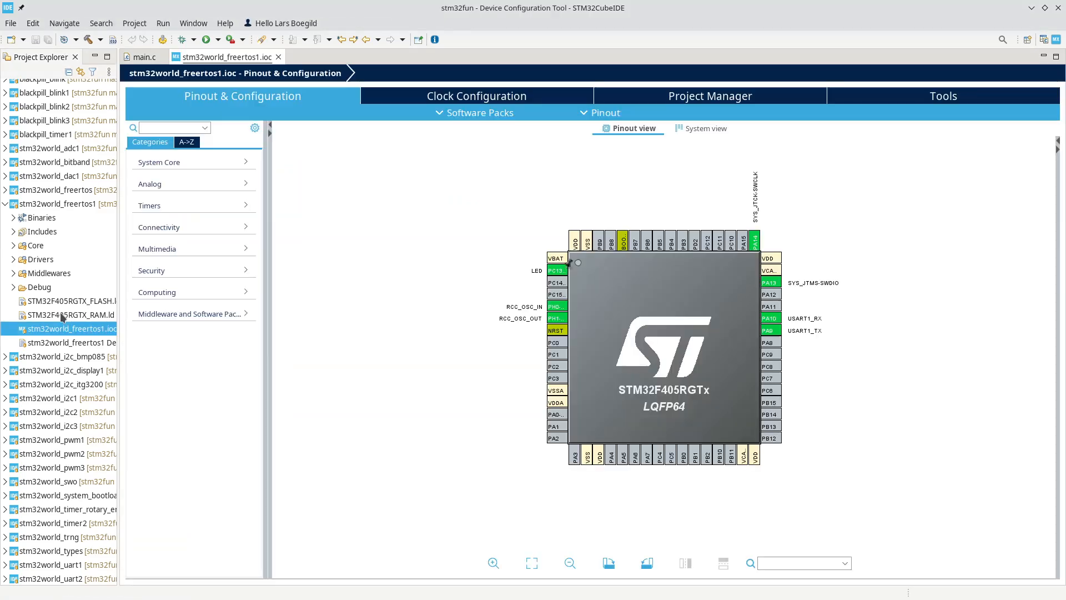
mouse_move(144, 335)
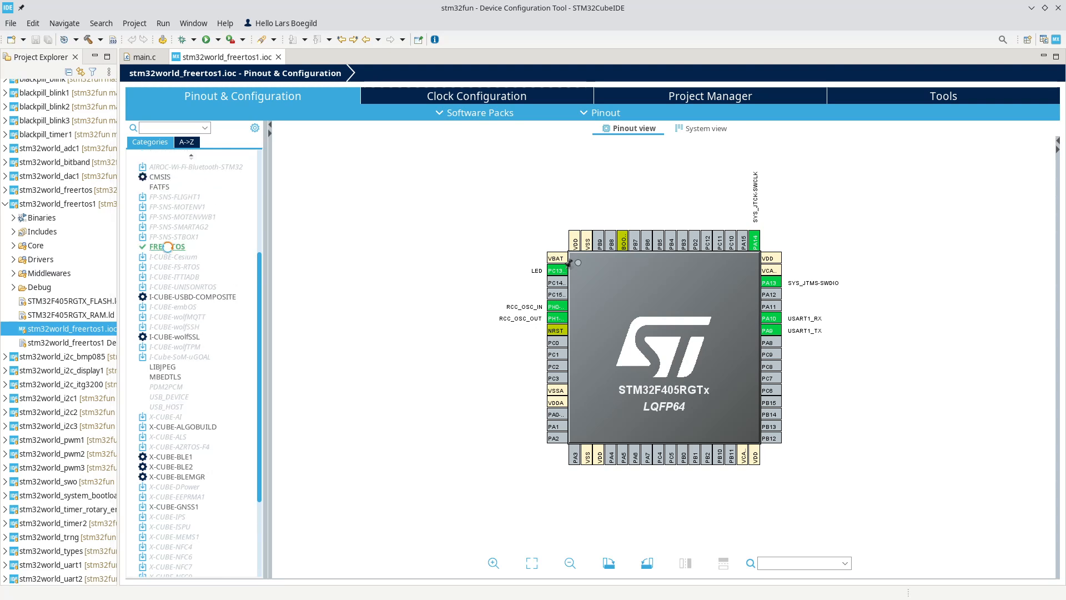
Step: Set FREERTOS GENERATE_RUN_TIME_STATS and USE_STATS_FORMATTING_FUNCTIONS to Enabled
left_click(167, 247)
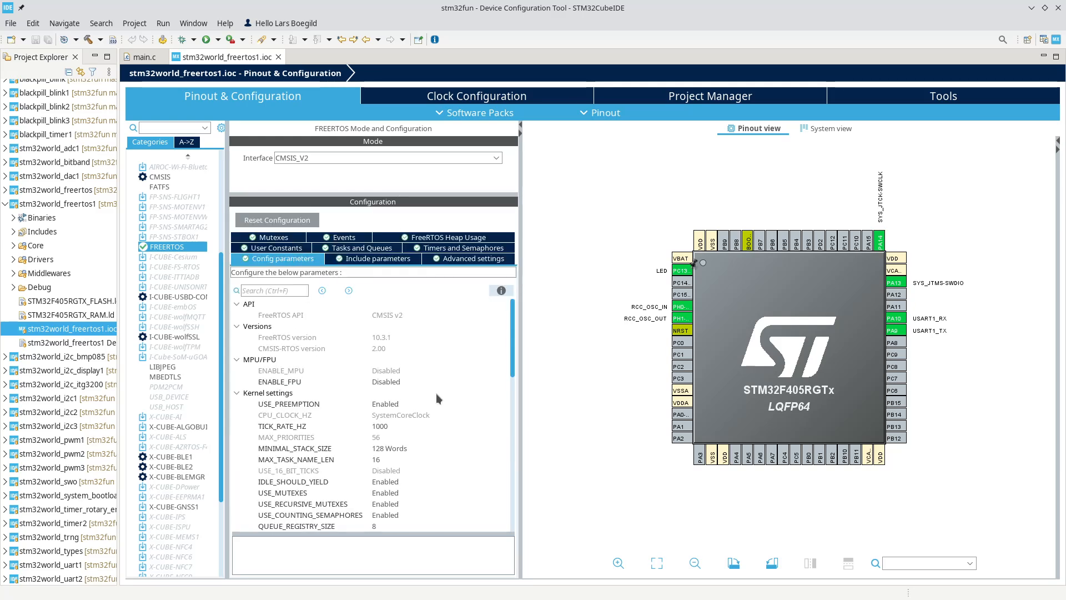
scroll("down", 3)
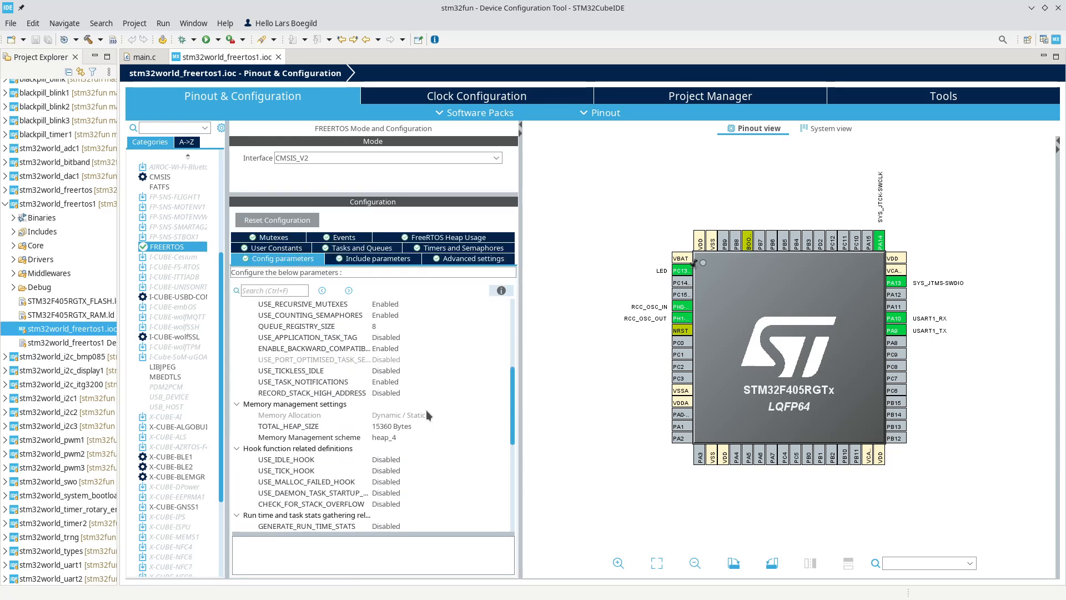
scroll("down", 3)
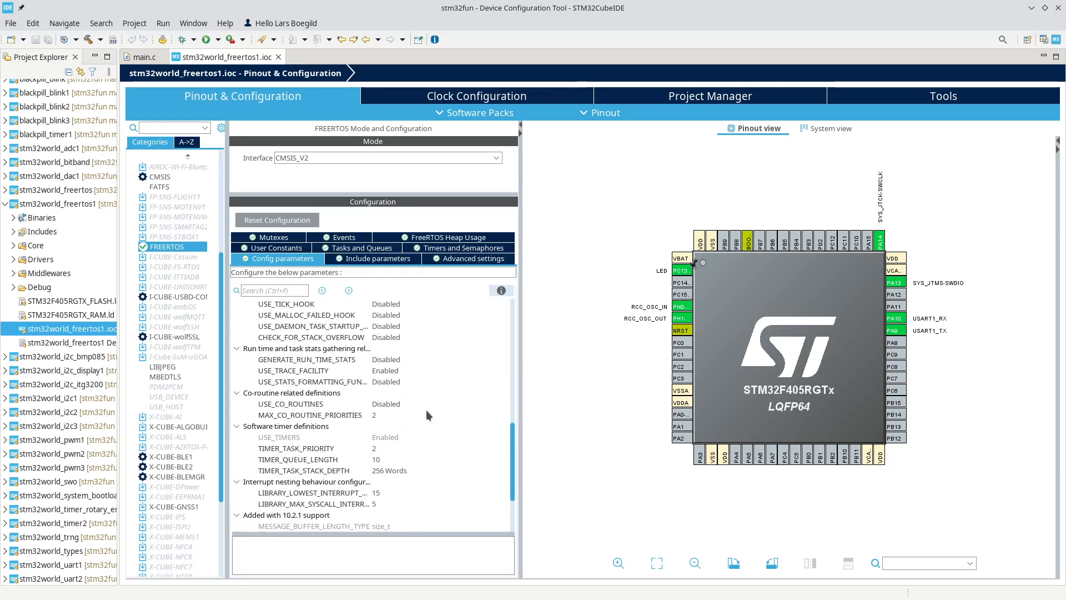
scroll("down", 3)
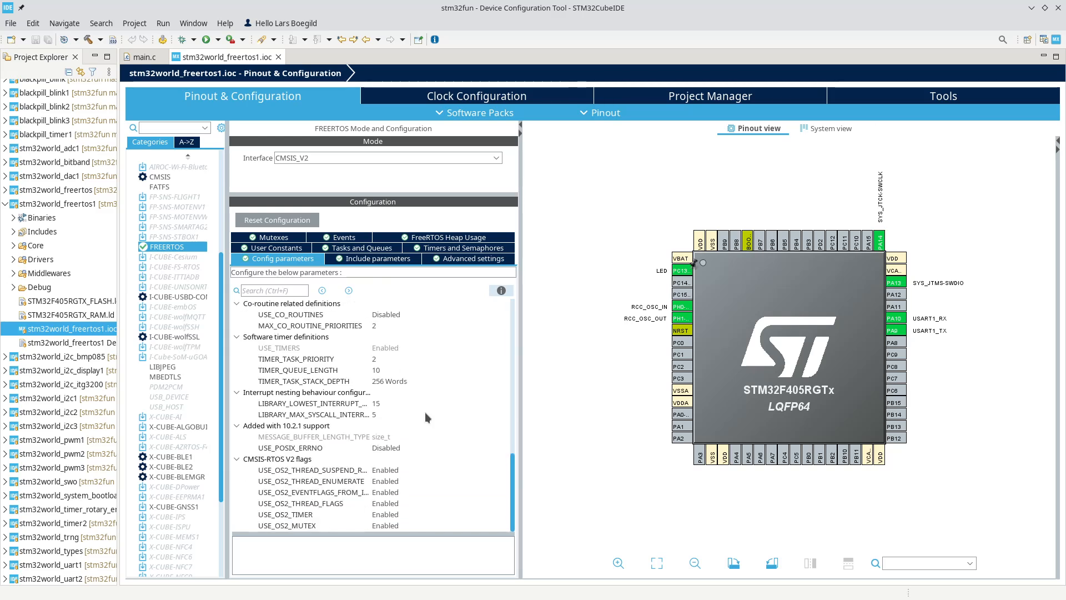
mouse_move(426, 500)
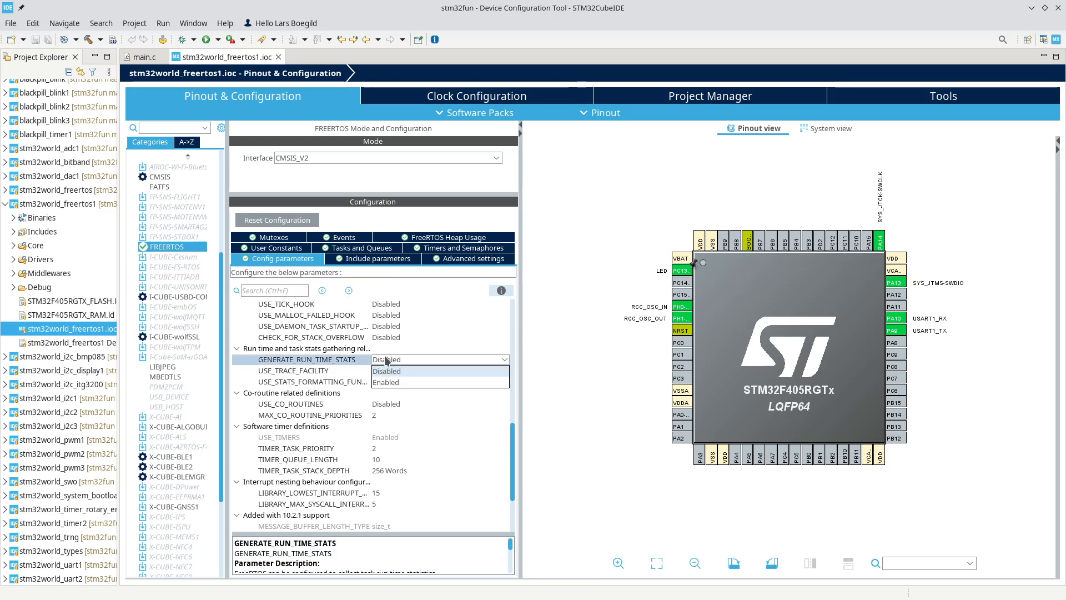
left_click(386, 382)
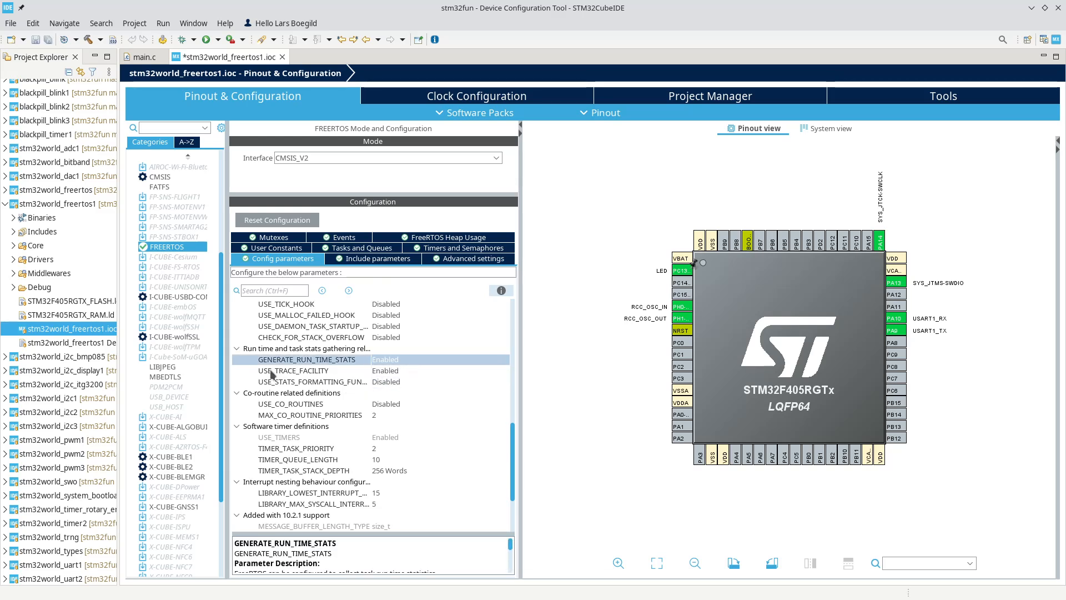
mouse_move(380, 387)
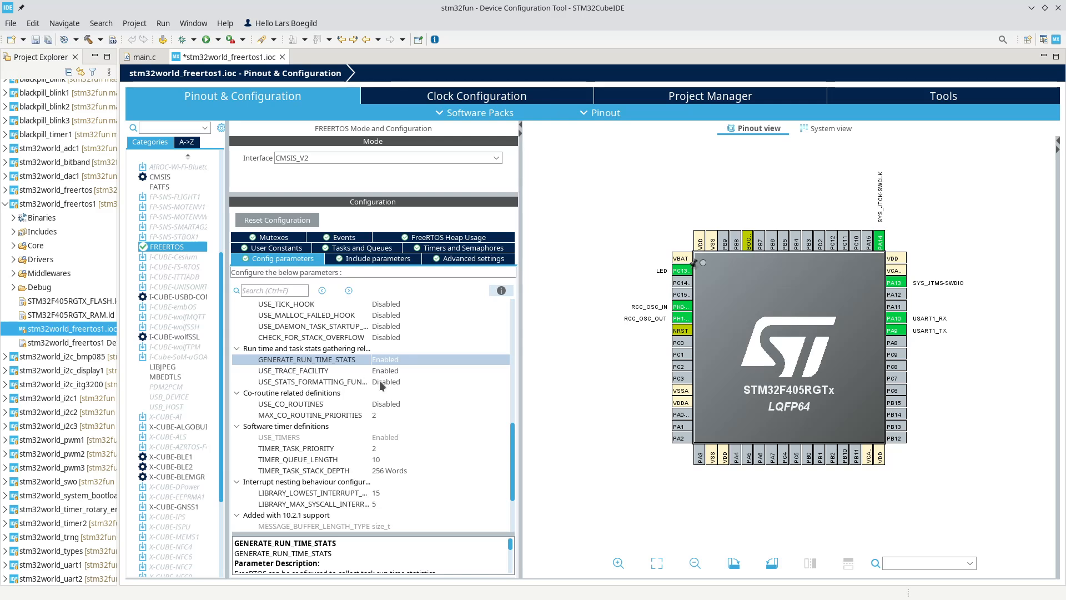
left_click(385, 382)
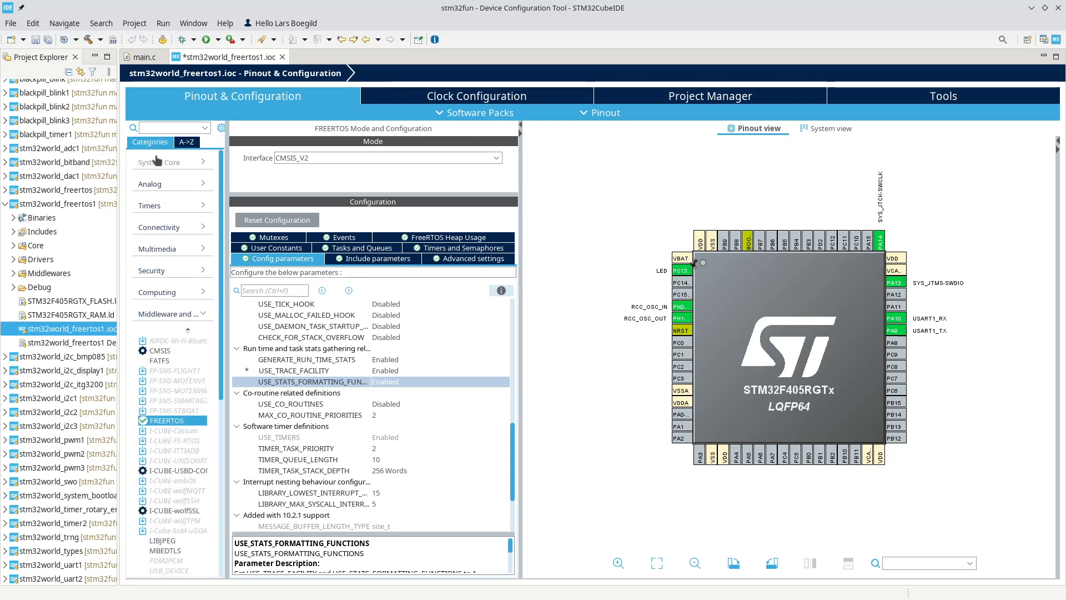
Step: Set the SYS Debug mode to Trace Asynchronous Sw
left_click(156, 238)
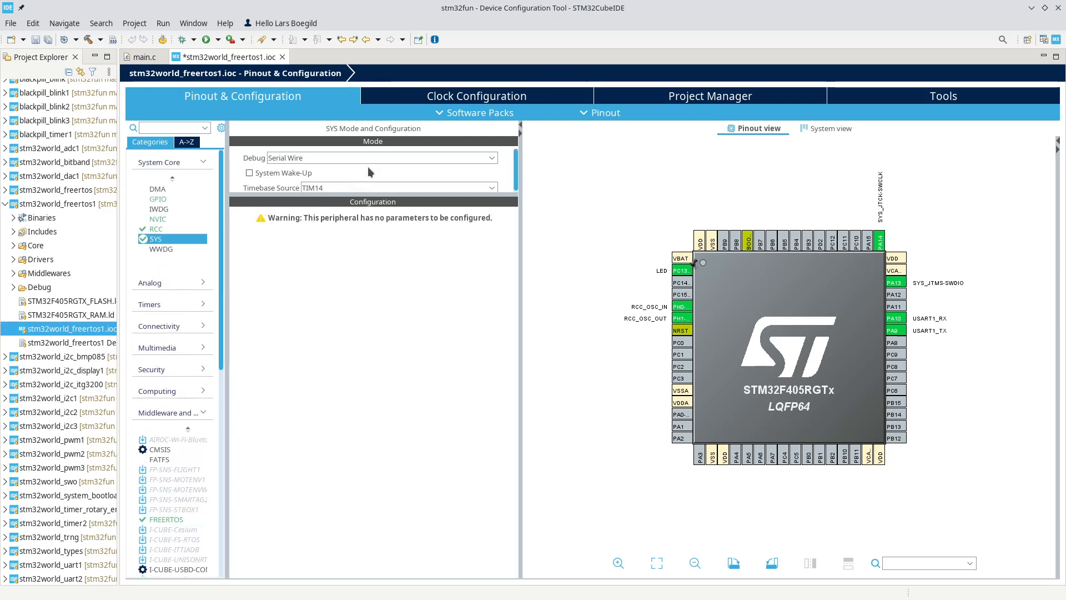
mouse_move(496, 164)
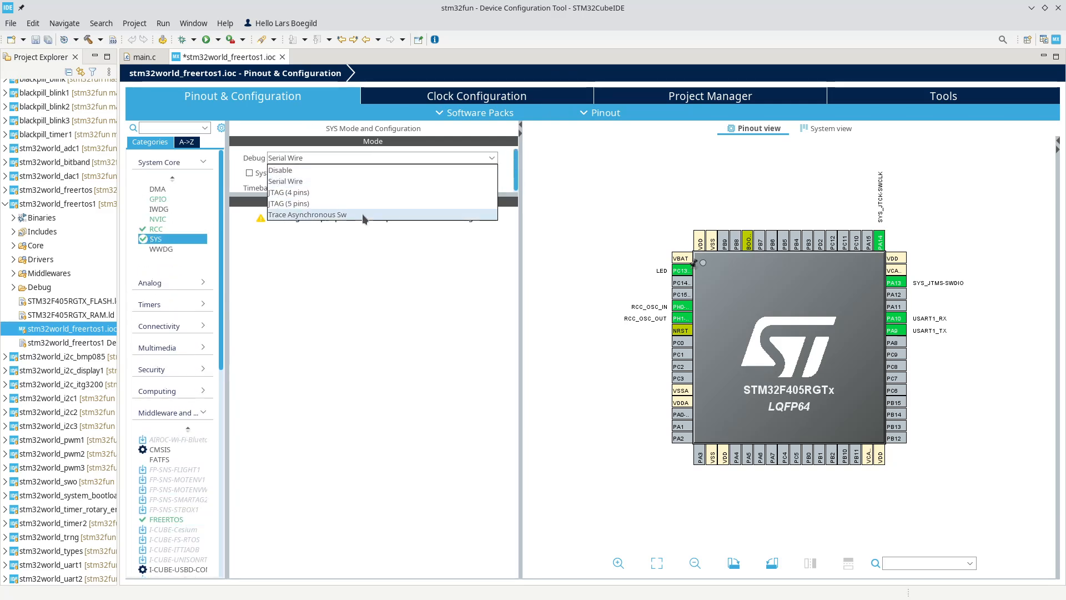
left_click(308, 214)
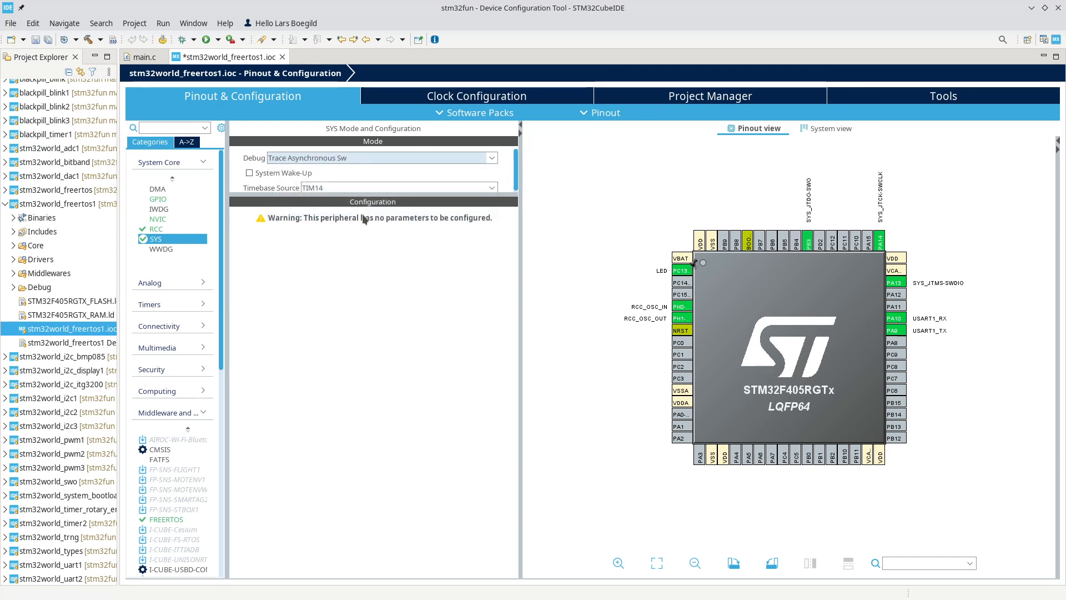
mouse_move(431, 308)
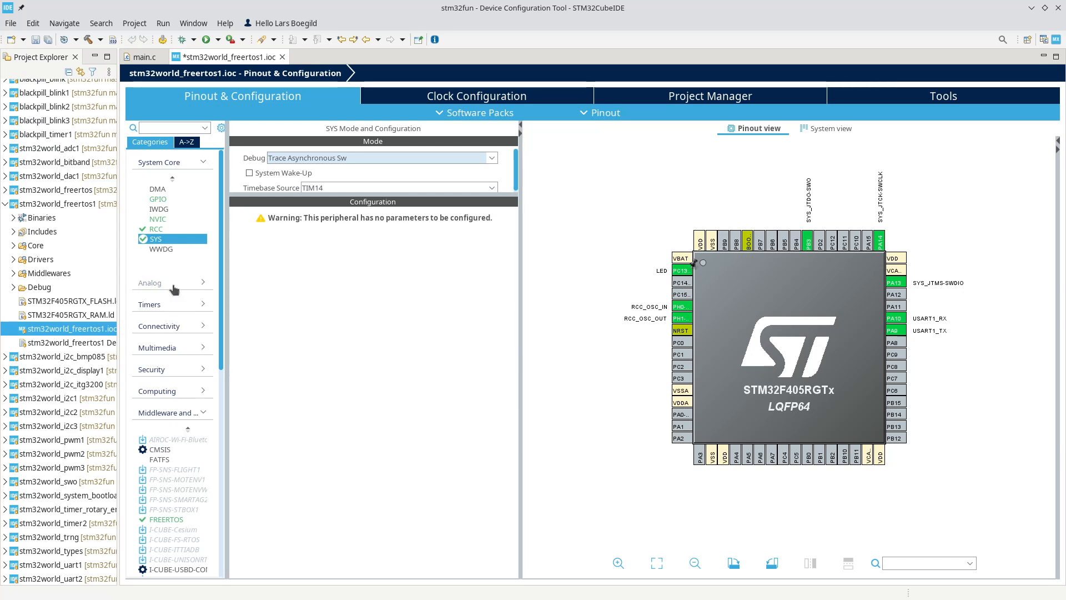
mouse_move(154, 312)
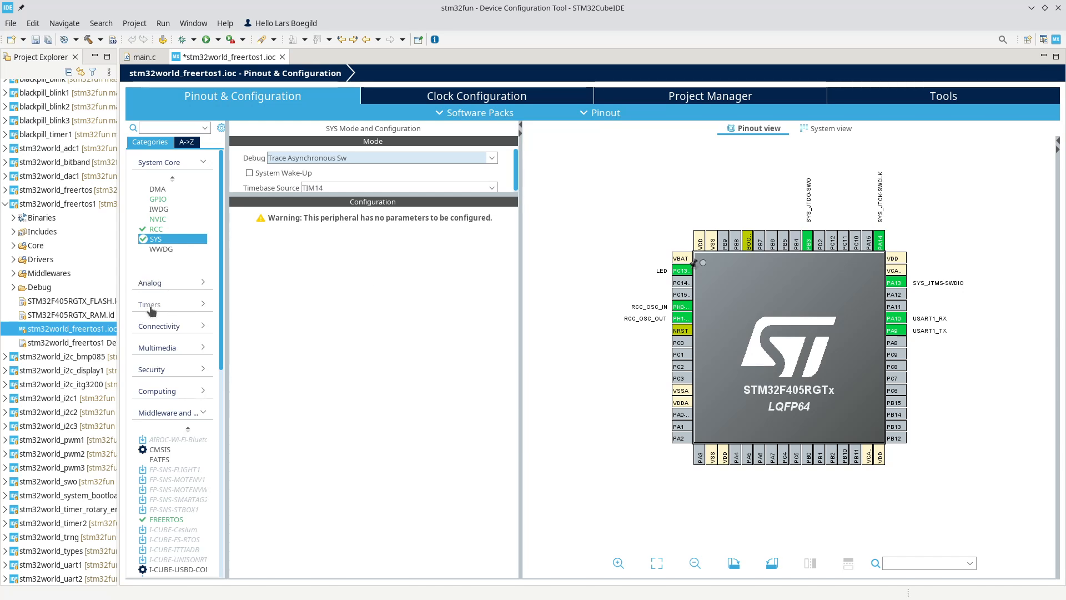
Step: Select TIM13 under Timers and tick Activated
left_click(149, 305)
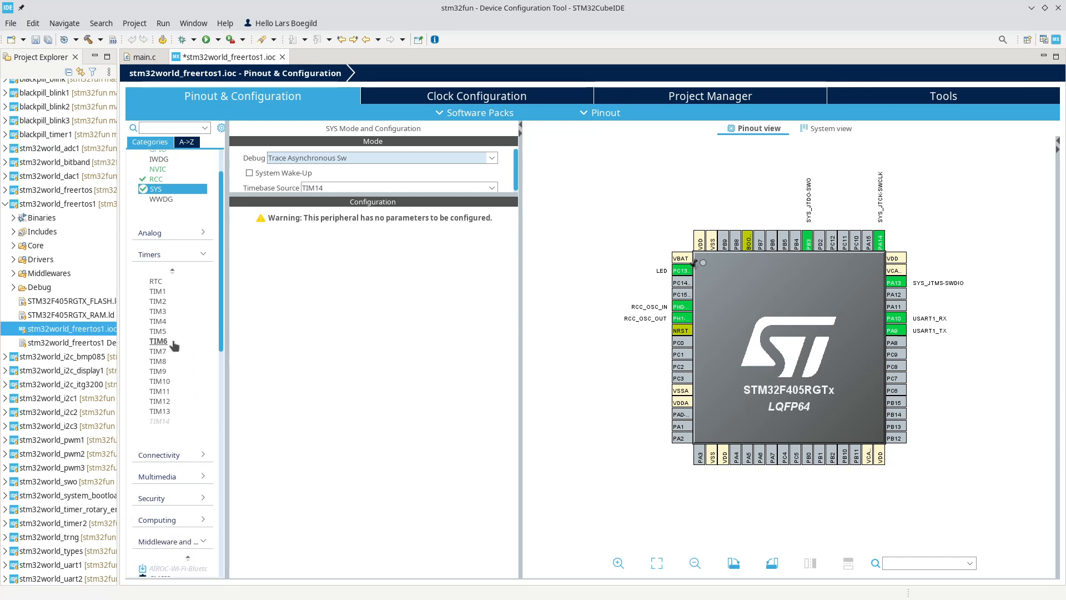
mouse_move(174, 346)
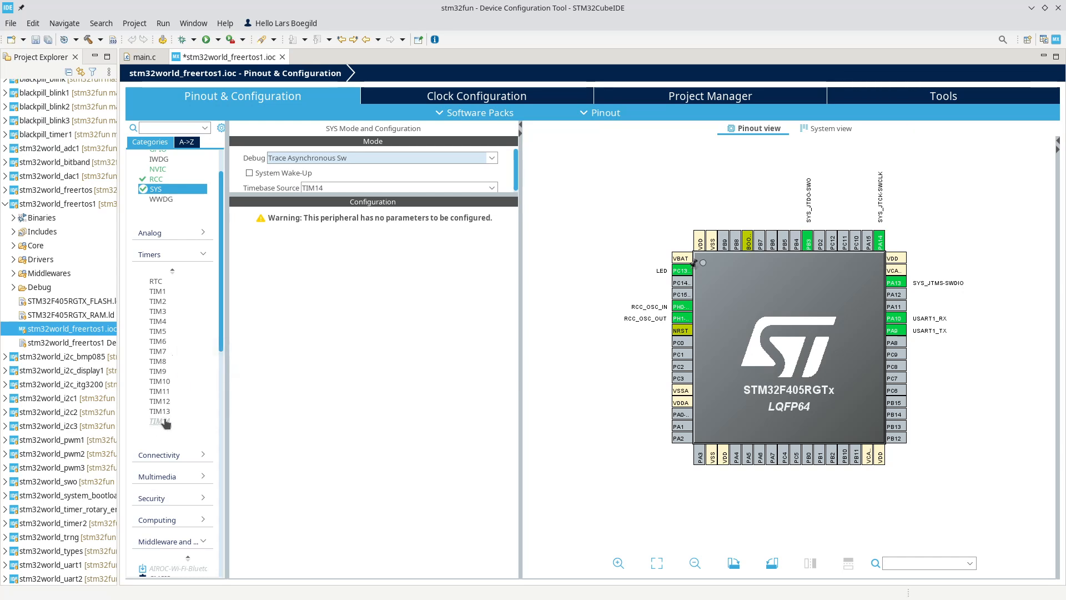
left_click(159, 421)
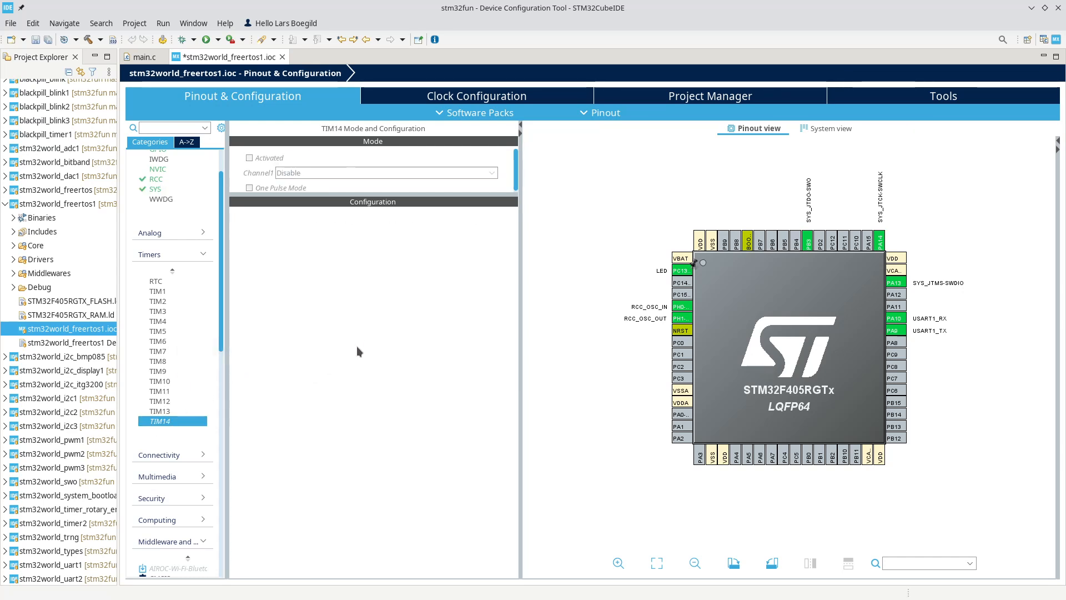
left_click(159, 411)
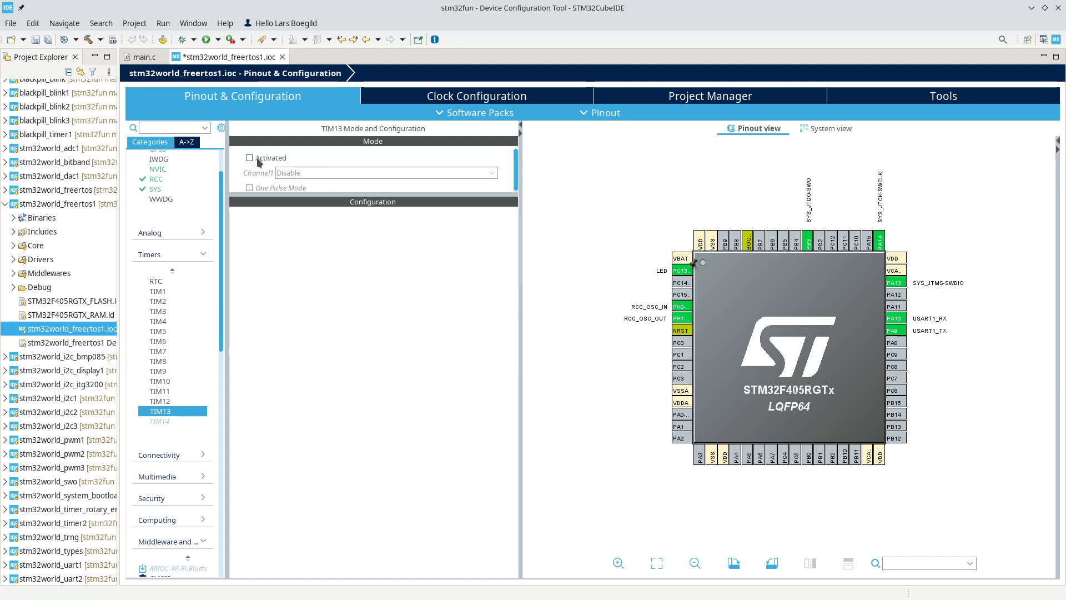
left_click(250, 157)
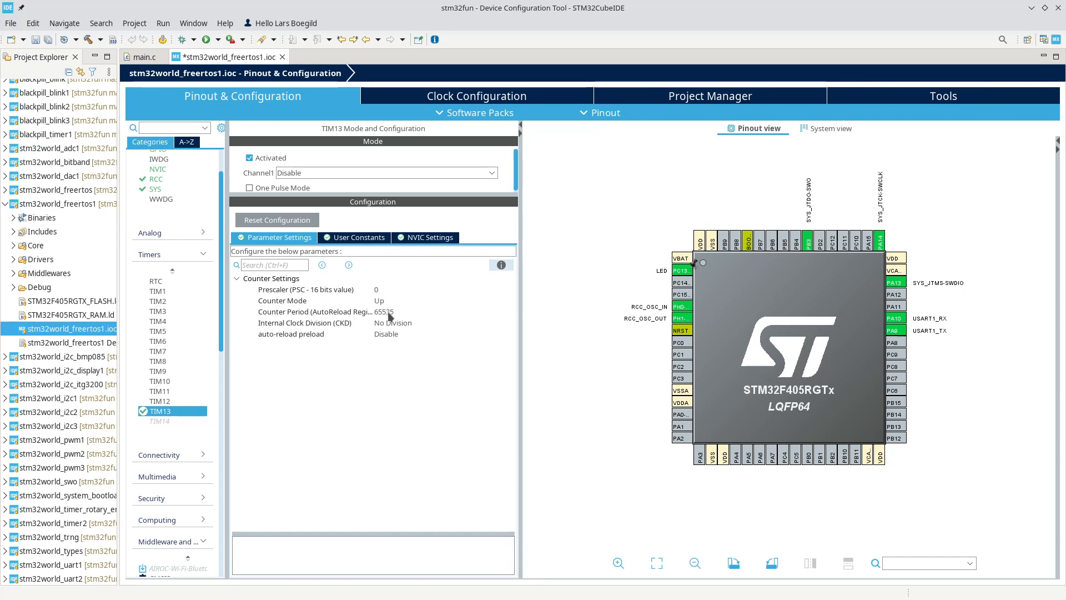
Step: Set the TIM13 Counter Period to 840 - 1
left_click(384, 312)
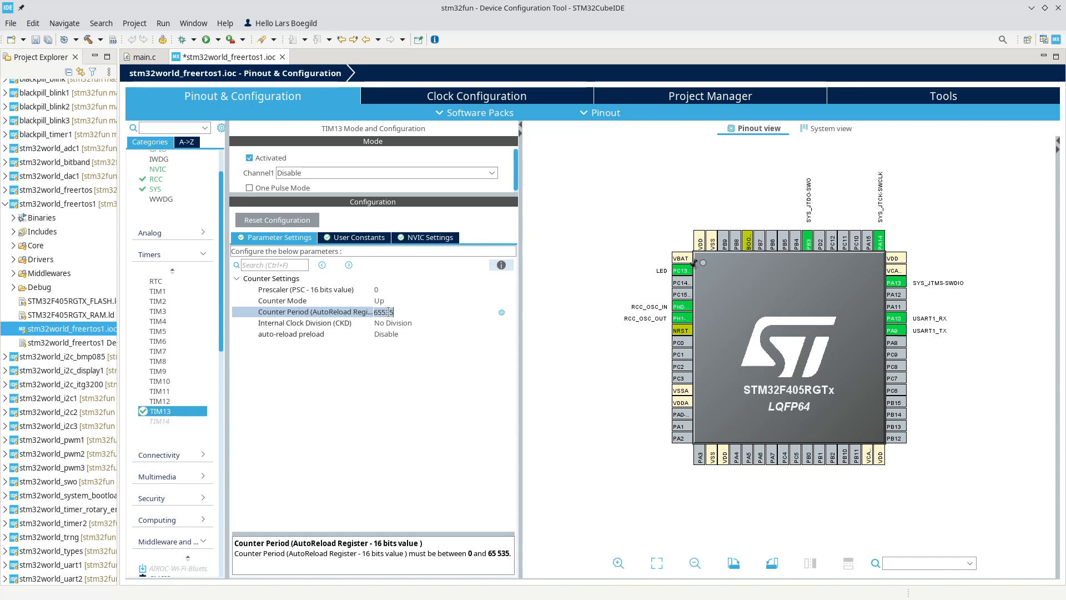
type("8")
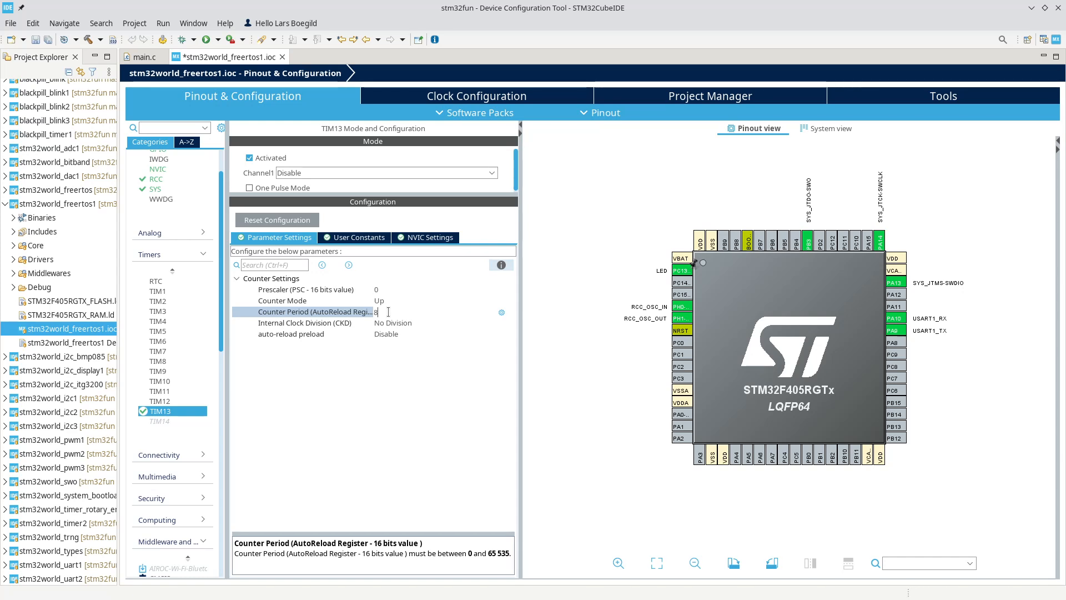
type("40 - 1")
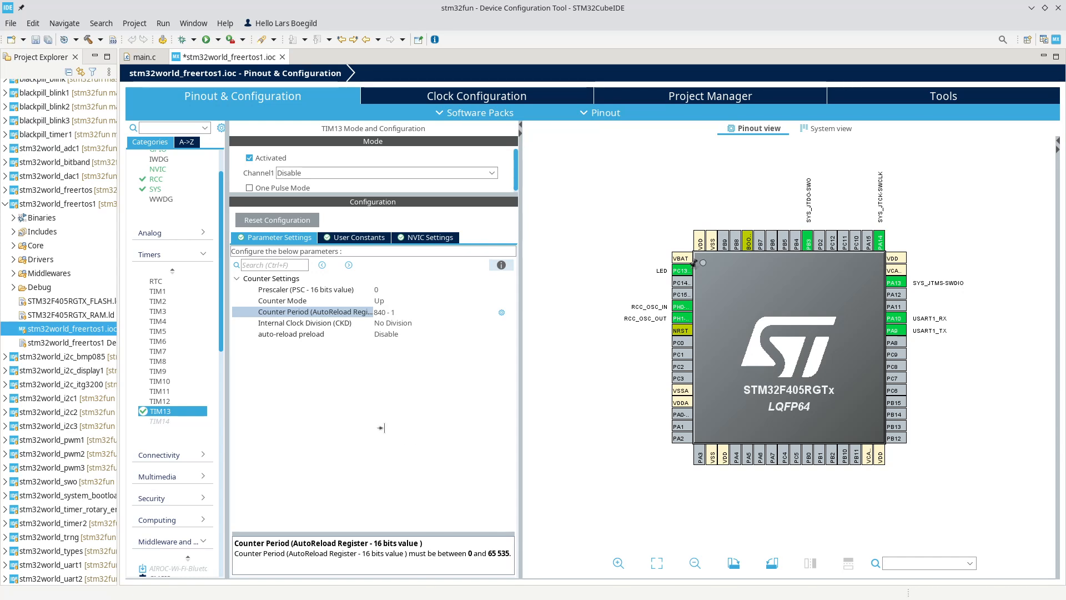
left_click(392, 311)
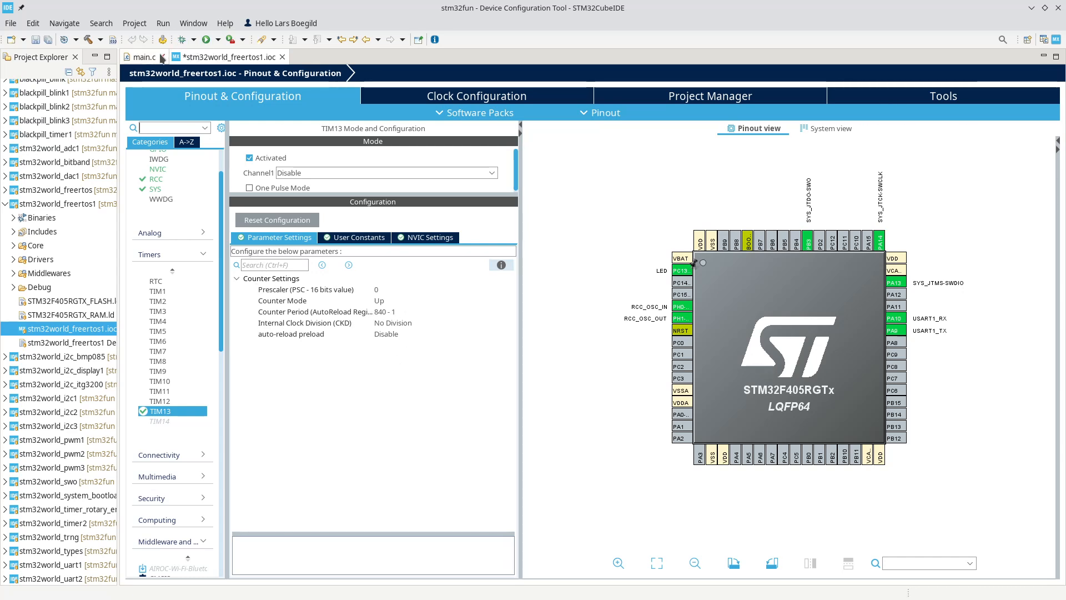
Step: Enable the TIM8 update/TIM13 global interrupt in NVIC Settings and regenerate code
left_click(135, 23)
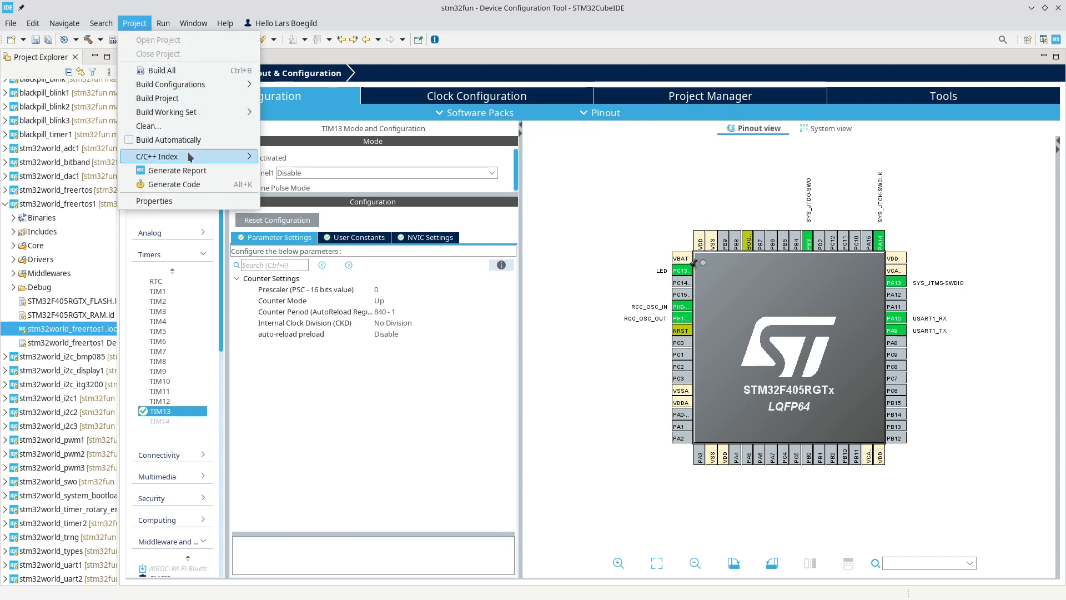
left_click(174, 185)
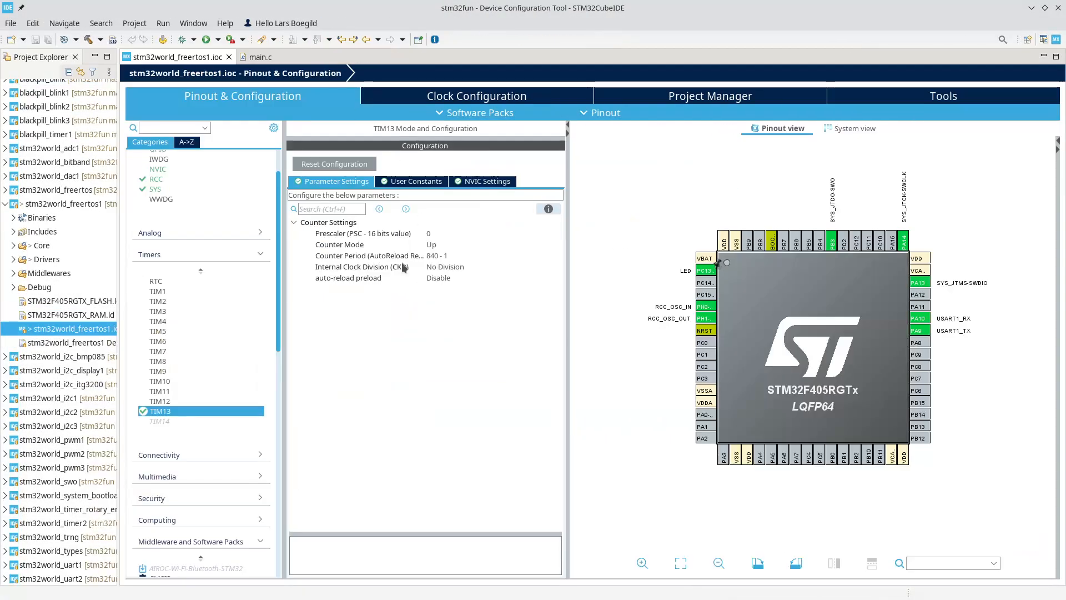
left_click(487, 181)
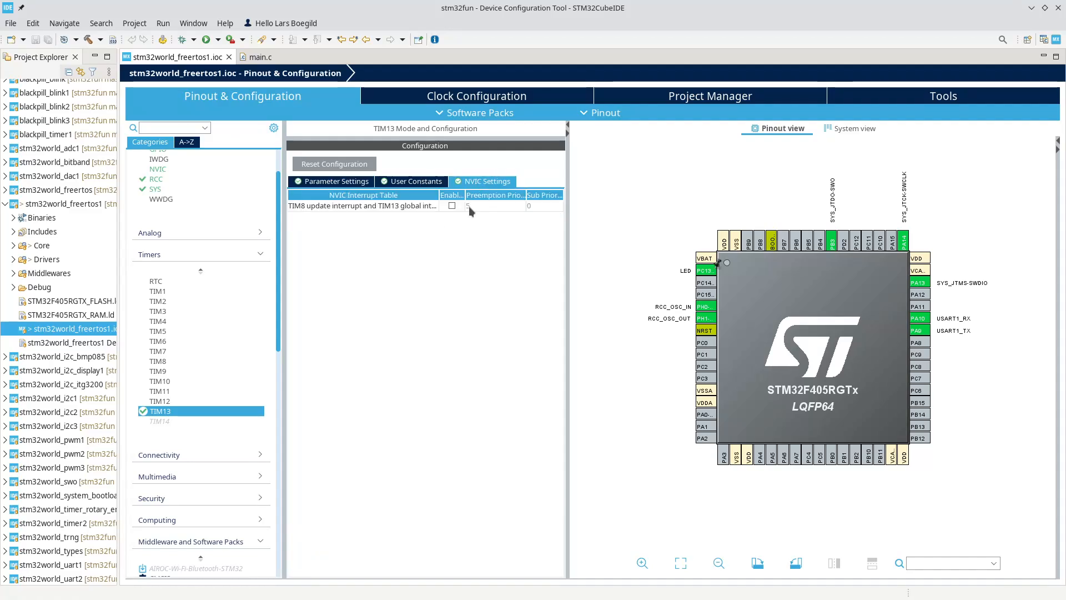
left_click(451, 206)
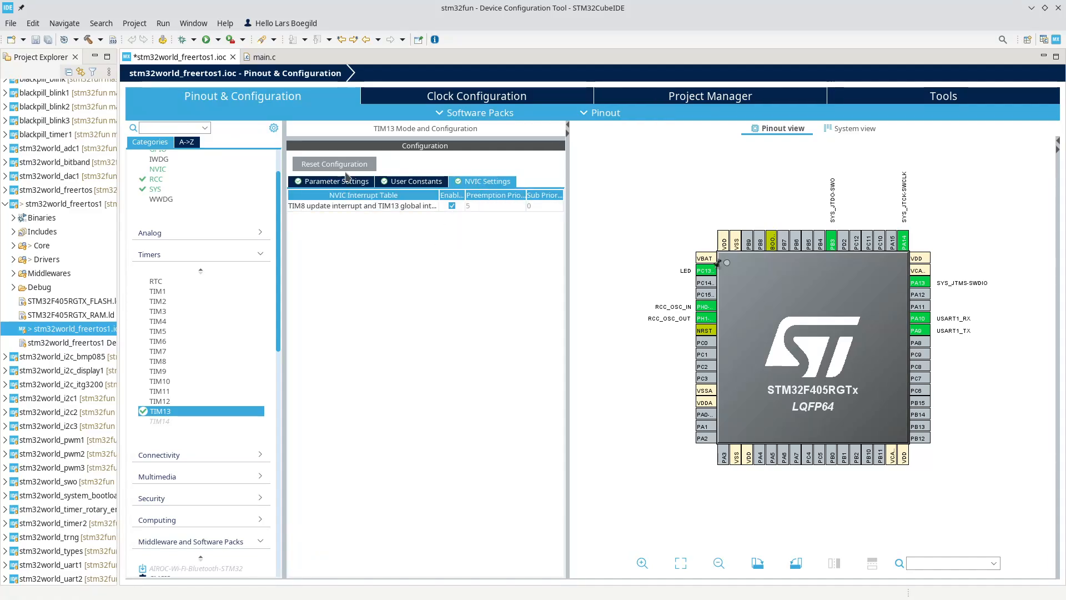
left_click(134, 23)
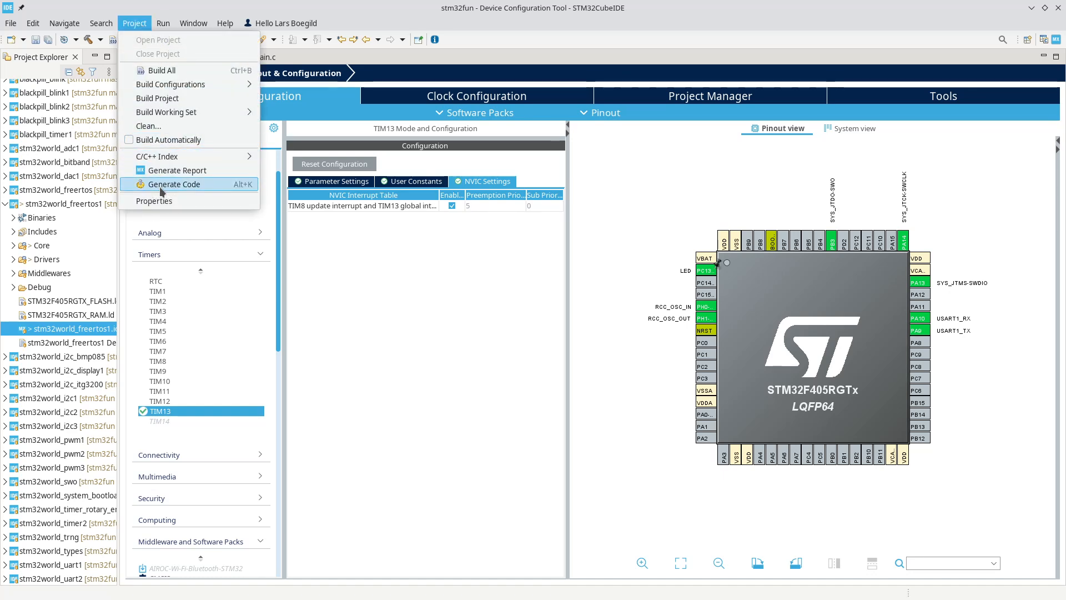
left_click(175, 184)
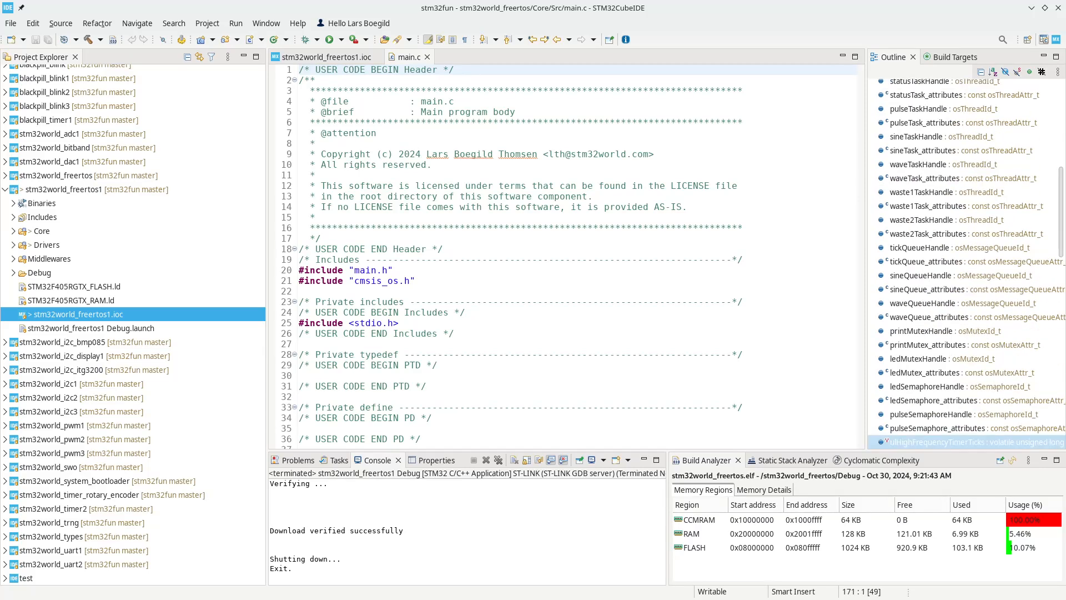
Step: Add 'volatile unsigned long ulHighFrequencyTimerTicks;' under USER CODE BEGIN PV in main.c
scroll("down", 3)
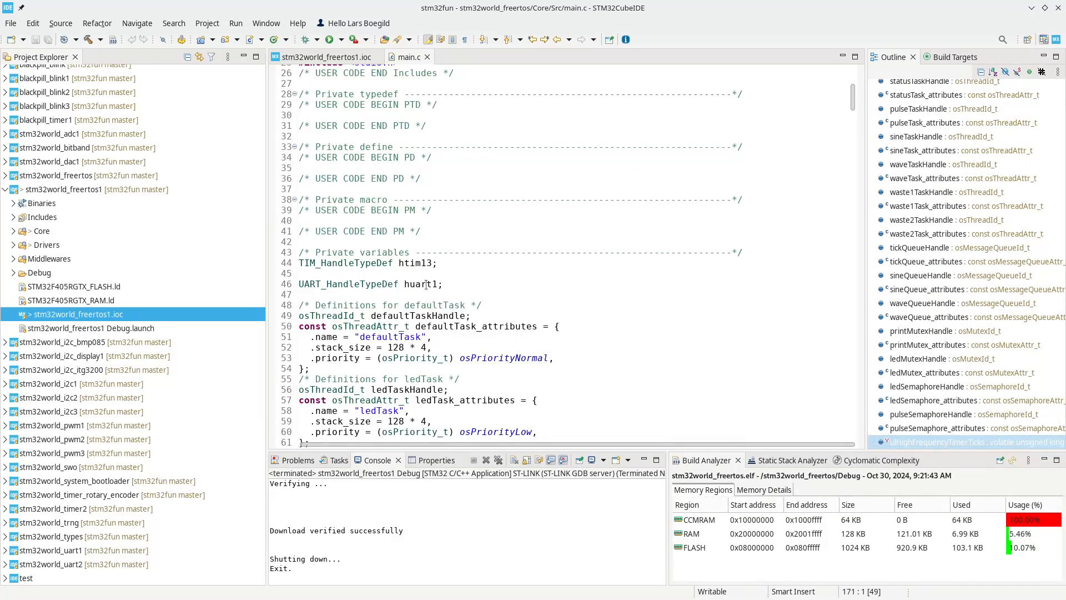
scroll("down", 3)
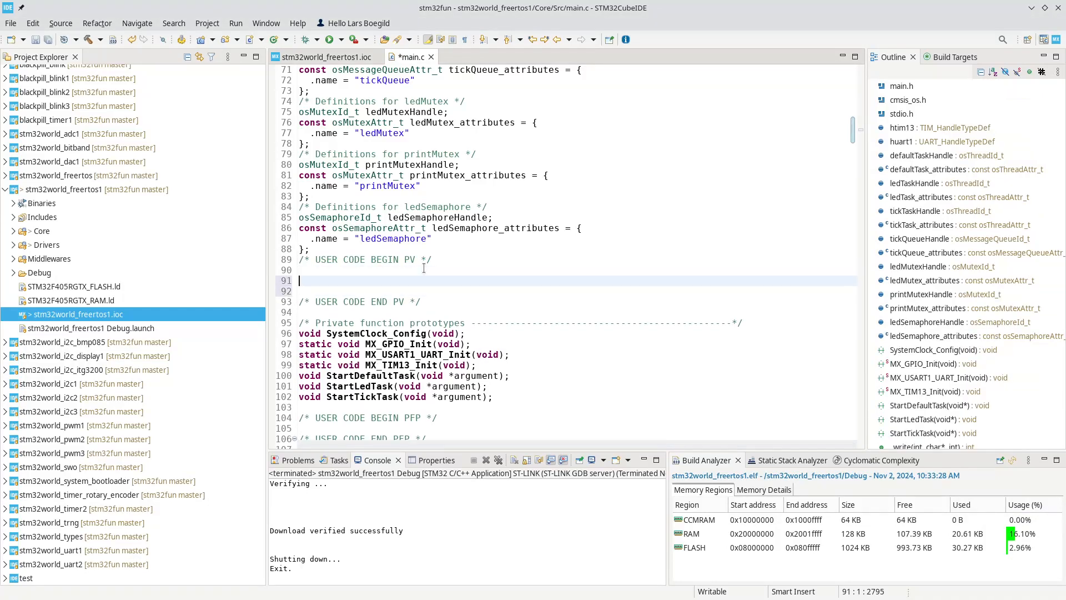
type("volatile unsigned long ulHighFrequencyTimerTicks;")
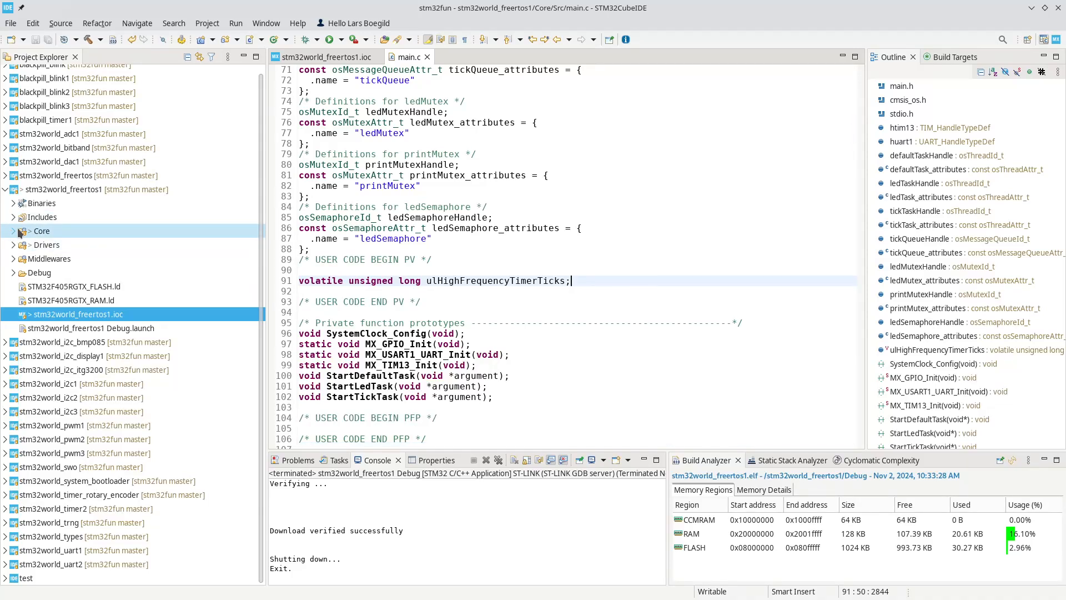
left_click(14, 231)
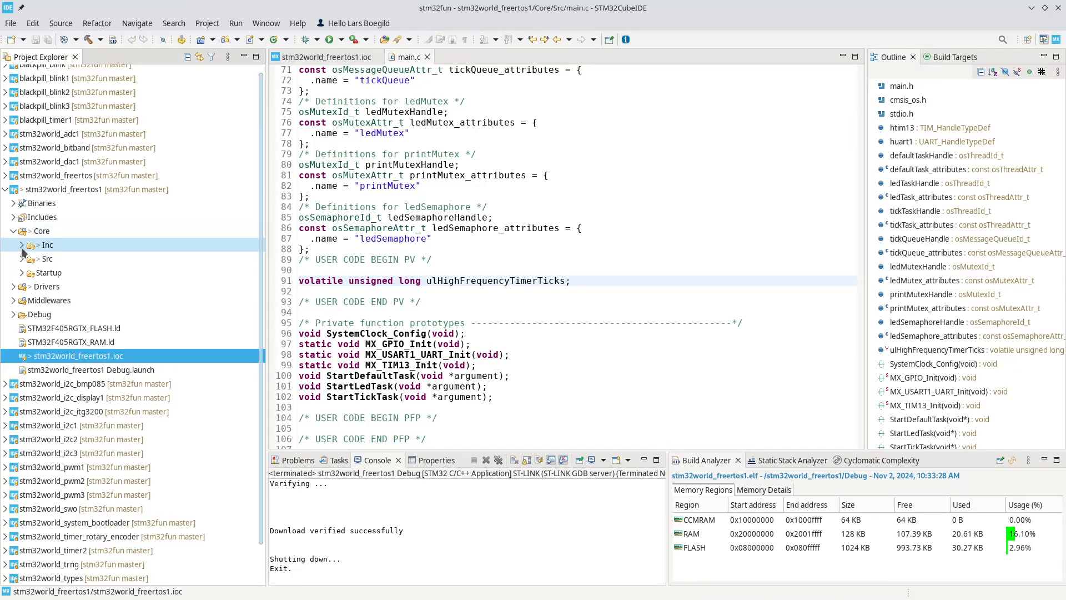
Step: Open Core/Src/stm32f4xx_it.c and place the cursor in TIM8_UP_TIM13_IRQHandler
left_click(23, 258)
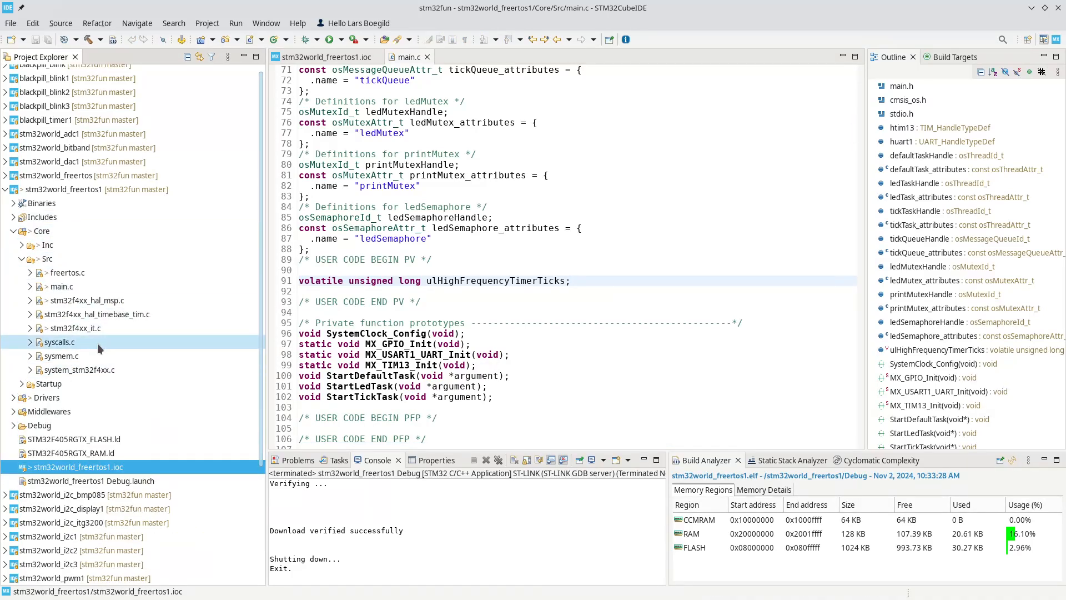
double_click(75, 328)
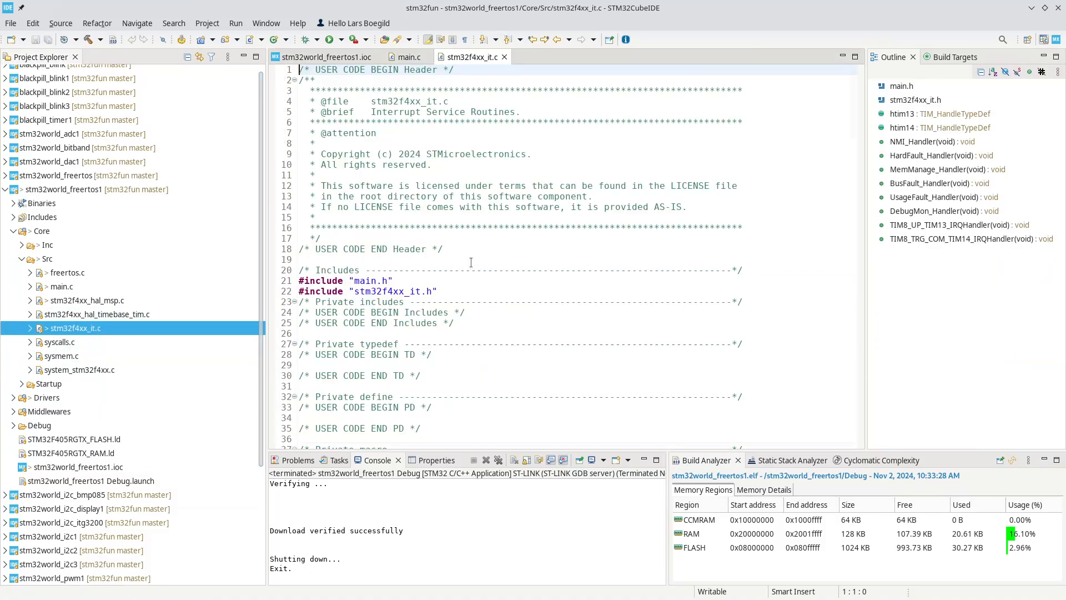
scroll("down", 3)
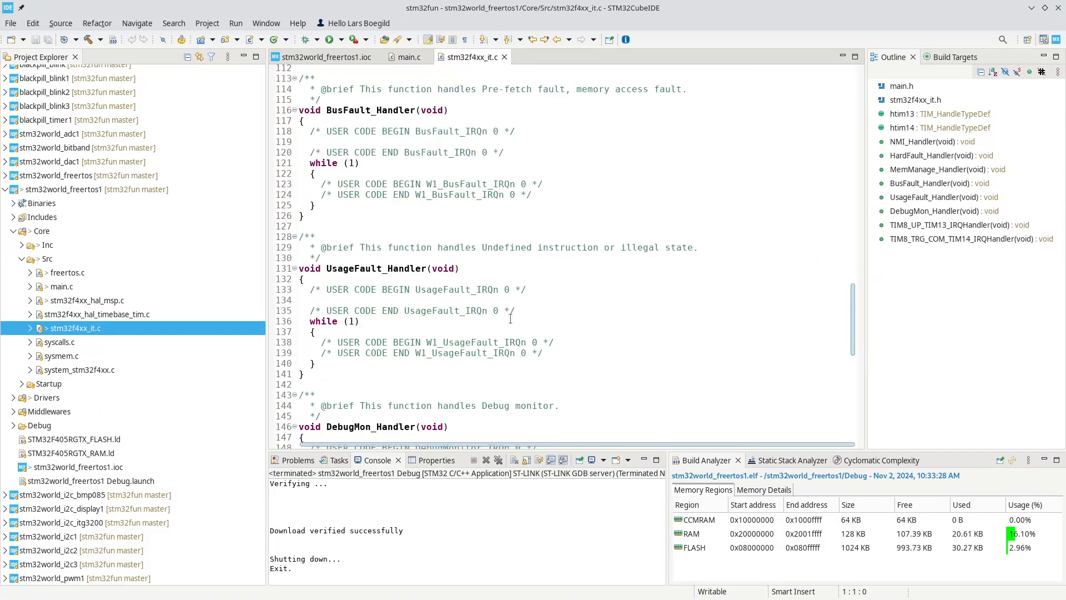
scroll("down", 3)
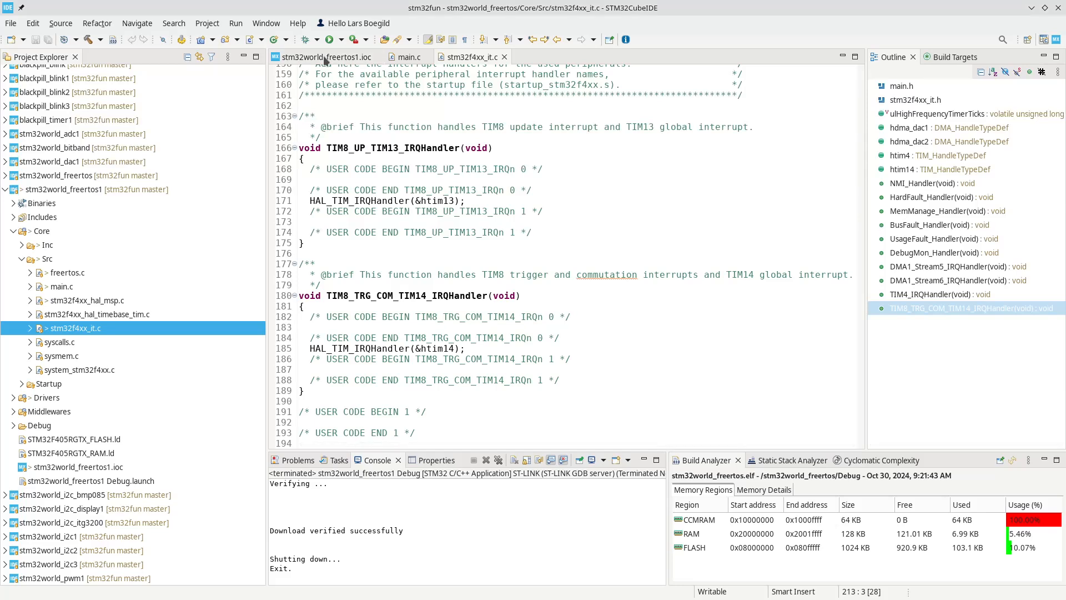
left_click(329, 57)
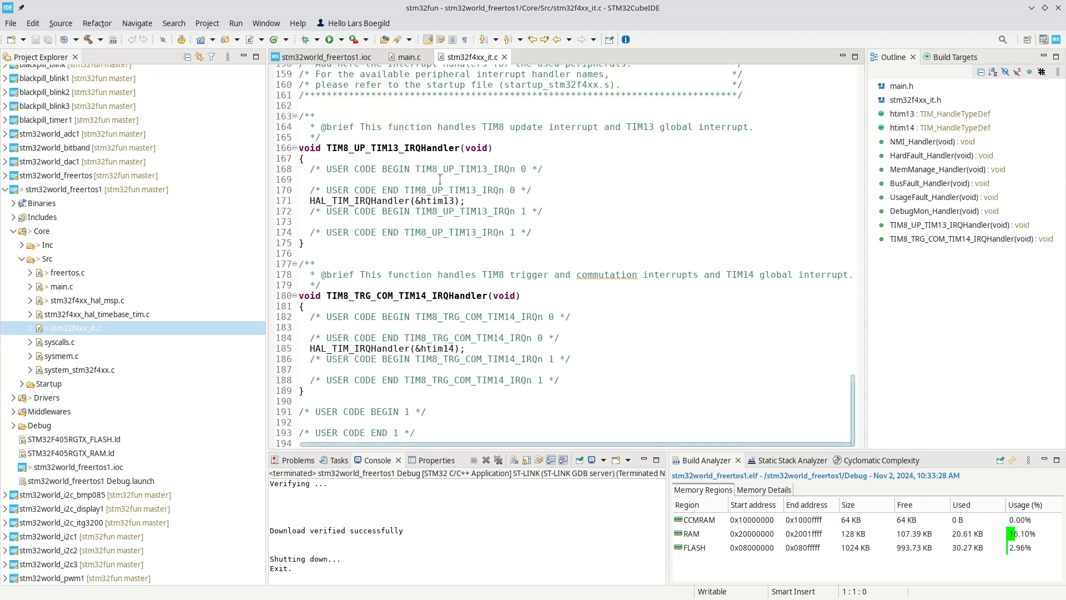
Step: Add '++ulHighFrequencyTimerTicks;' to the TIM13 handler and build the project
type("++ulHighFrequencyTimerTicks;")
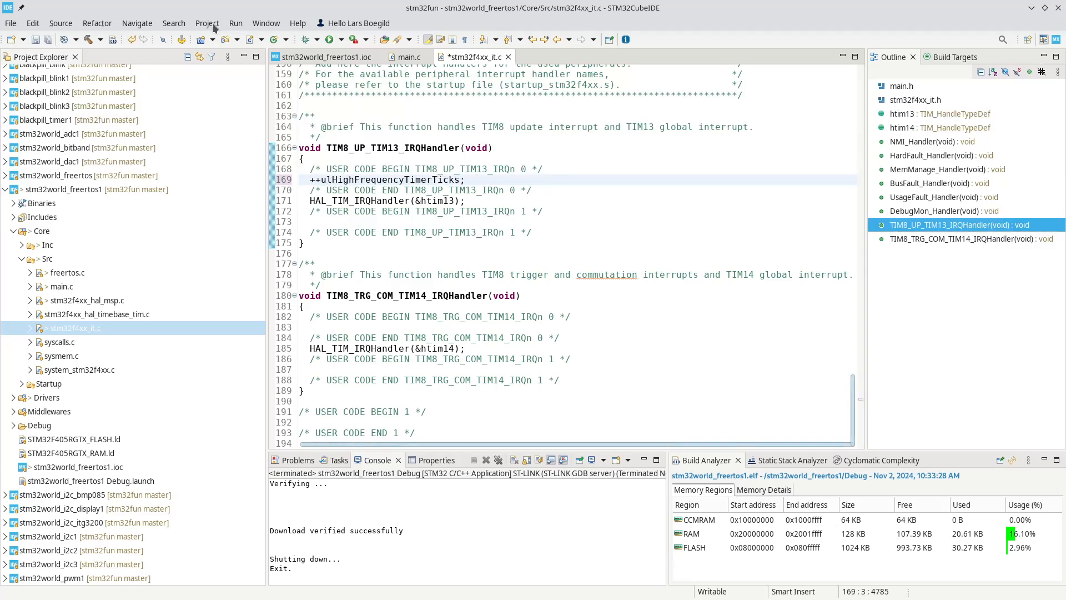
left_click(207, 23)
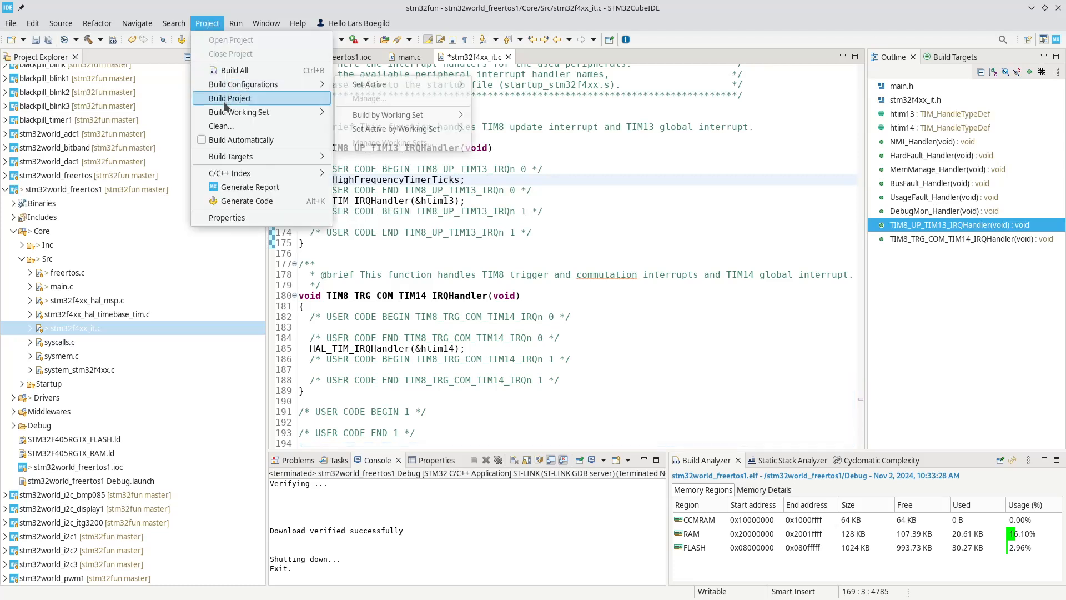
left_click(229, 98)
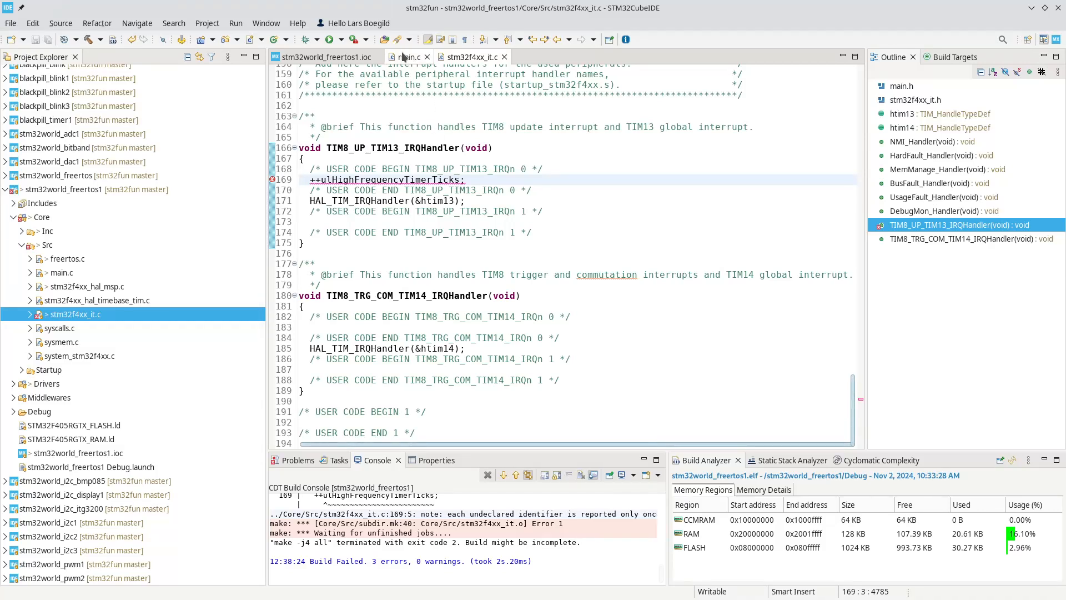
Step: Declare 'extern volatile unsigned long ulHighFrequencyTimerTicks;' under USER CODE BEGIN PV in stm32f4xx_it.c
left_click(405, 57)
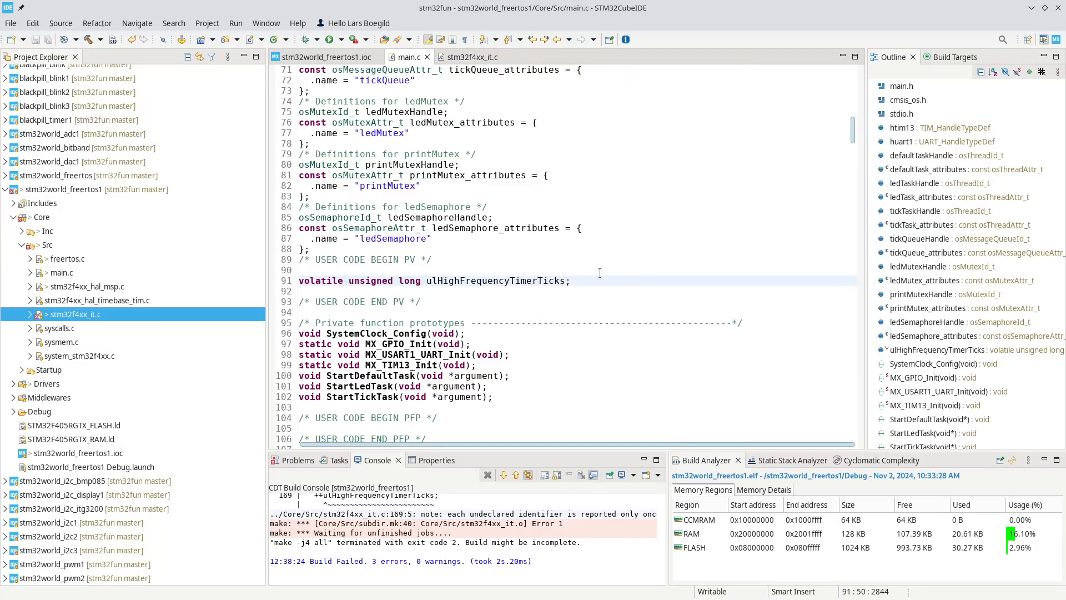
double_click(496, 280)
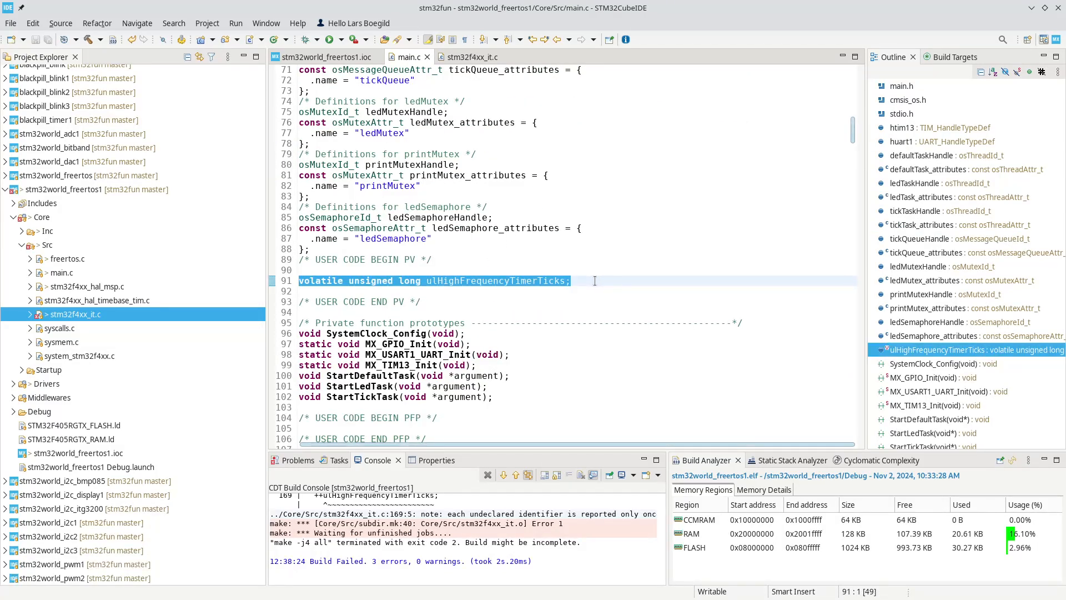
left_click(468, 57)
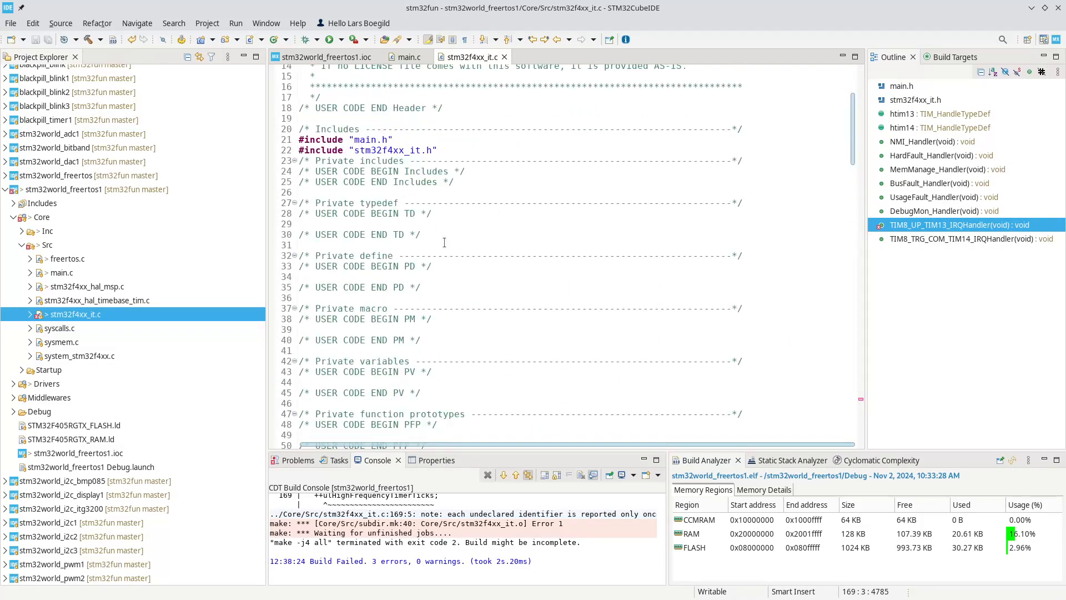
scroll("down", 3)
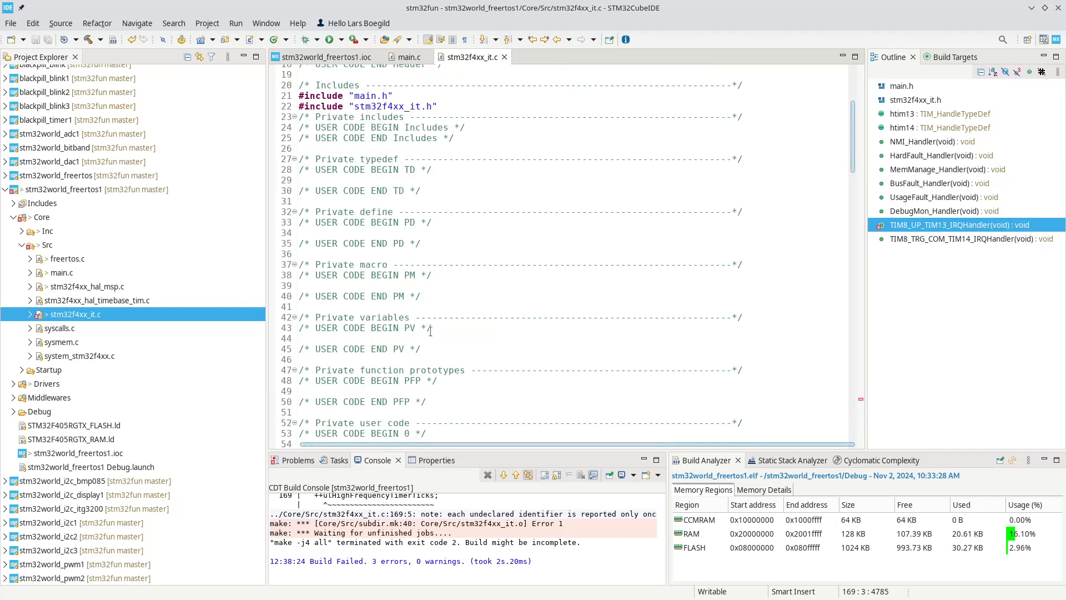
type("volatile unsigned long ulHighFrequencyTimerTicks;")
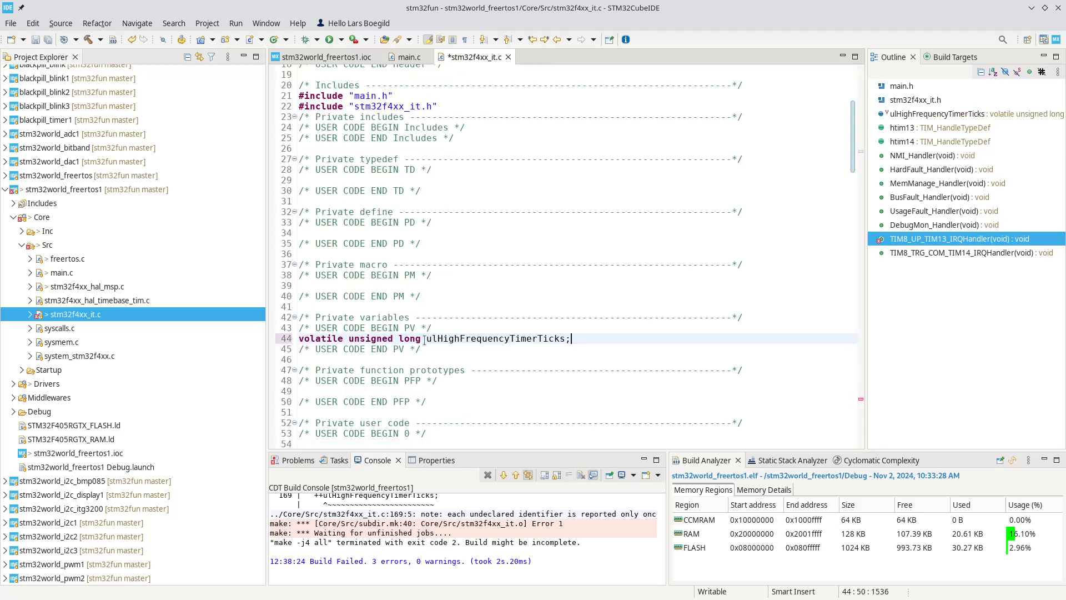
type("extern")
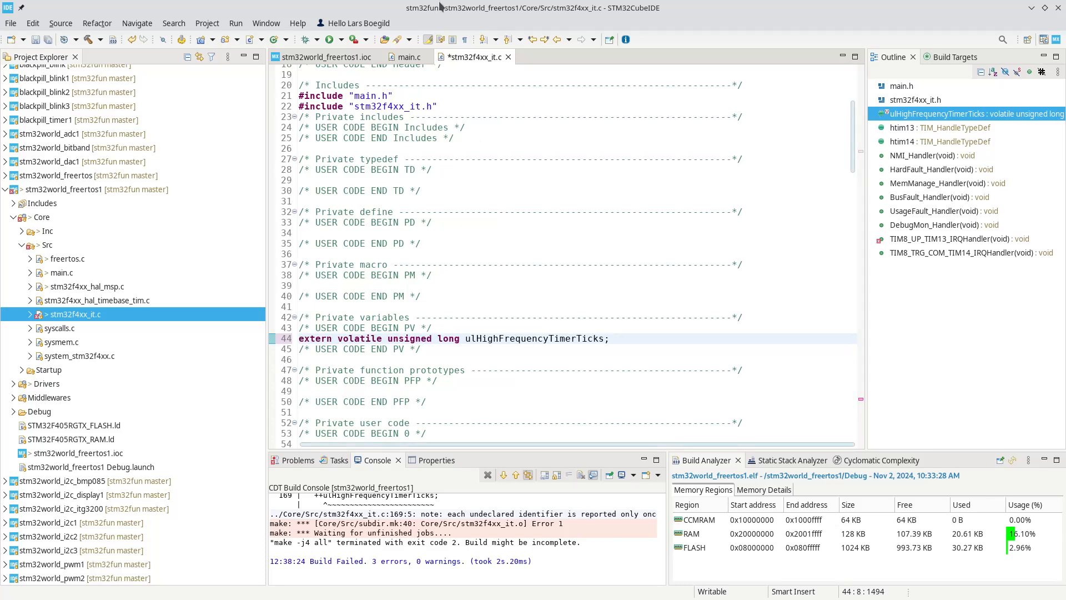
mouse_move(200, 30)
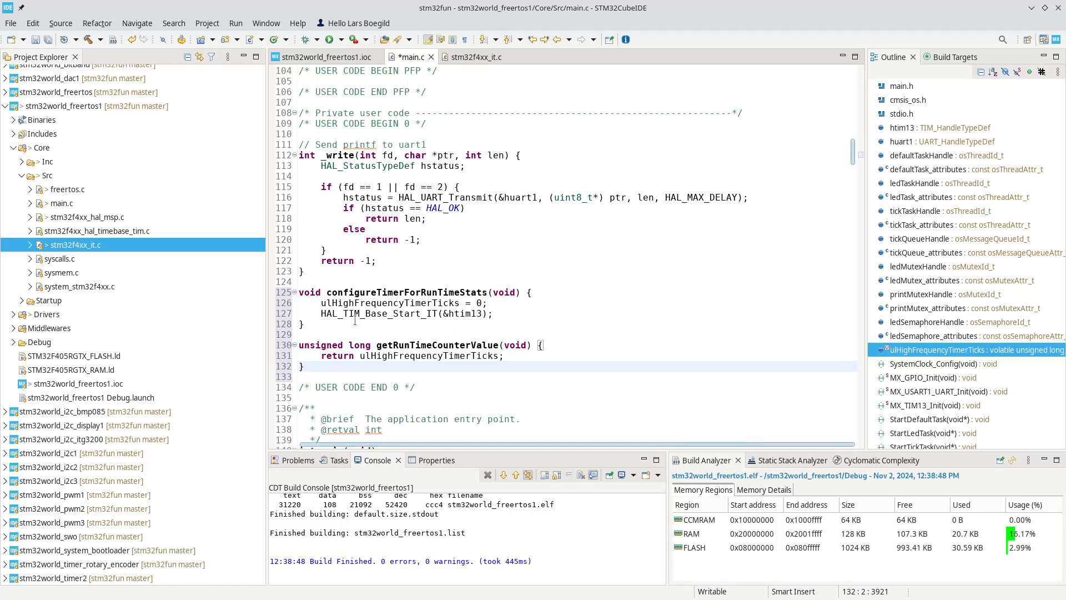
mouse_move(470, 313)
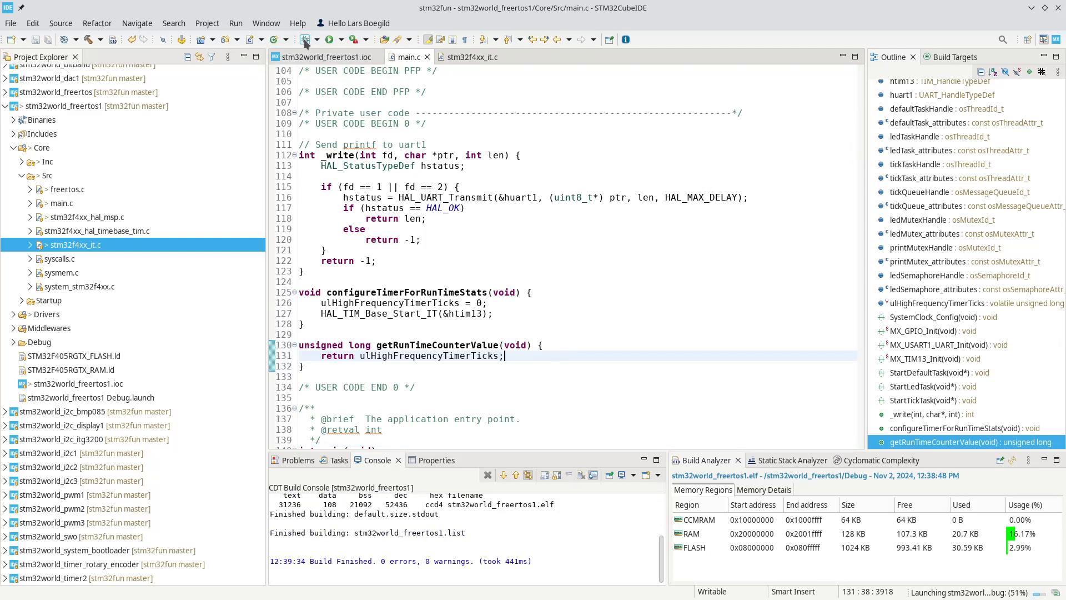
Step: Launch a debug session on the board and accept the Debug perspective, pausing at HAL_Init() in main()
left_click(305, 39)
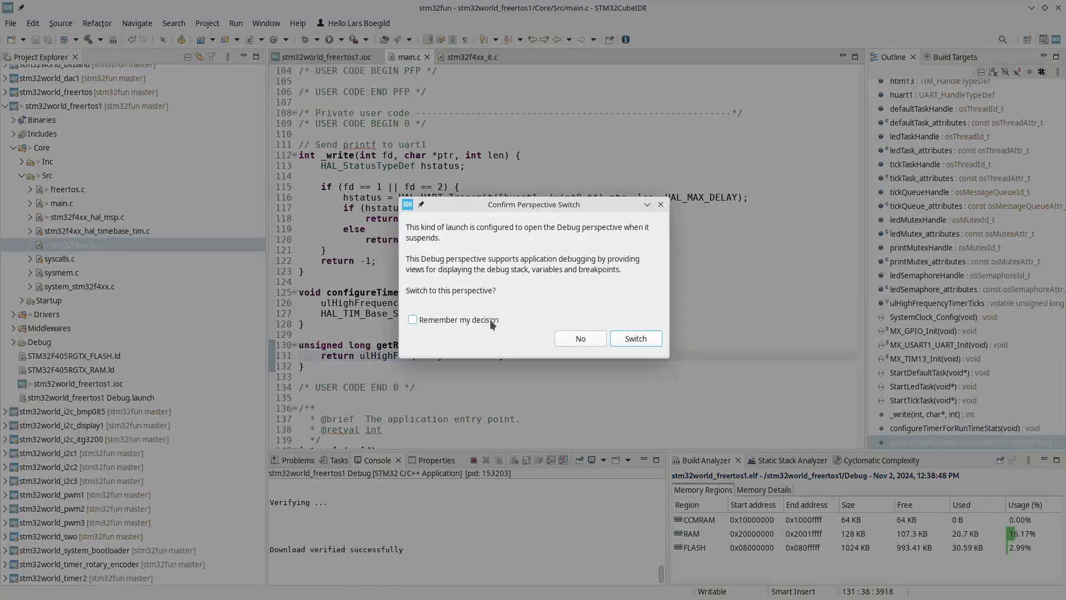
mouse_move(490, 317)
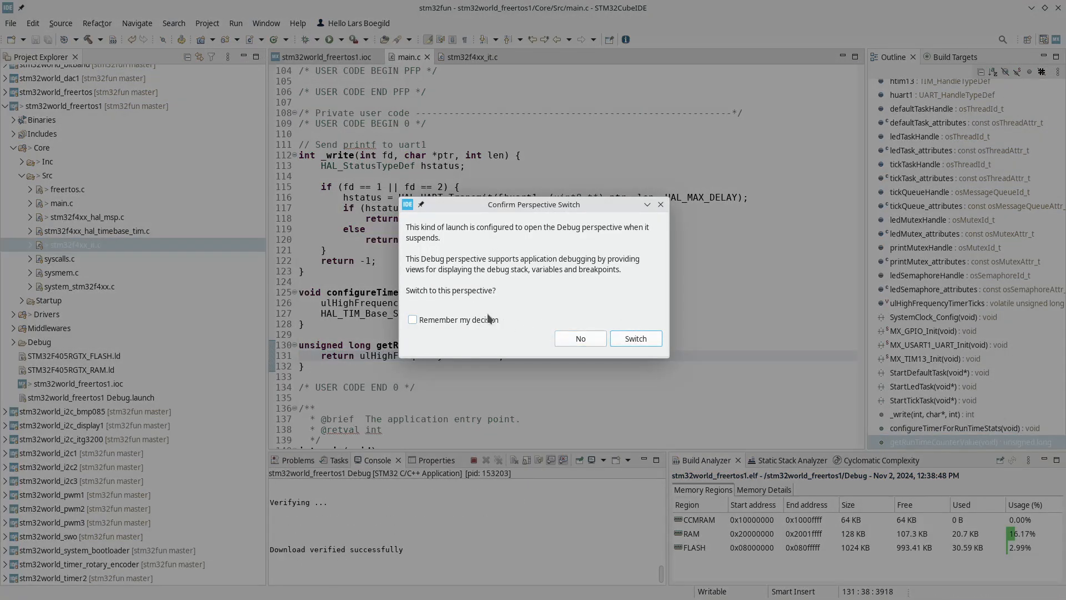
left_click(636, 338)
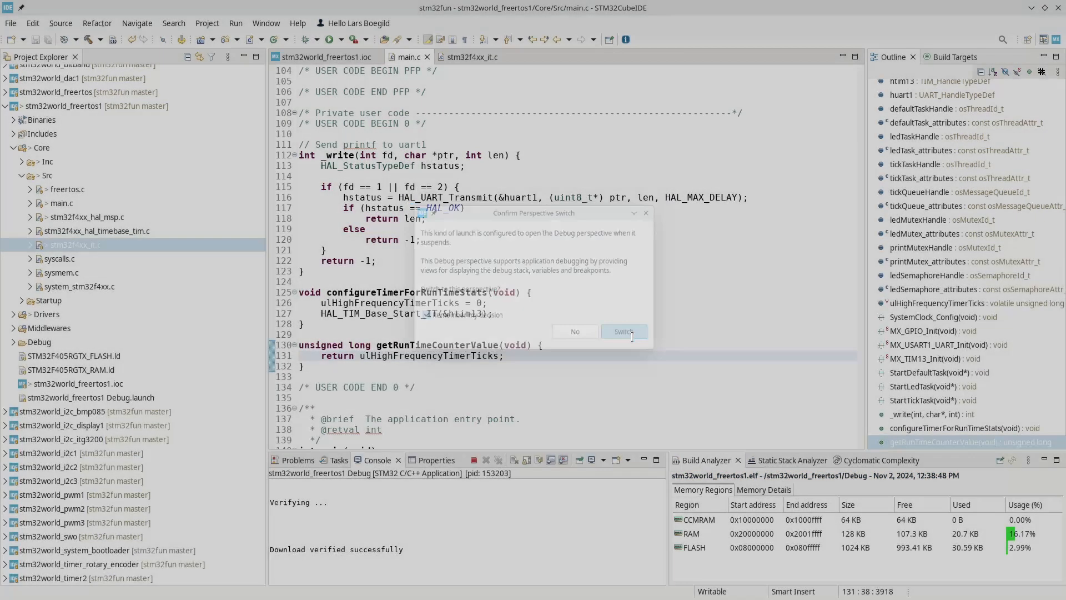
left_click(624, 331)
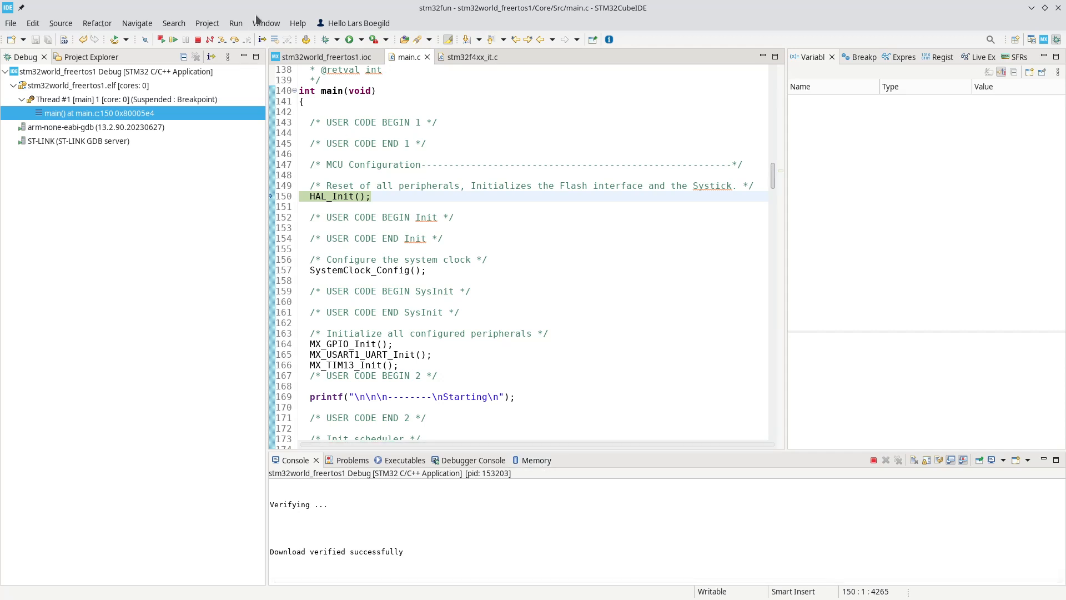
Step: Show the FreeRTOS Task List view listing defaultTask, IDLE, ledTask, tickTask and Tmr Svc
left_click(266, 23)
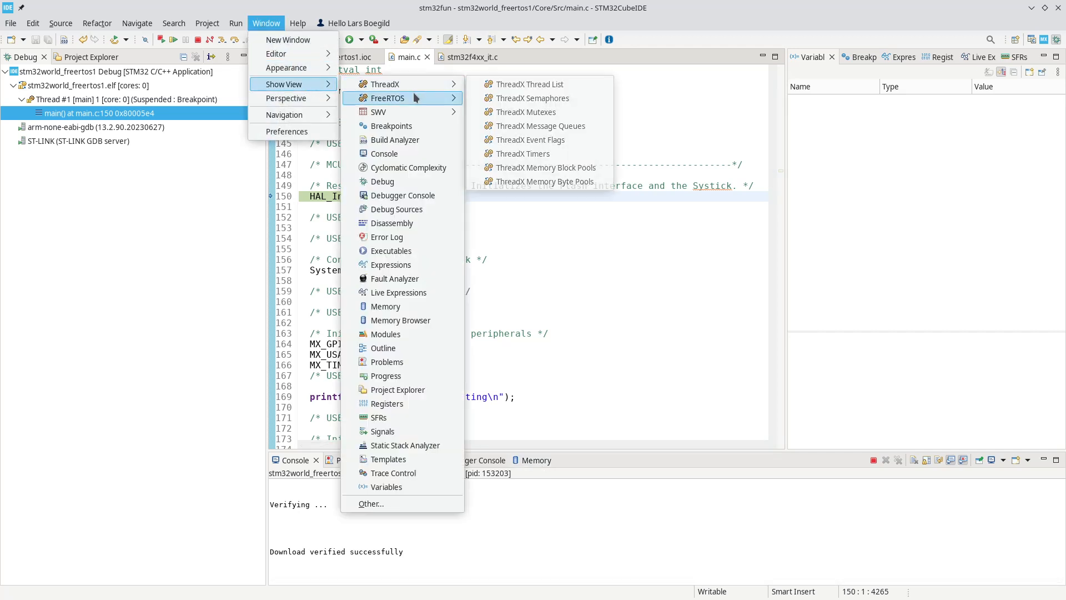
mouse_move(532, 112)
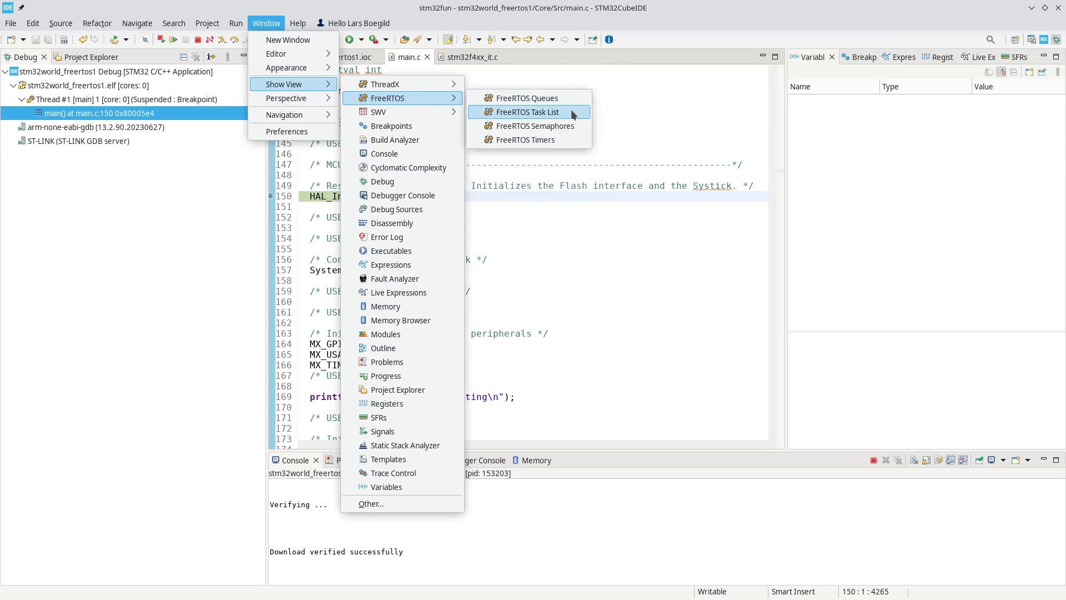
mouse_move(546, 118)
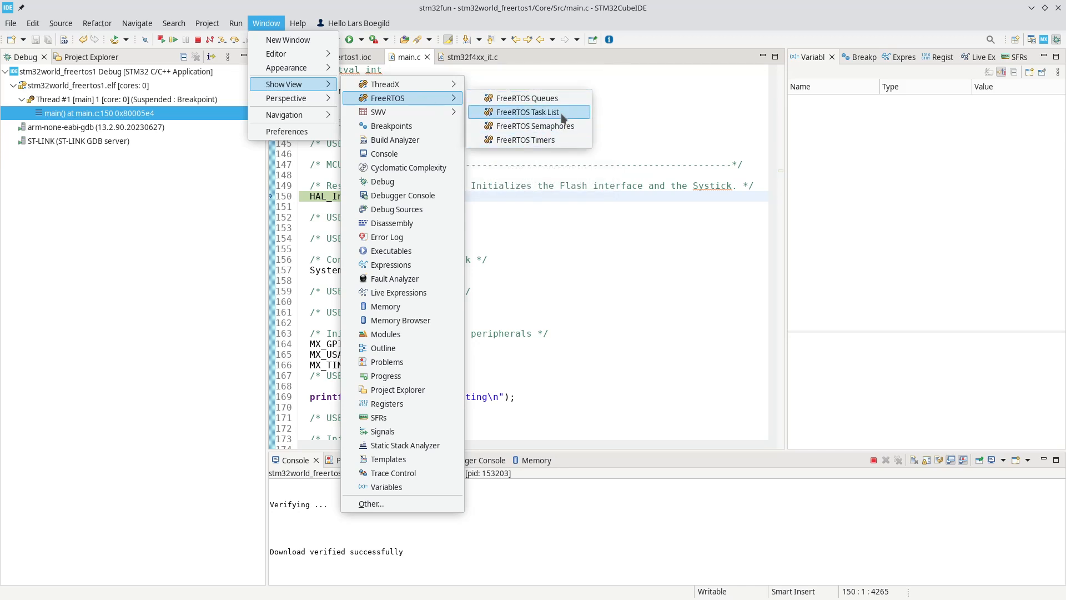
left_click(525, 111)
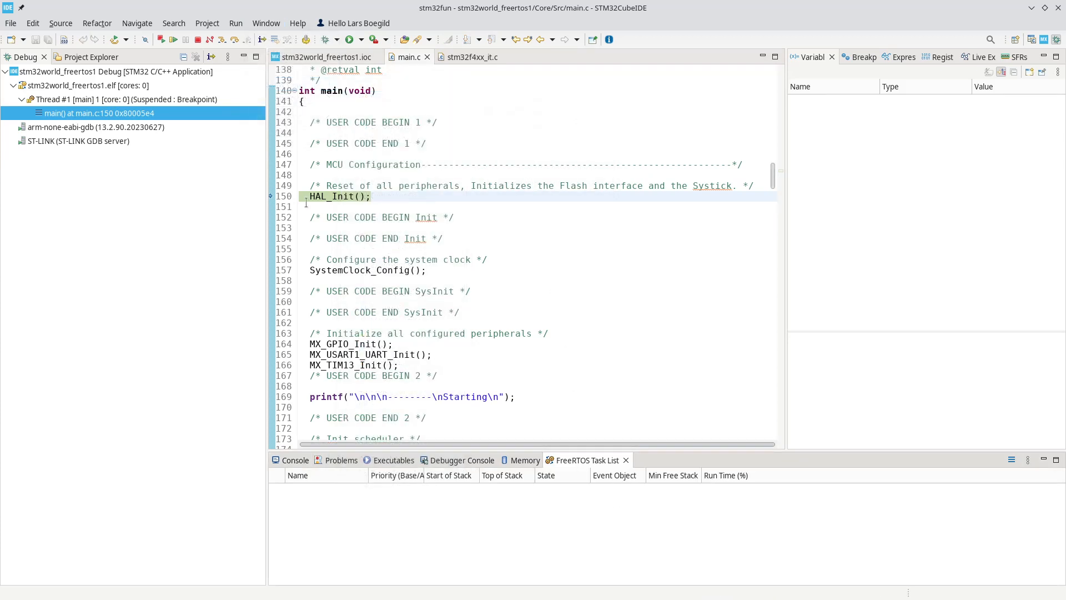
left_click(161, 39)
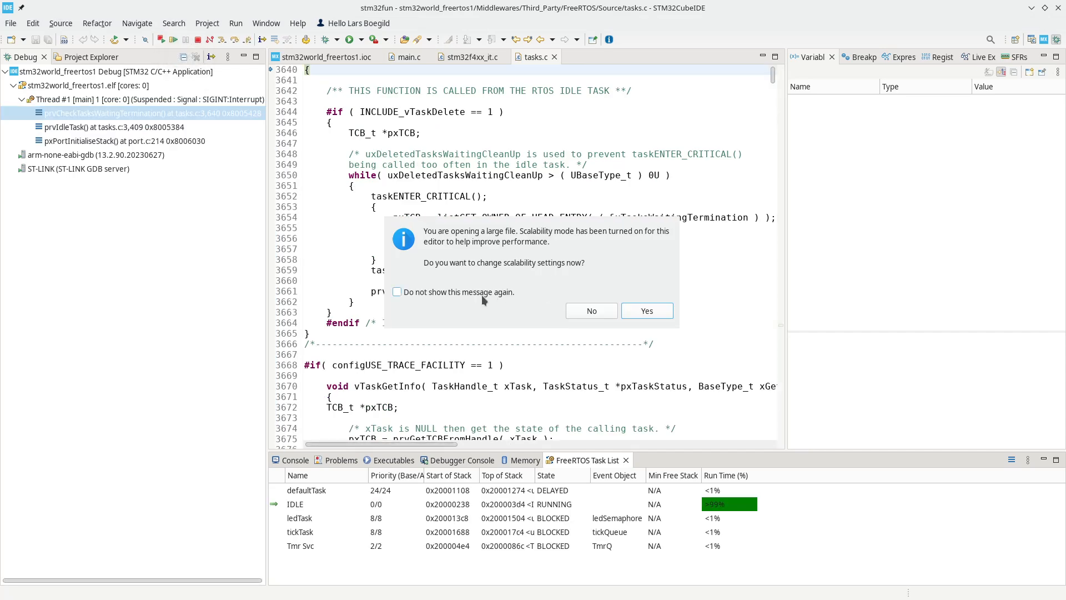
mouse_move(488, 294)
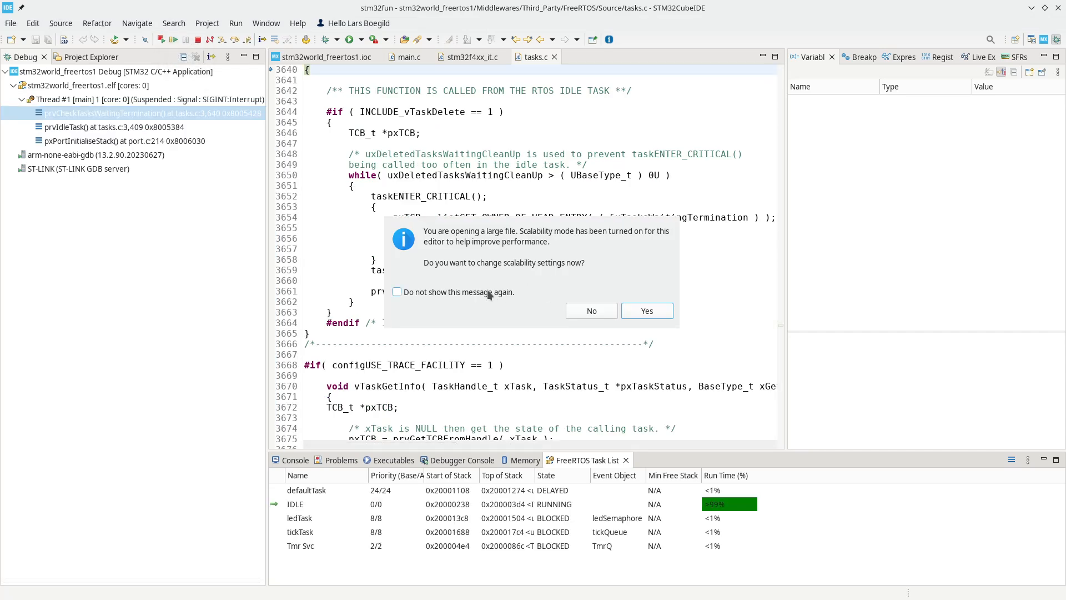
Step: Permanently disable the large-file scalability prompt via Preferences and close the tasks.c editor
left_click(397, 292)
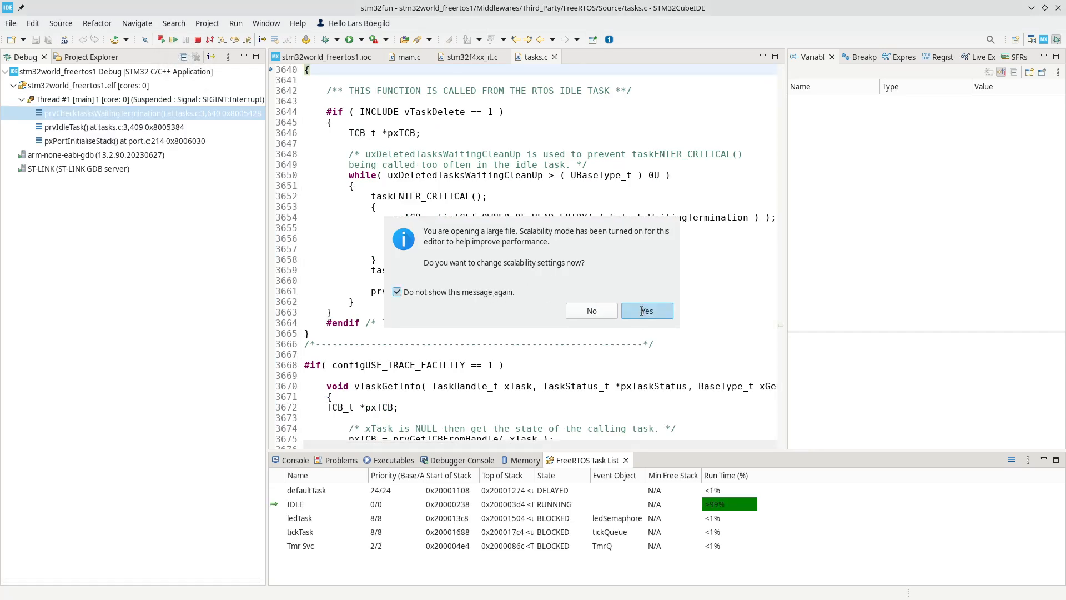
left_click(647, 310)
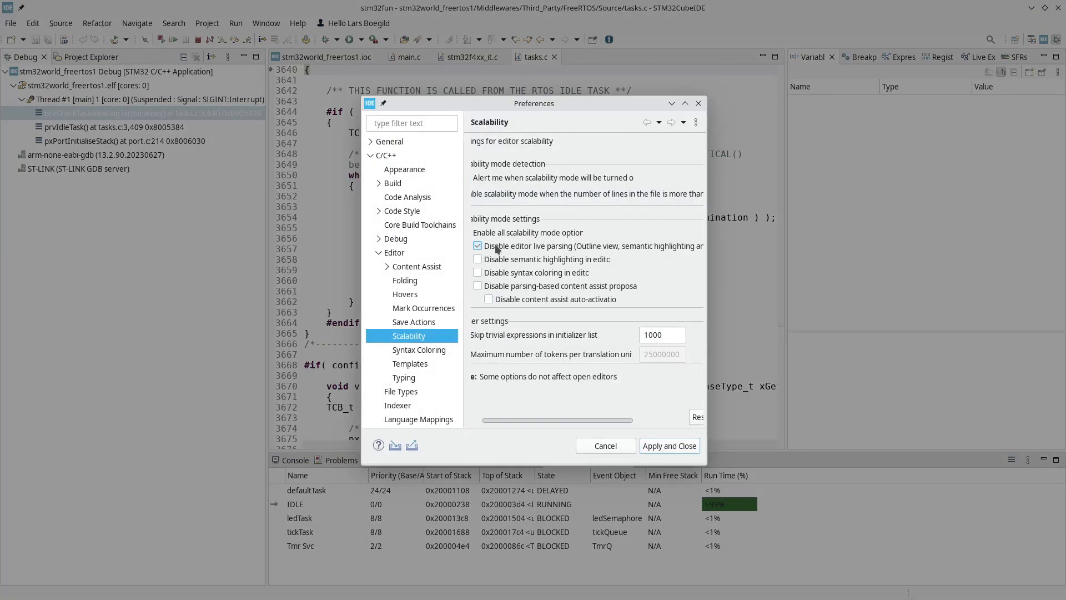
left_click(669, 445)
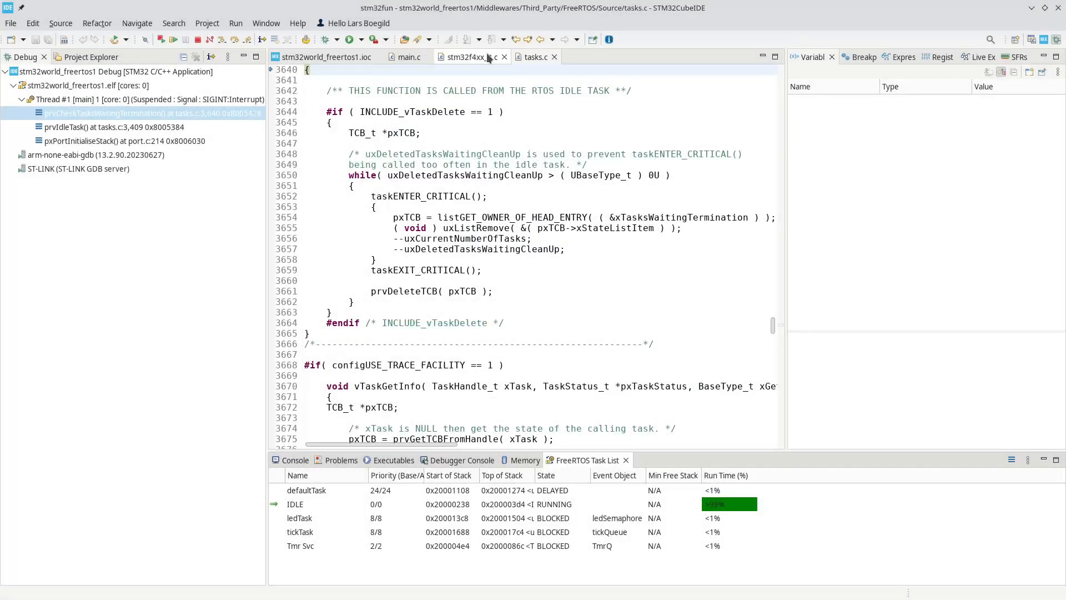
left_click(408, 56)
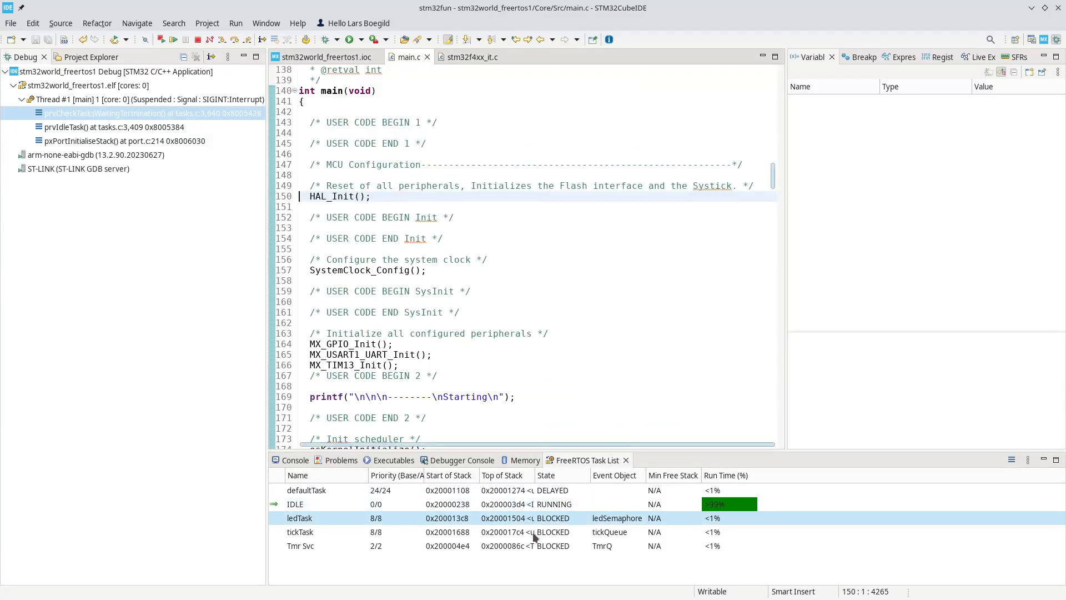
left_click(307, 490)
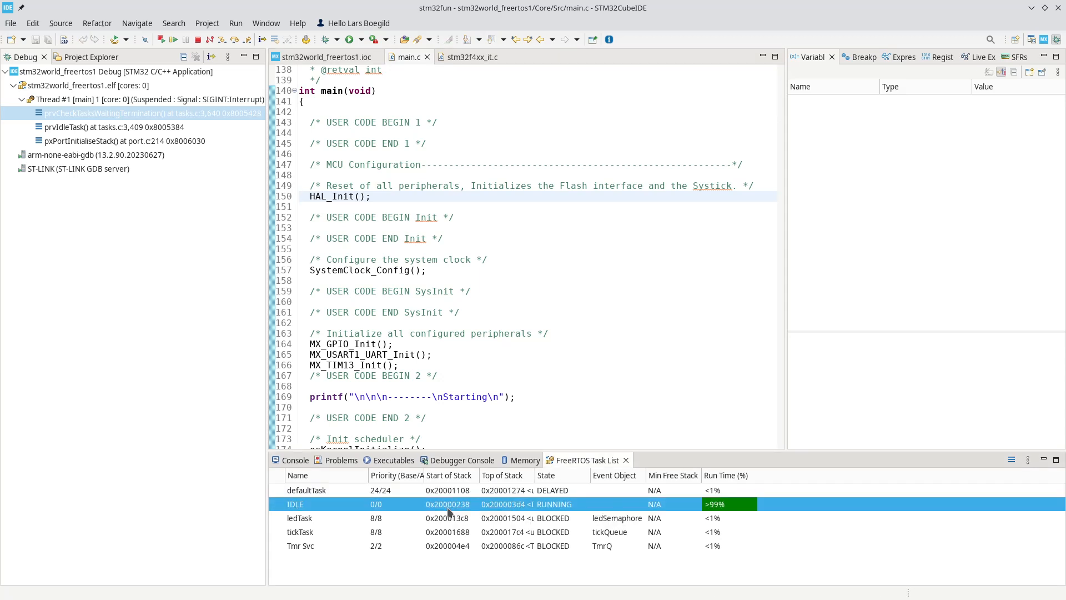
mouse_move(448, 515)
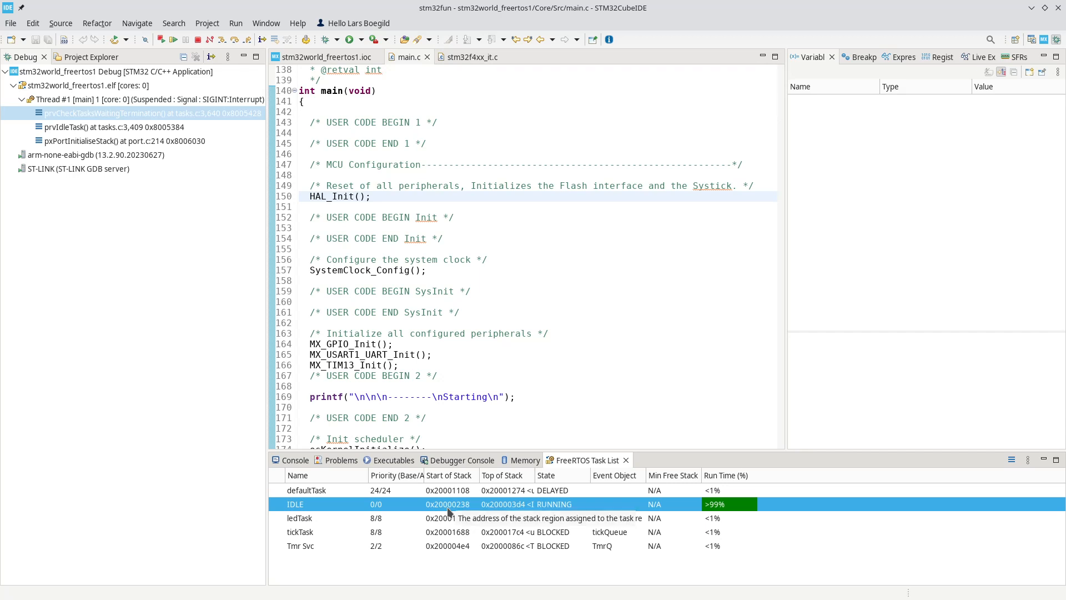
left_click(299, 518)
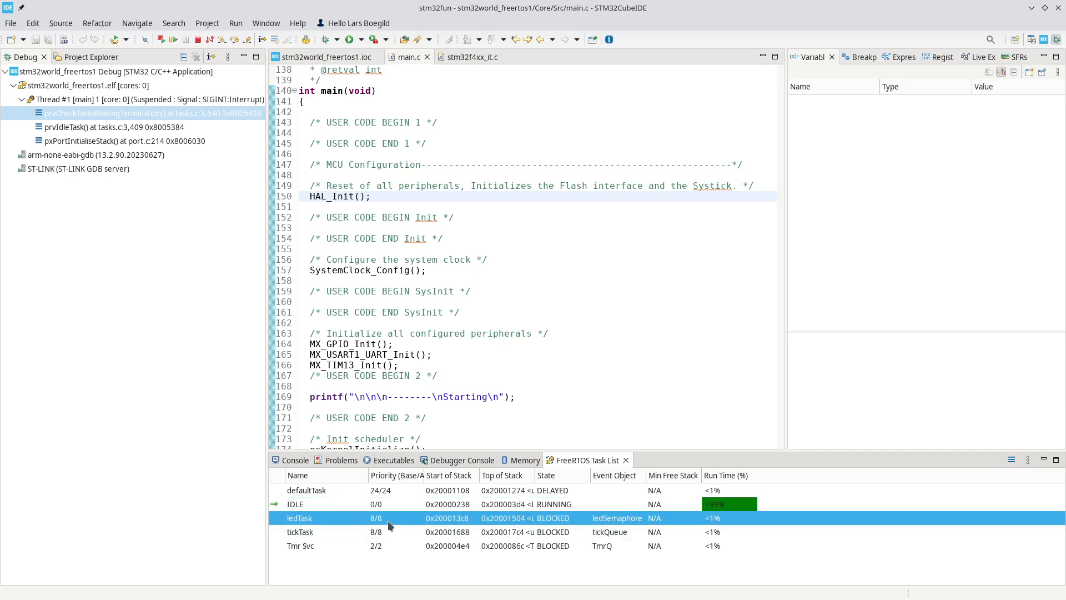
left_click(300, 532)
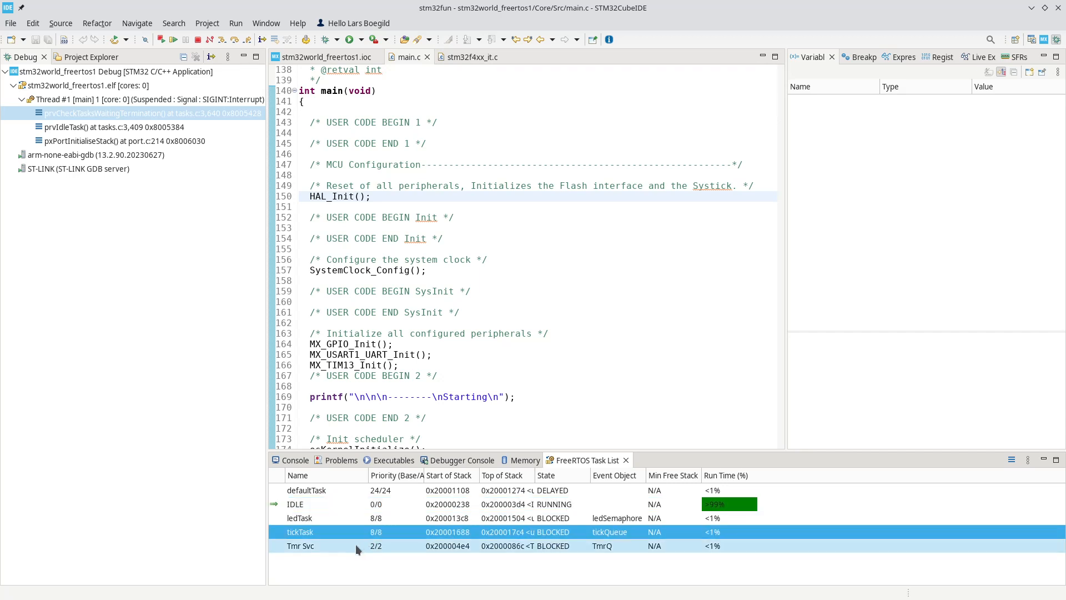
mouse_move(729, 550)
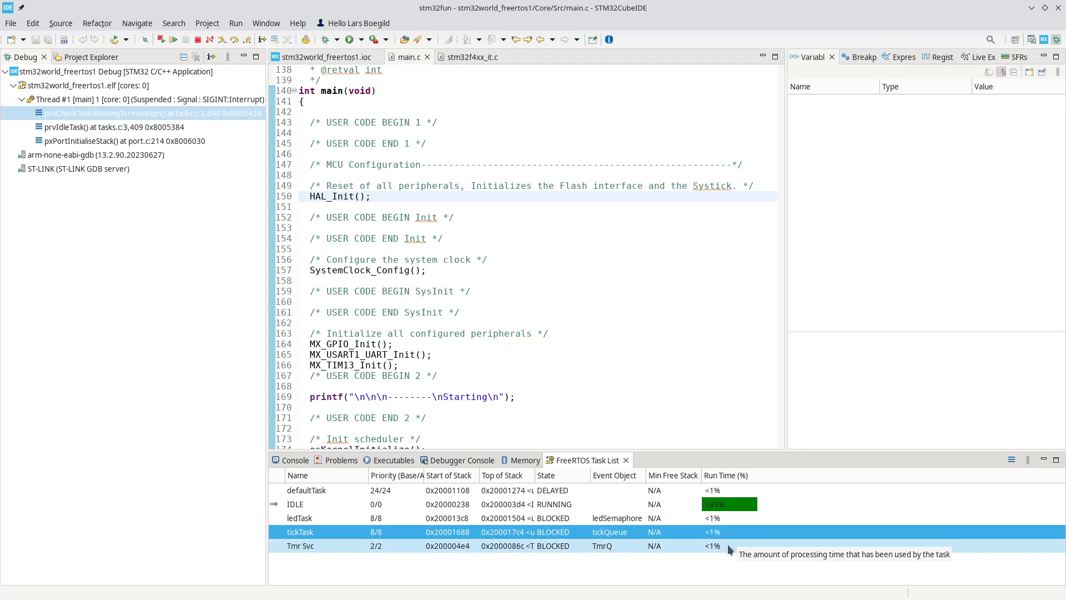
mouse_move(720, 547)
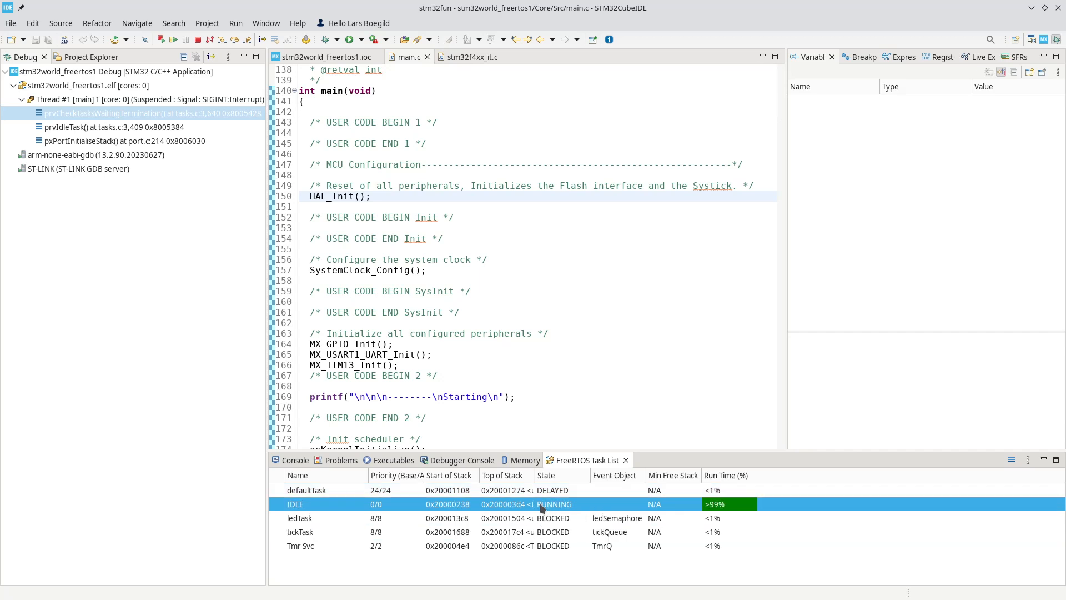
mouse_move(547, 501)
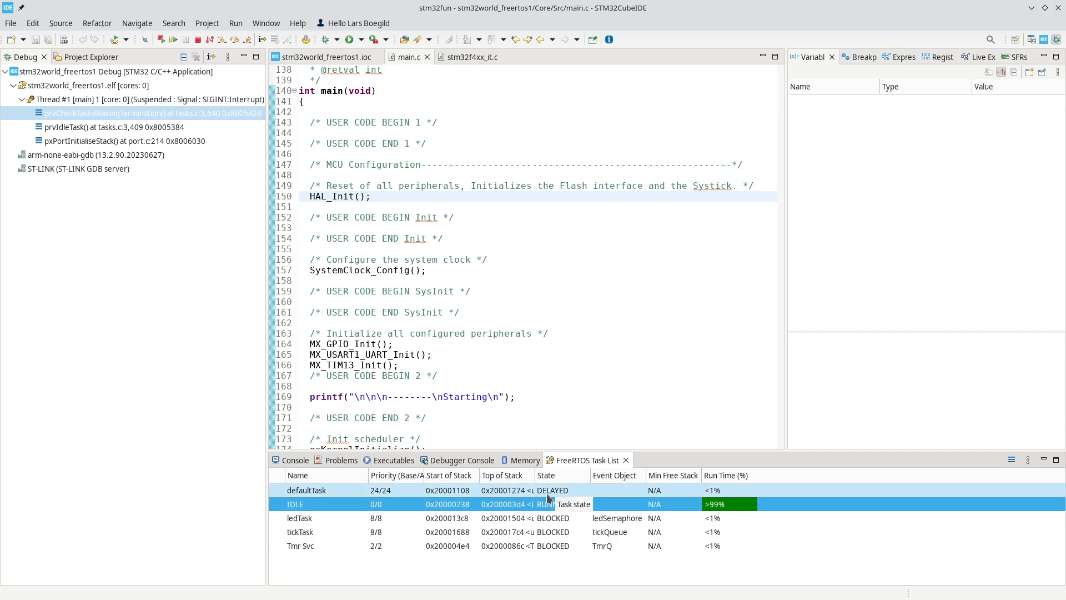
left_click(307, 489)
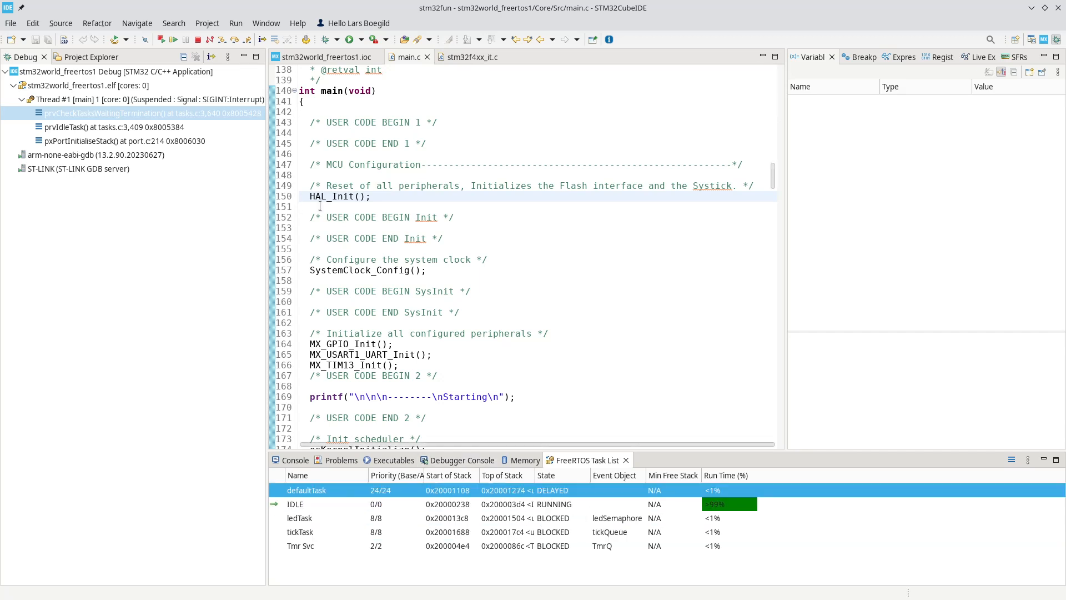
scroll("down", 3)
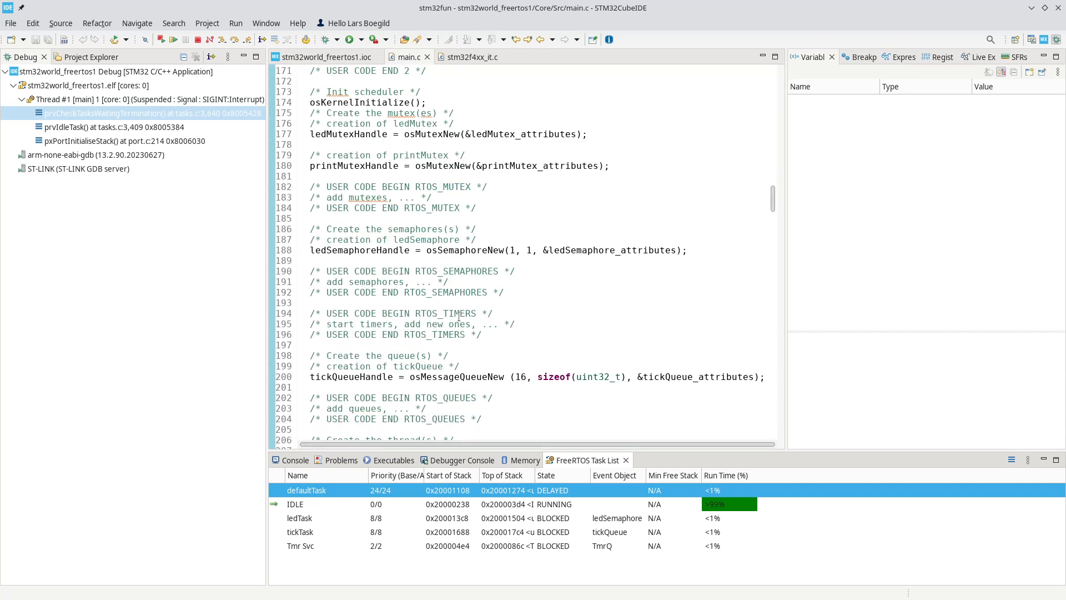
scroll("down", 3)
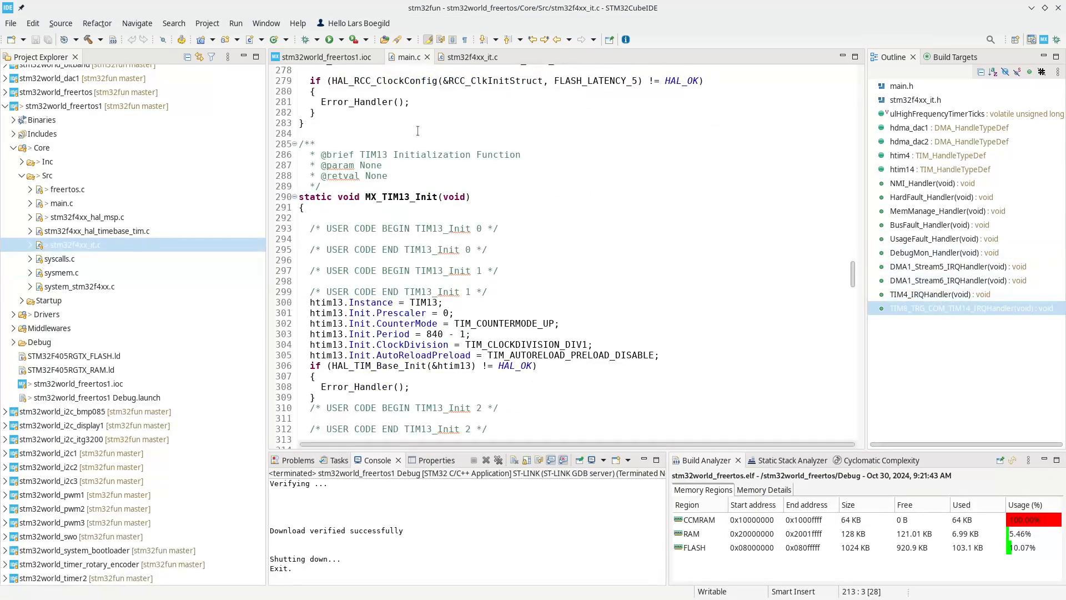
Step: Scroll main.c down to the StartLedTask and StartTickTask functions
scroll("down", 3)
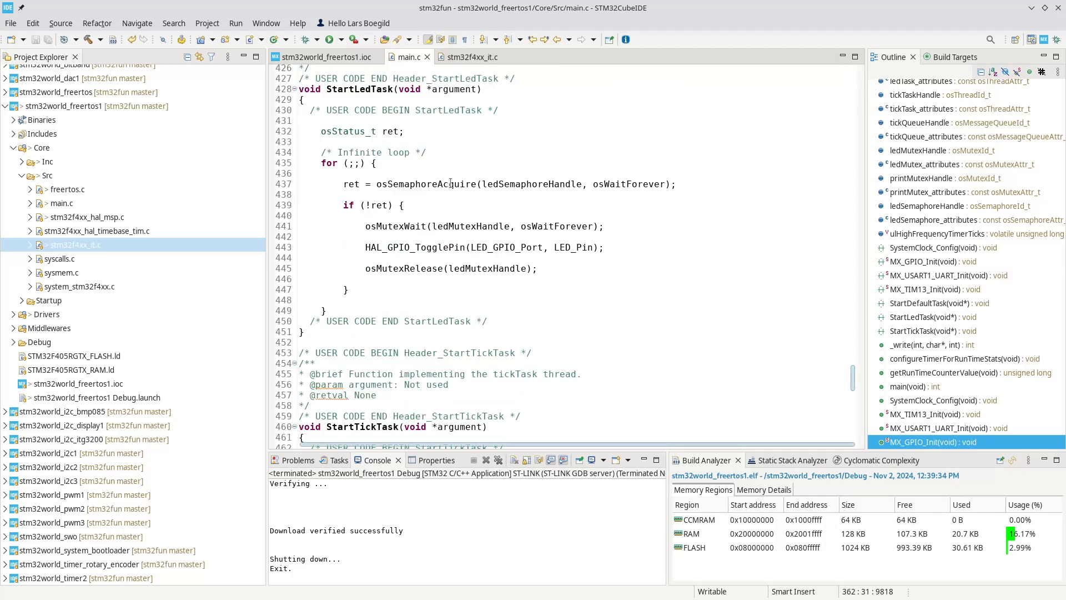
mouse_move(449, 184)
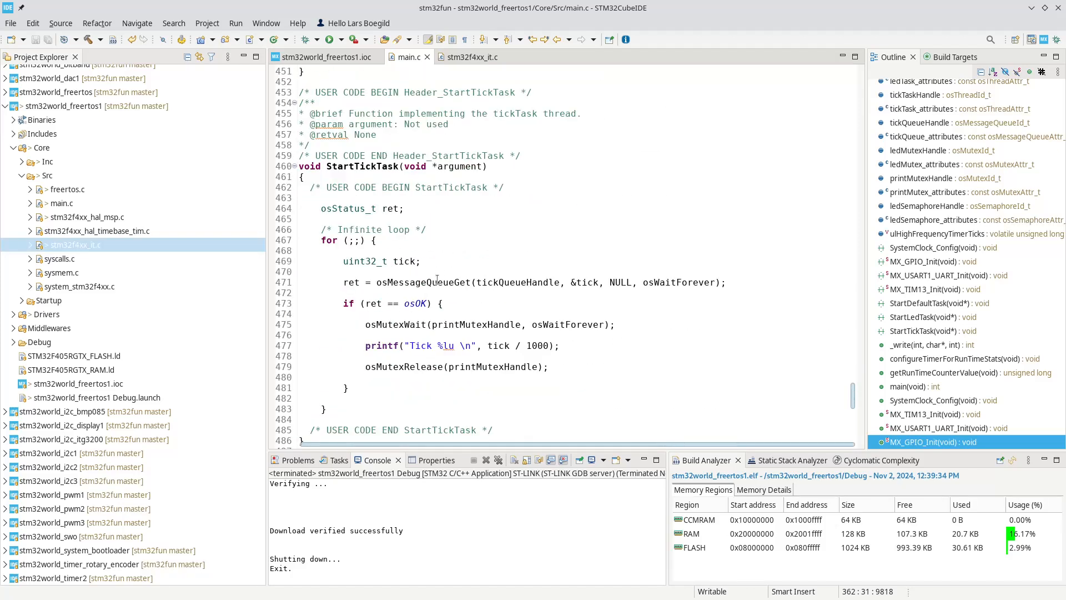
mouse_move(438, 282)
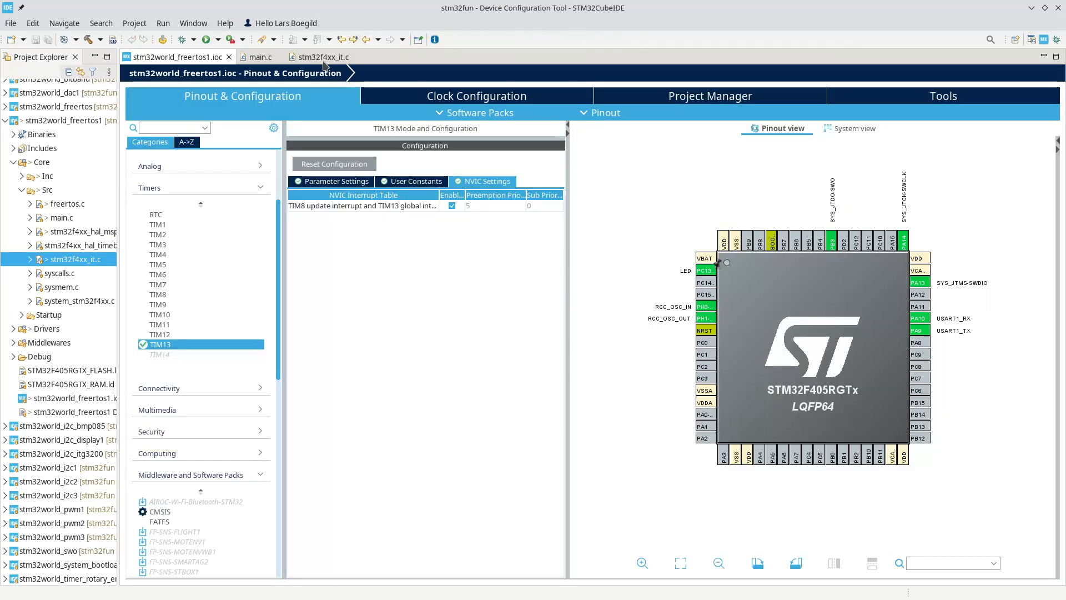
mouse_move(267, 328)
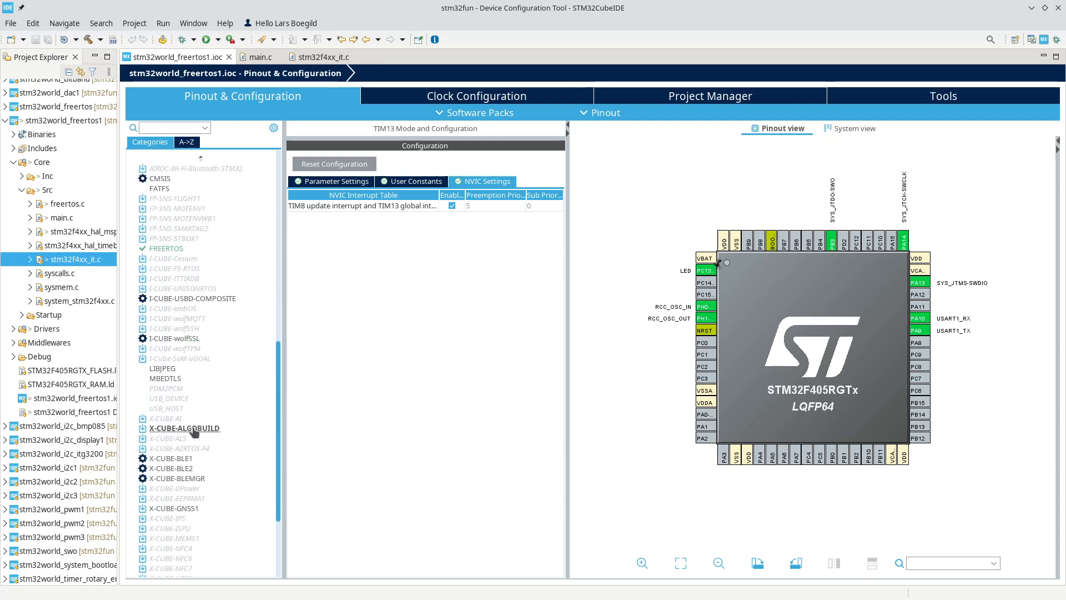
Step: Scroll Middleware and Software Packs and select FREERTOS to show its parameters
scroll("down", 3)
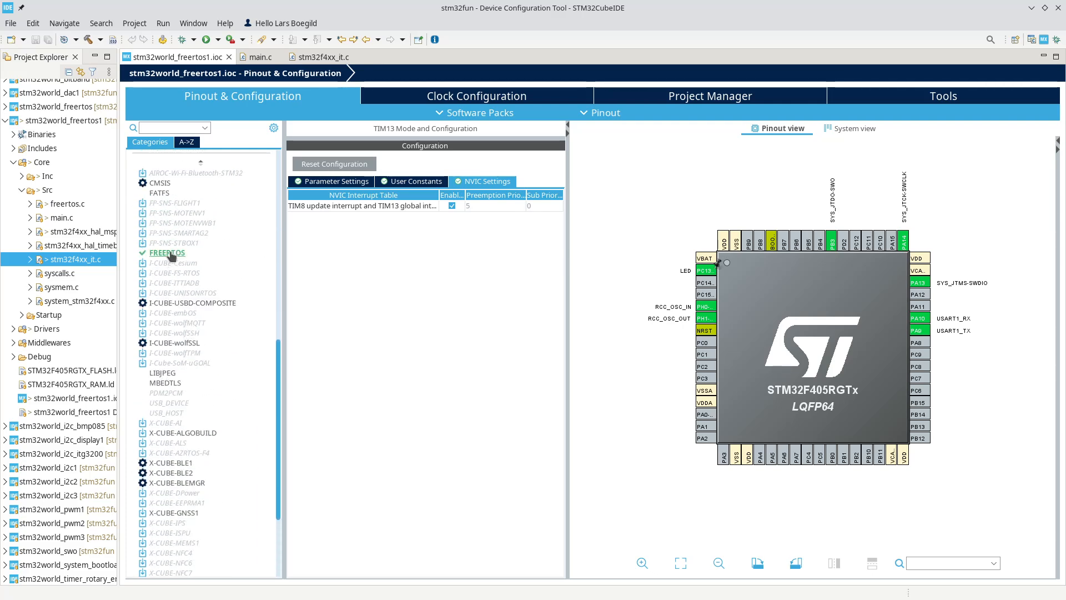
left_click(167, 253)
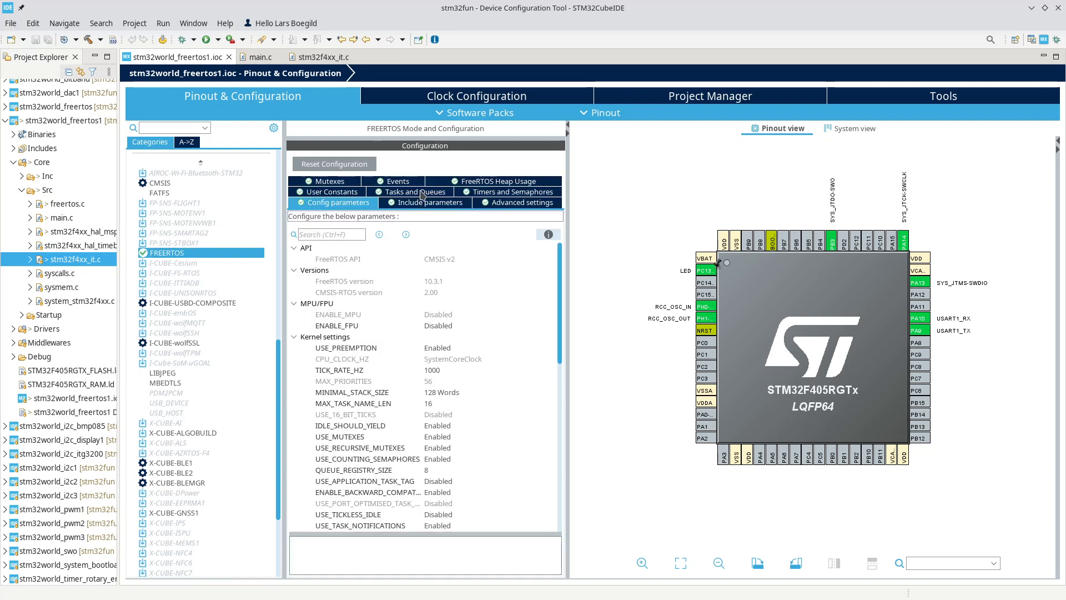
Step: Create task statsTask with entry function StartStatsTask and a 256-word stack in Tasks and Queues
left_click(415, 191)
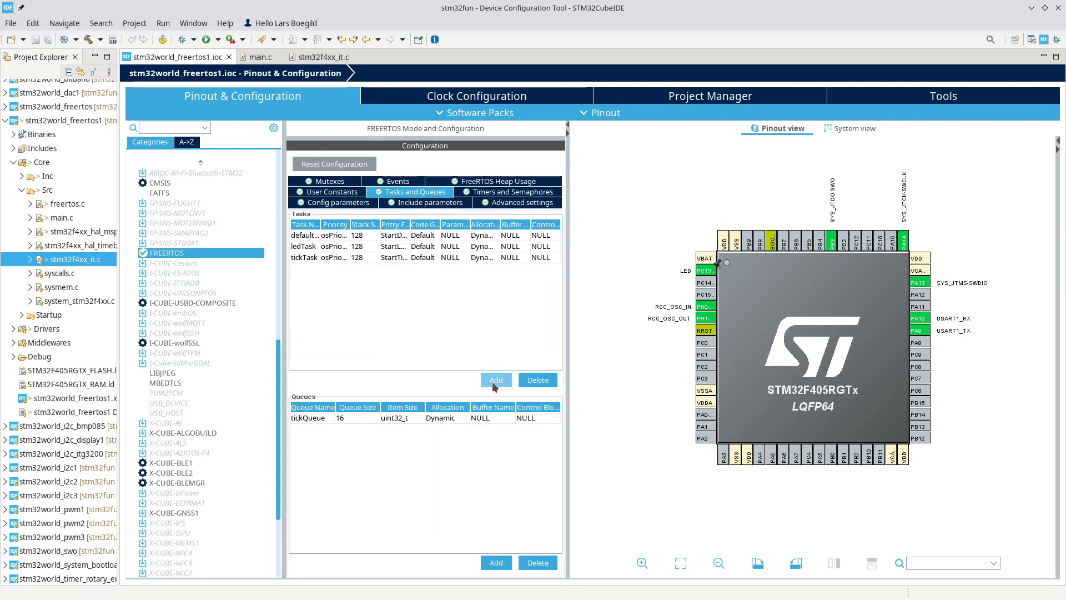
left_click(496, 380)
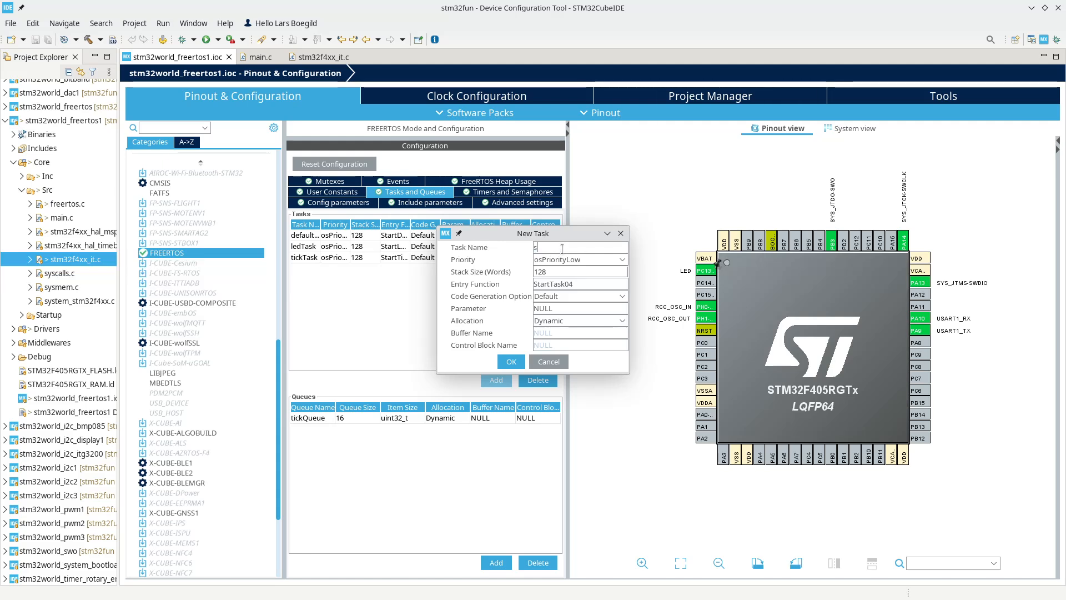
type("statsTask")
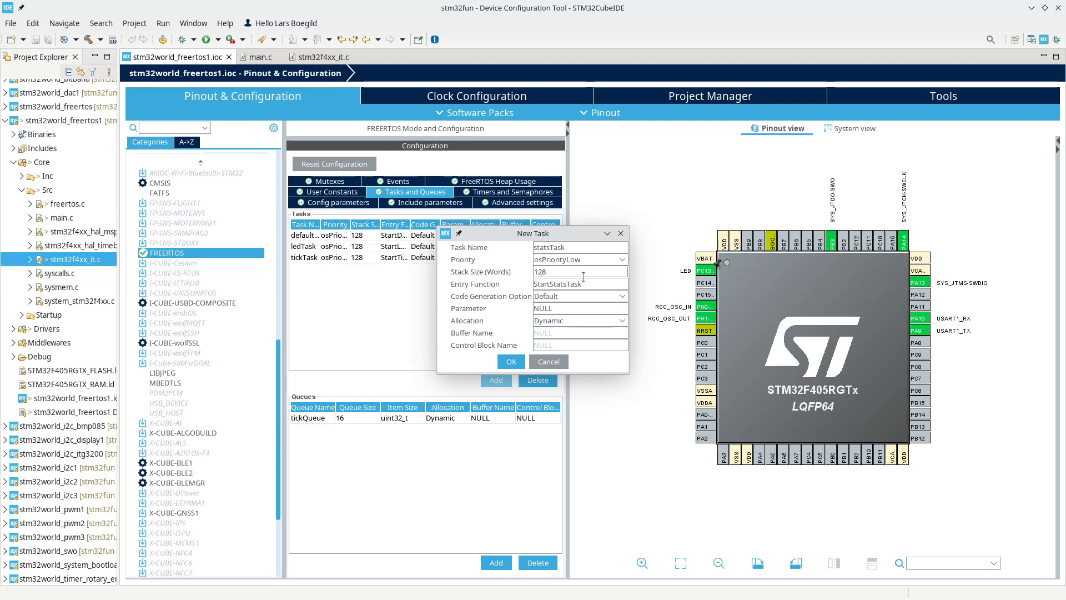
left_click(563, 272)
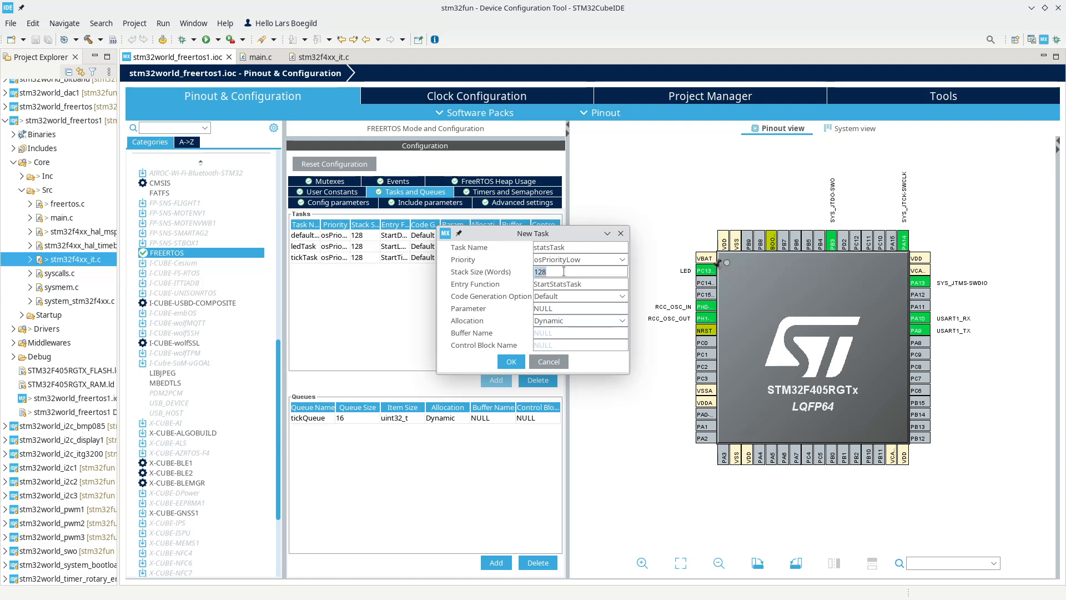
type("256")
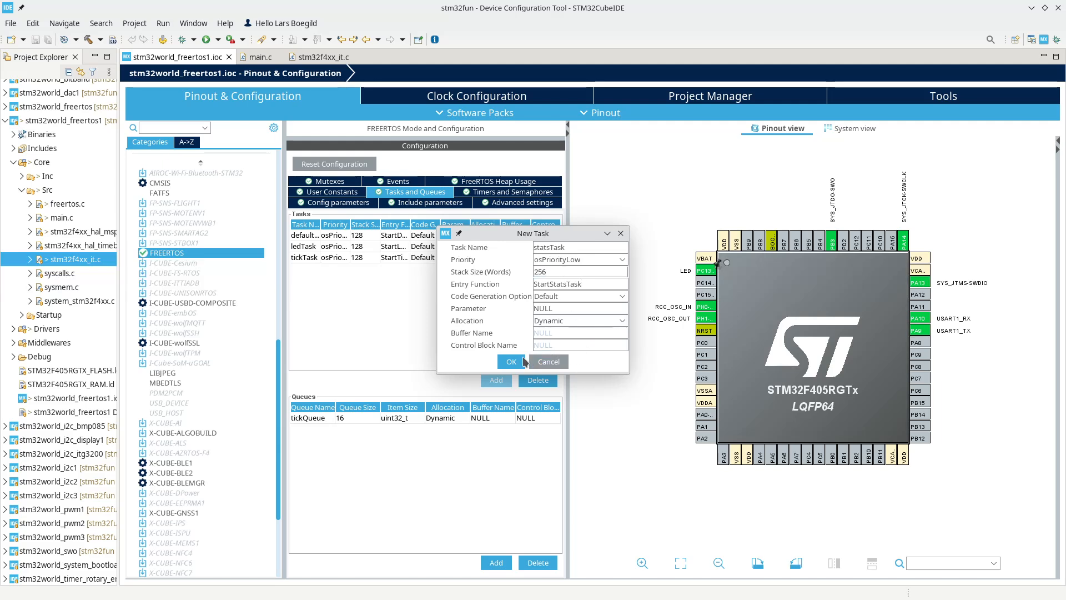
left_click(511, 361)
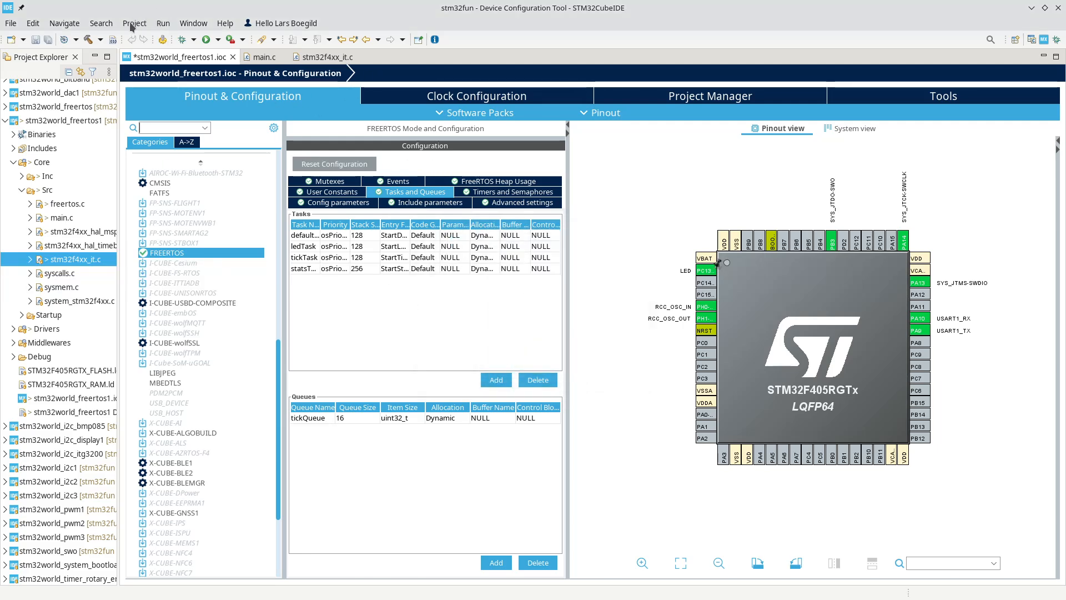
Step: Regenerate project code from the device configuration now listing statsTask among four tasks
left_click(134, 23)
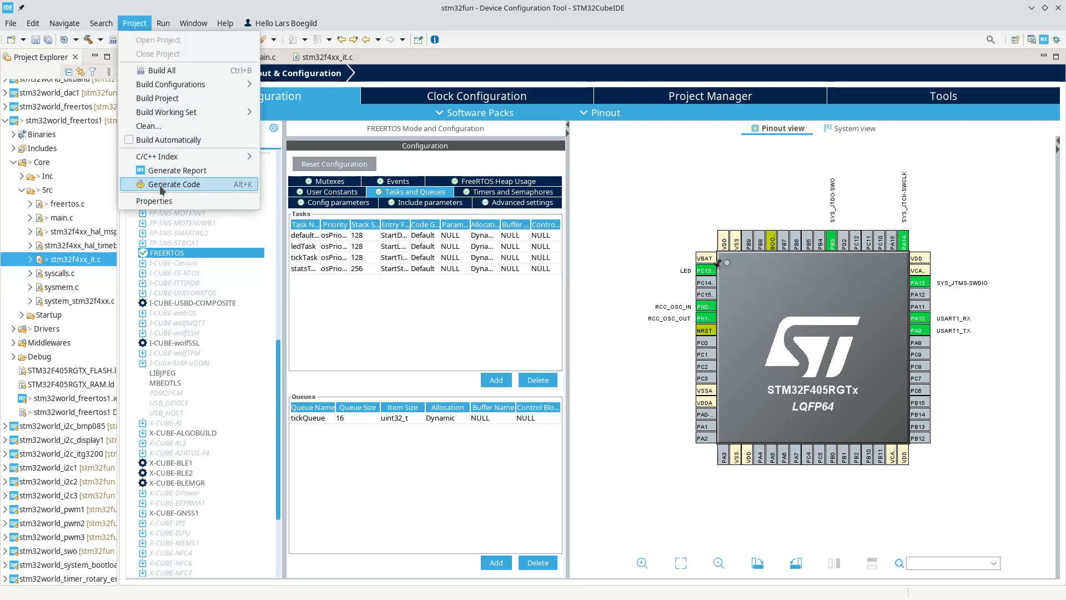
mouse_move(162, 191)
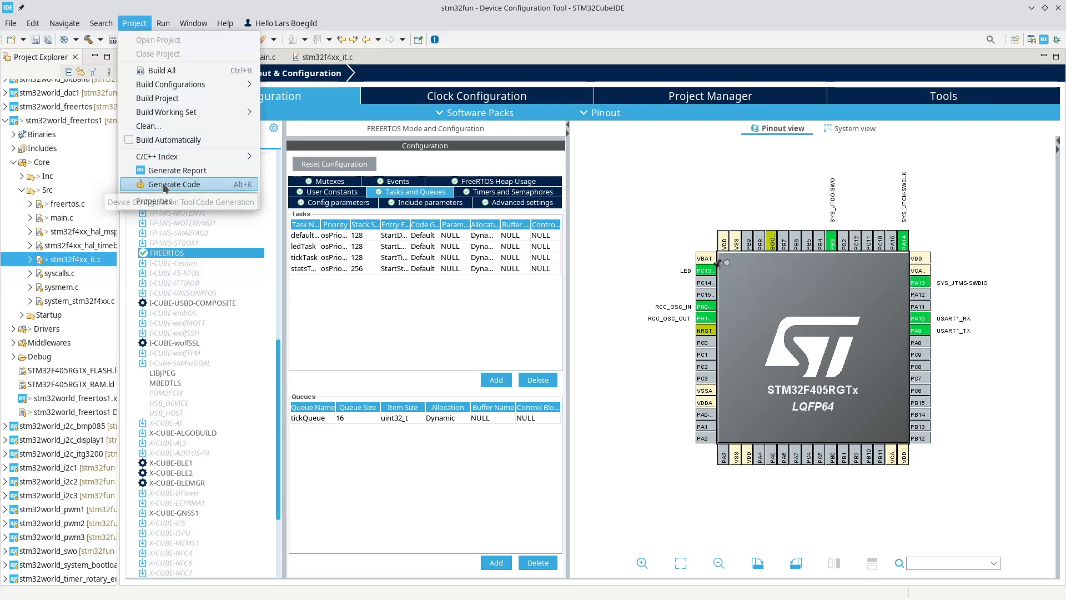
left_click(174, 184)
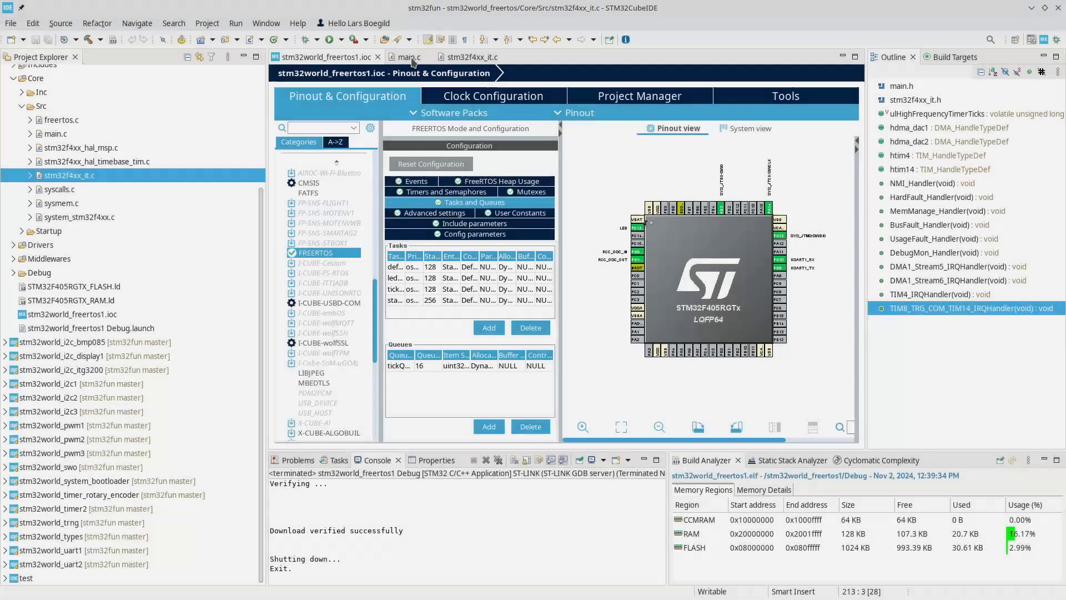
Step: Add the task count, run-time and stack high-water-mark printing loop to StartStatsTask in main.c
left_click(407, 57)
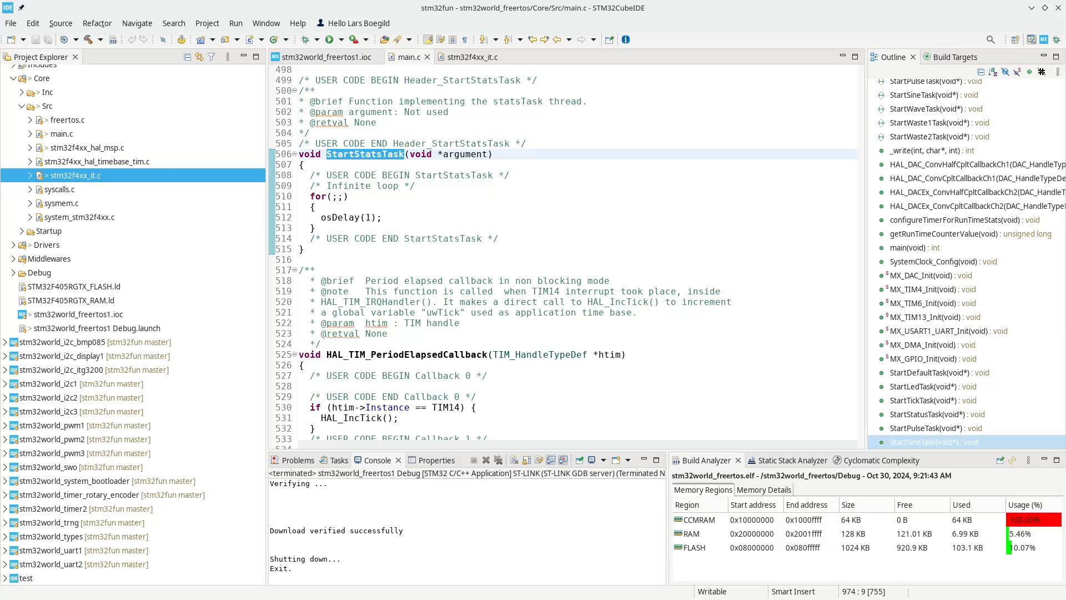
left_click(927, 414)
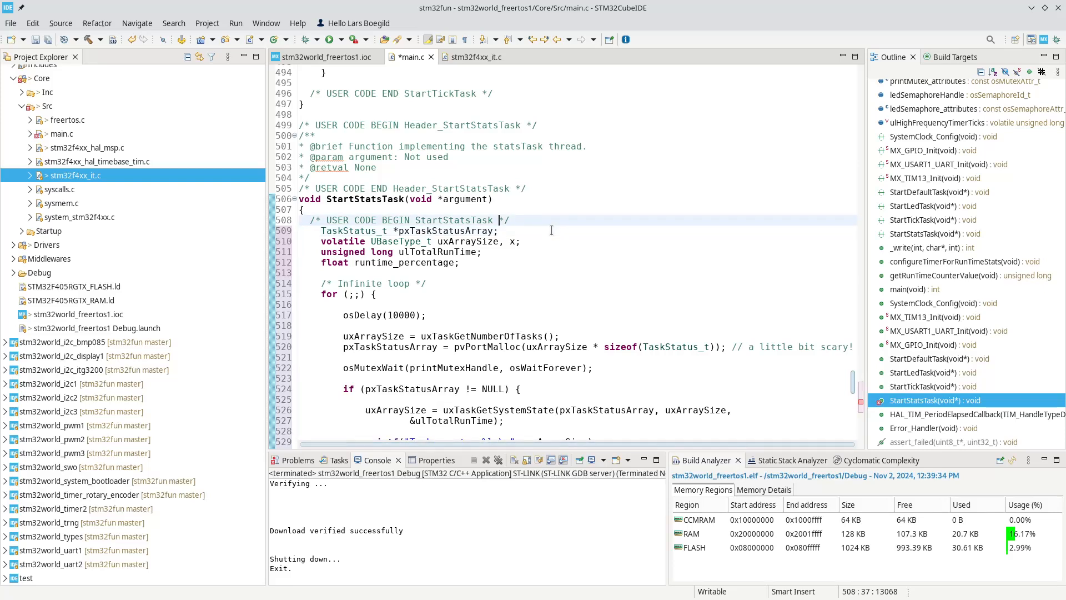
key("Return")
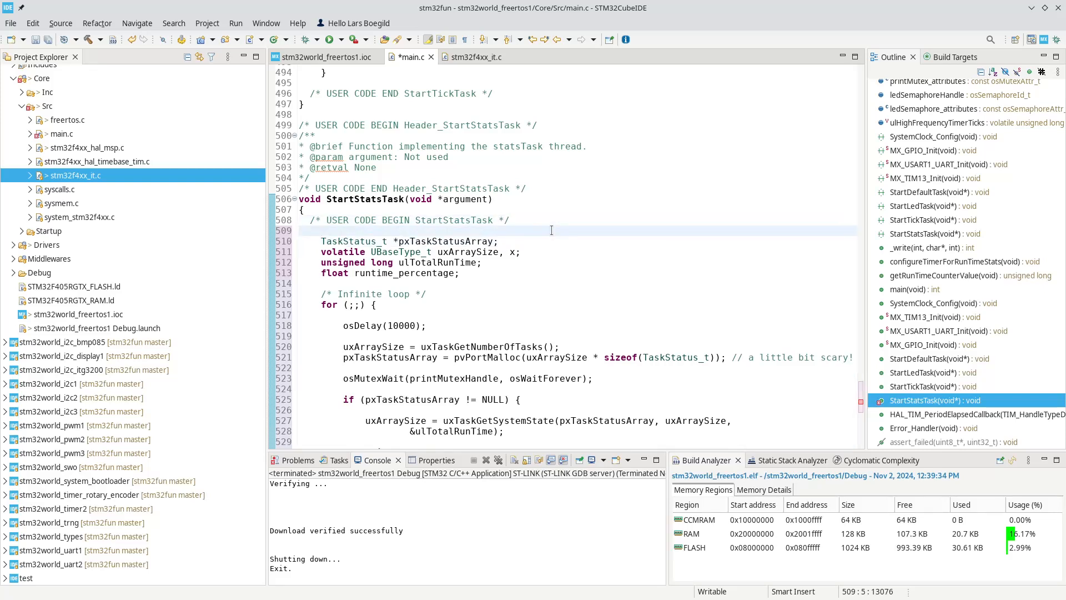
left_click(342, 304)
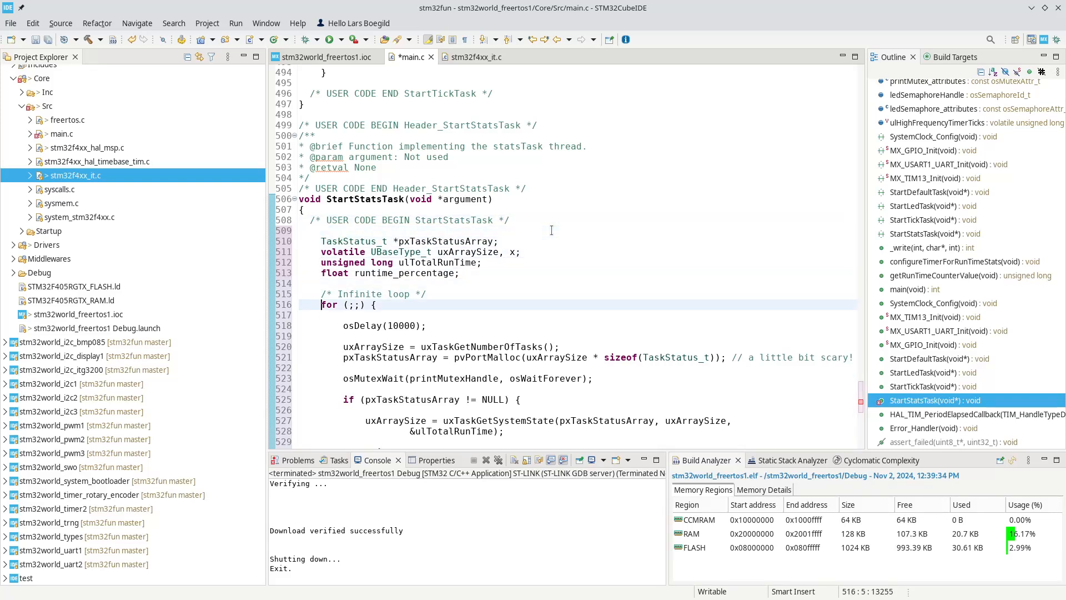
left_click(369, 325)
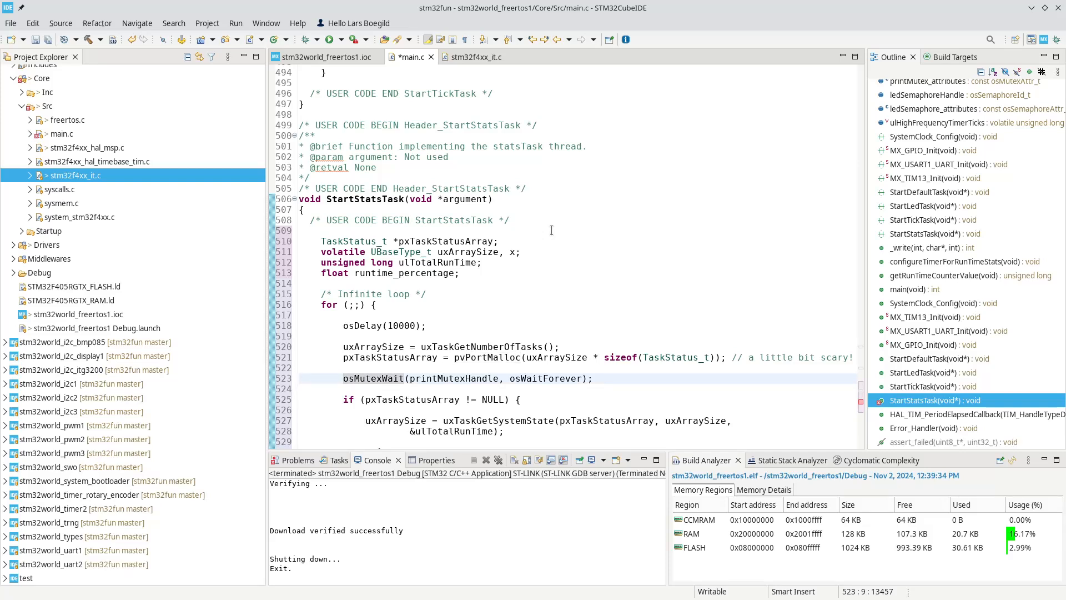
scroll("down", 3)
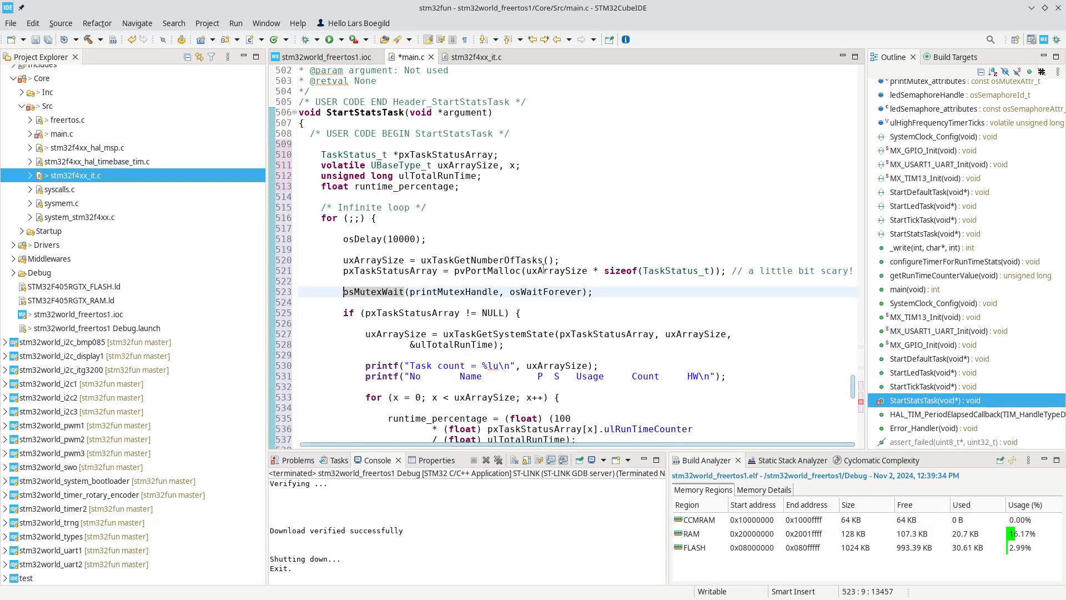
scroll("down", 3)
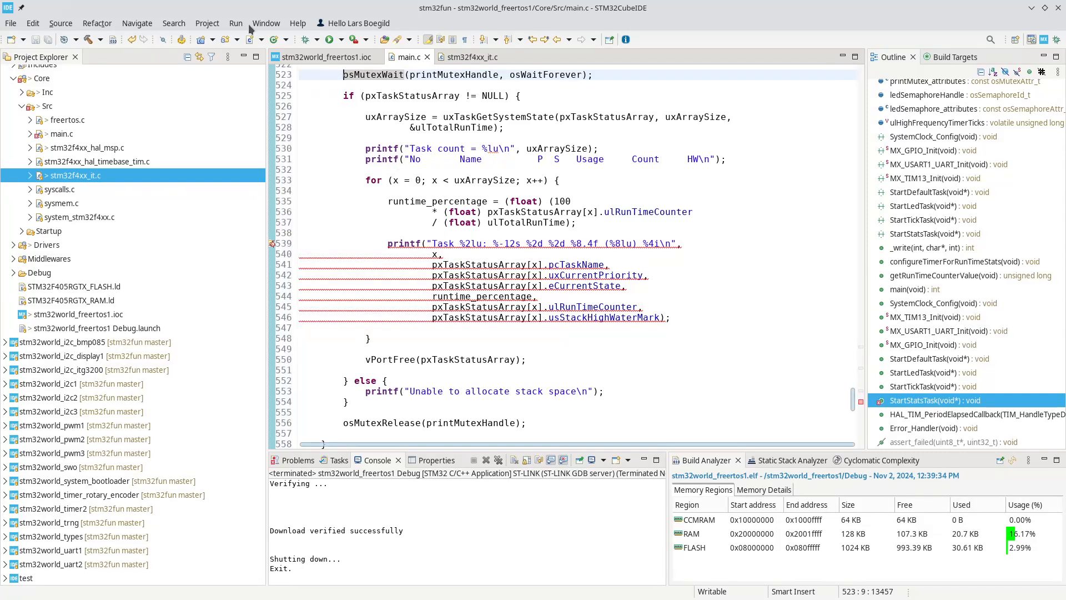
Step: Enable 'Use float with printf from newlib-nano' in MCU/MPU Settings and rebuild the code index
left_click(207, 23)
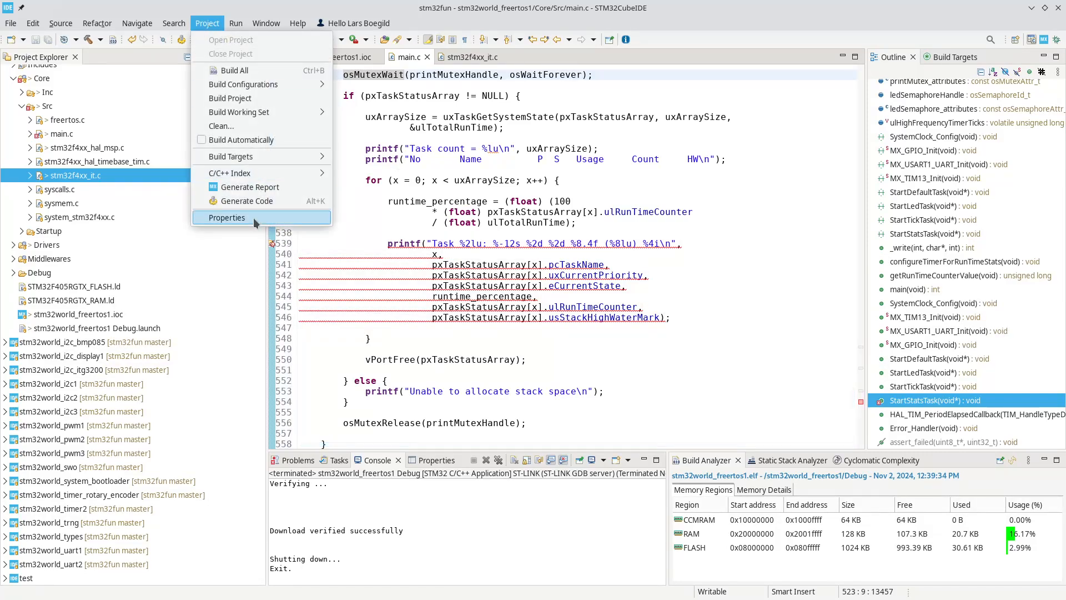
left_click(226, 217)
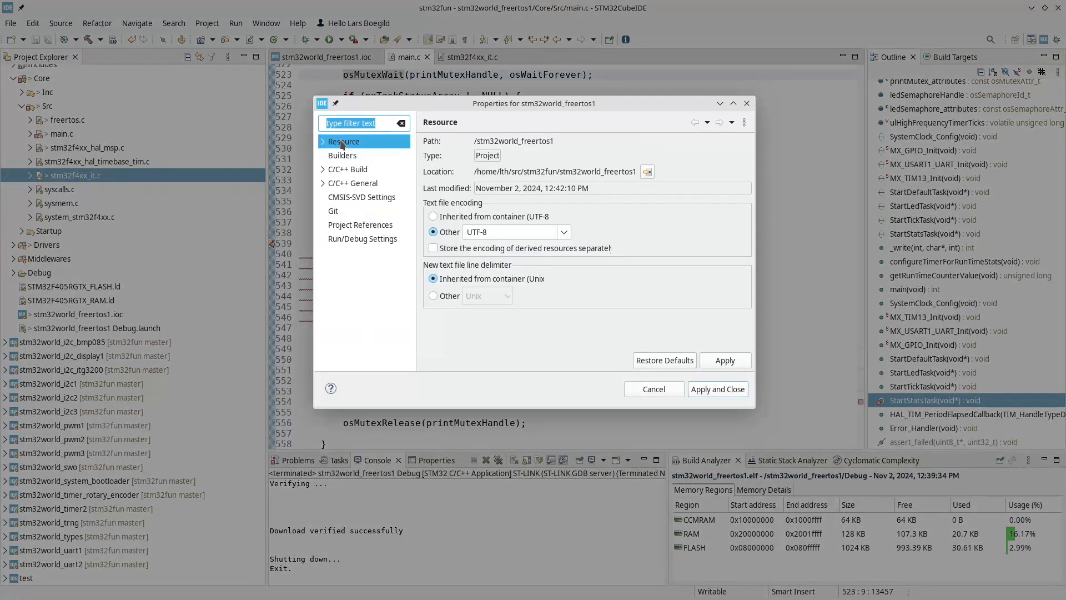
left_click(323, 170)
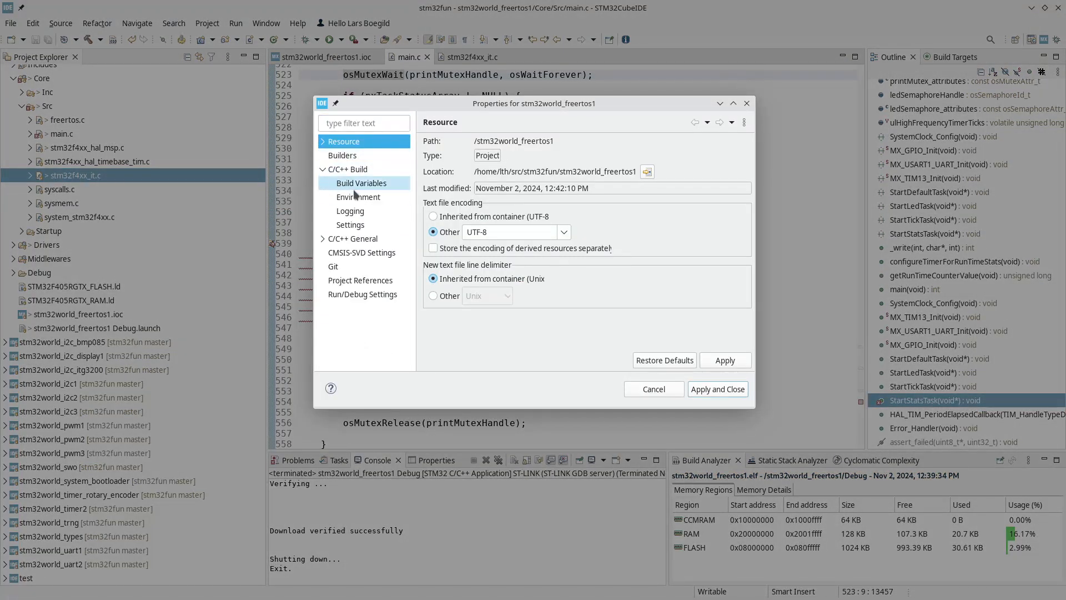
left_click(350, 224)
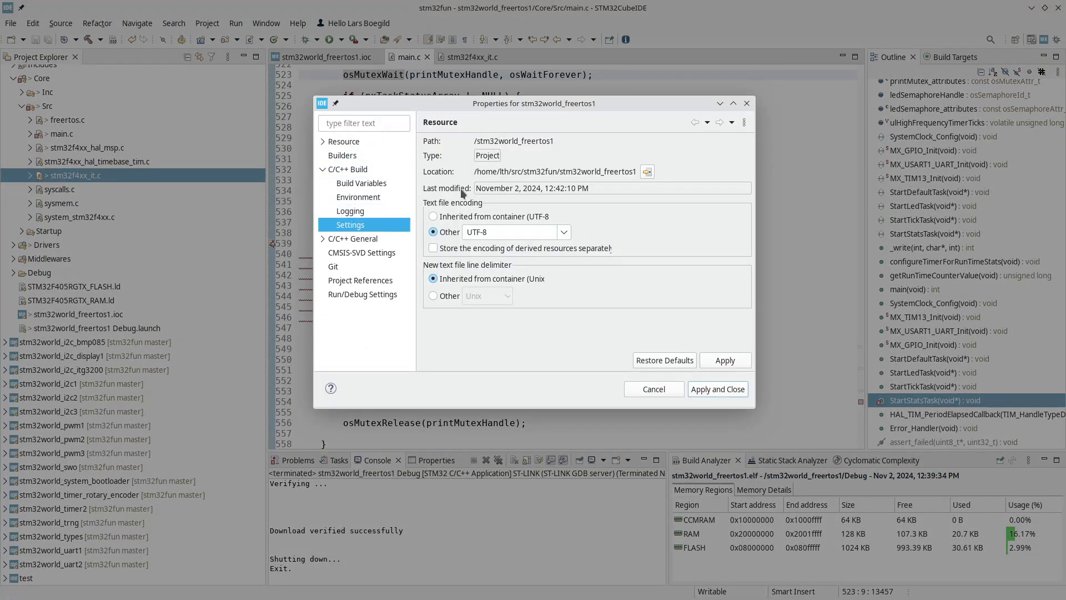
left_click(350, 225)
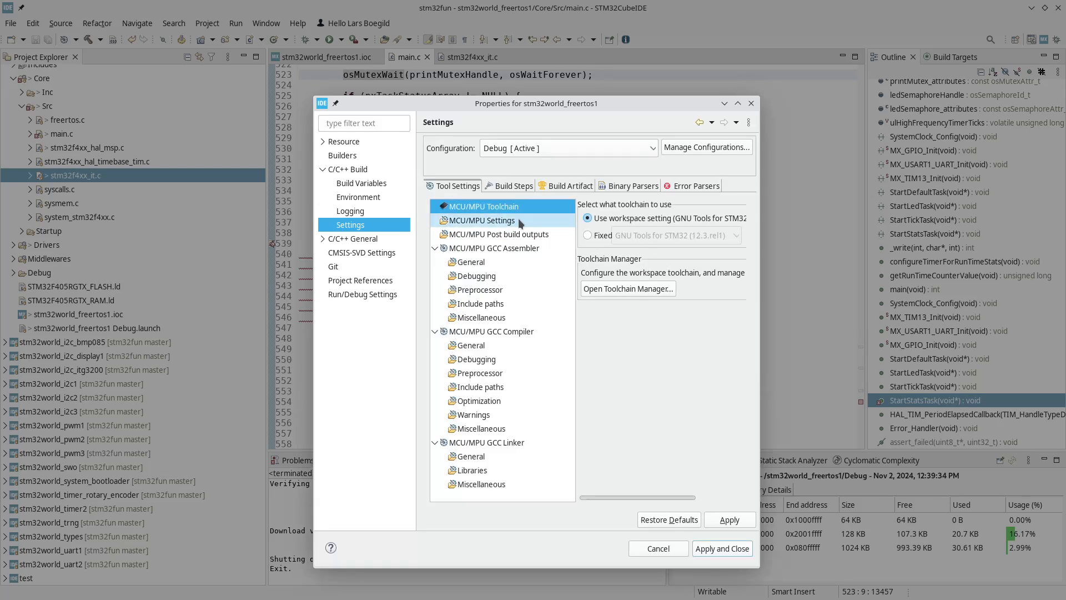
left_click(482, 220)
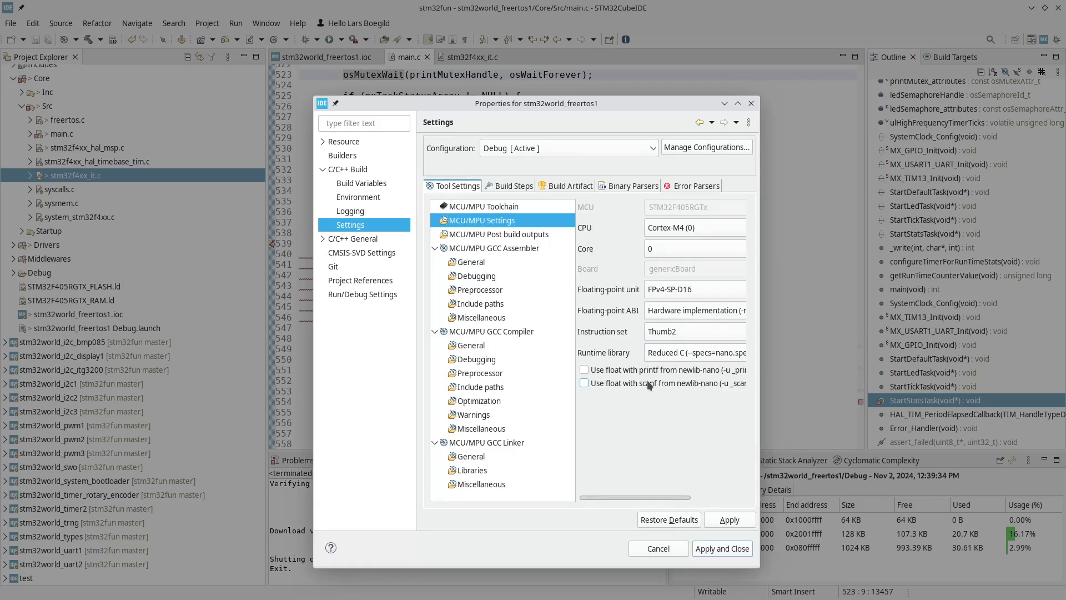
left_click(584, 369)
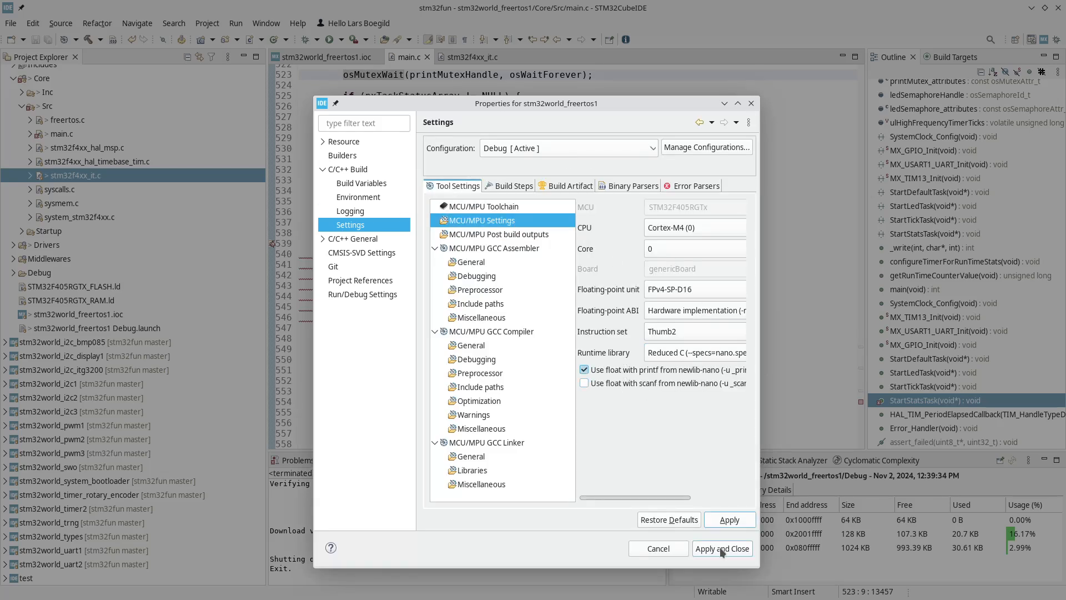
left_click(722, 548)
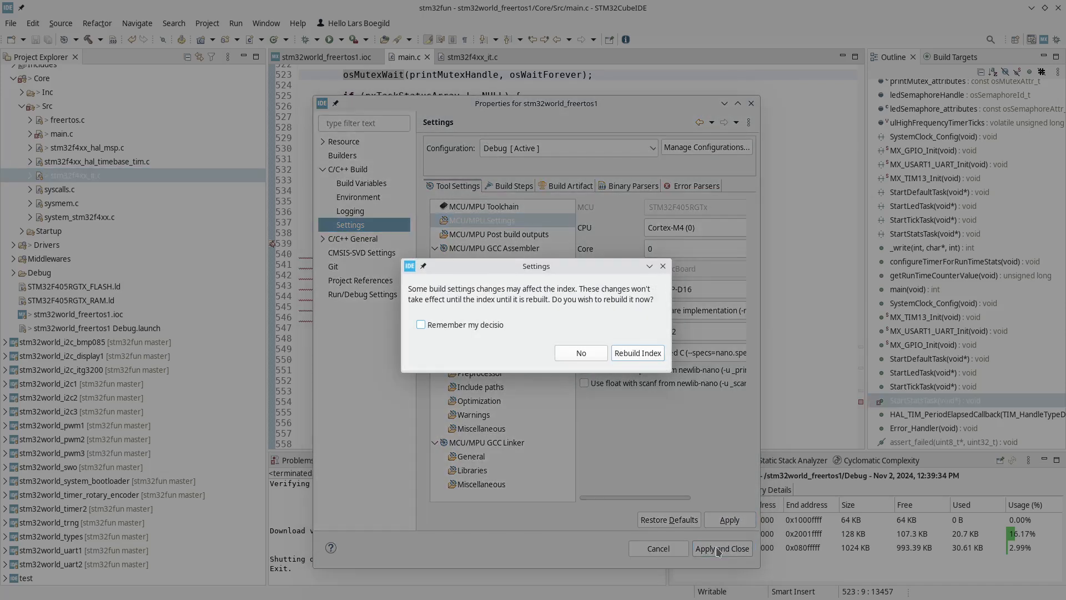
left_click(581, 352)
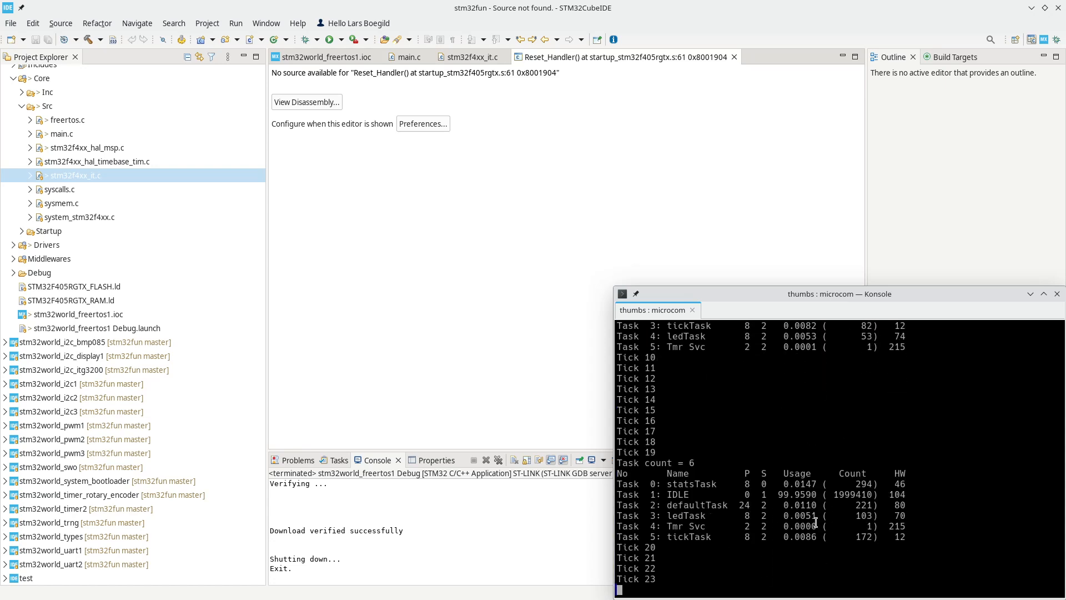
Step: Scroll the microcom output to watch the six-task usage and stack high-water-mark table
scroll("down", 3)
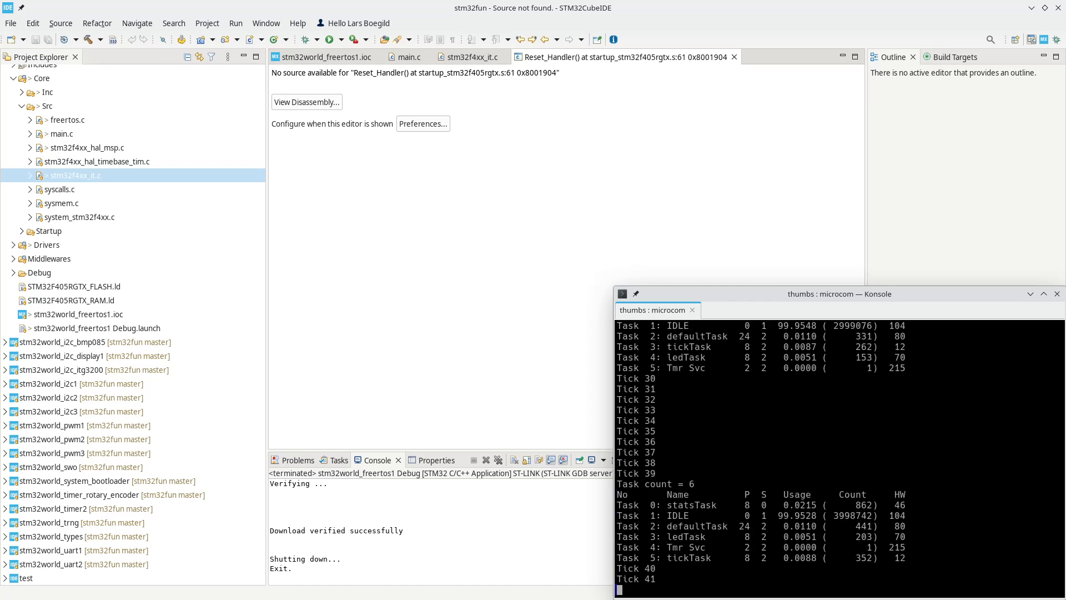
scroll("down", 3)
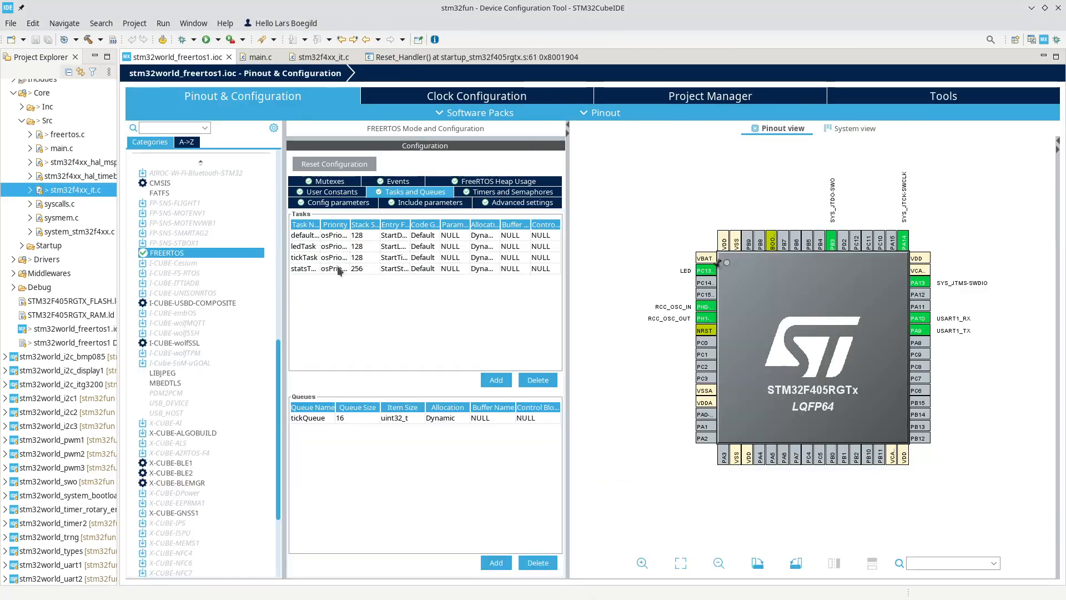
Step: Set tickTask's stack size to 196 words in the FreeRTOS task settings
left_click(317, 257)
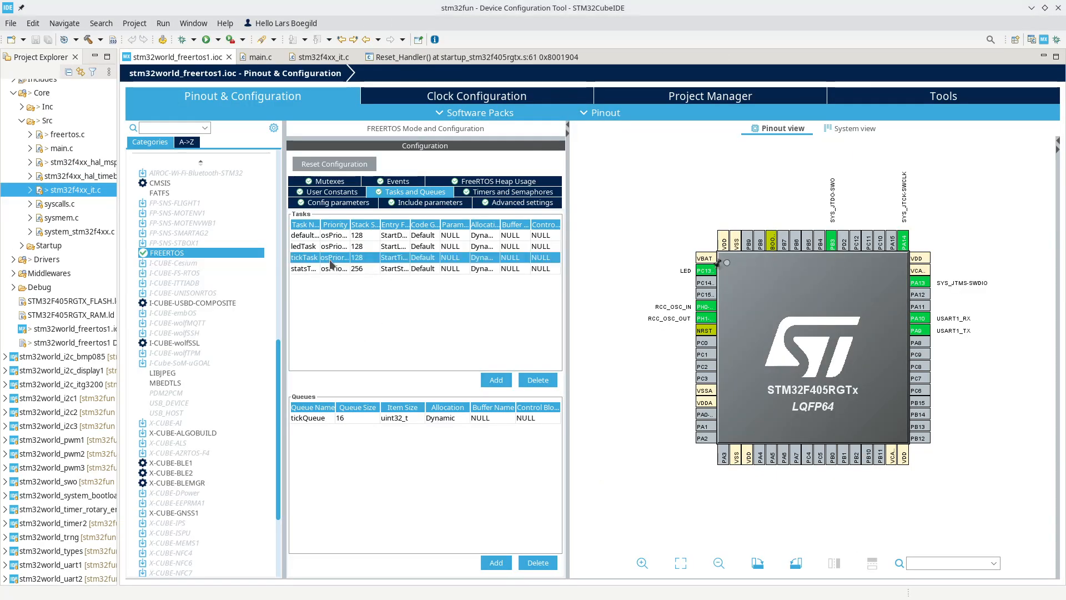
double_click(305, 257)
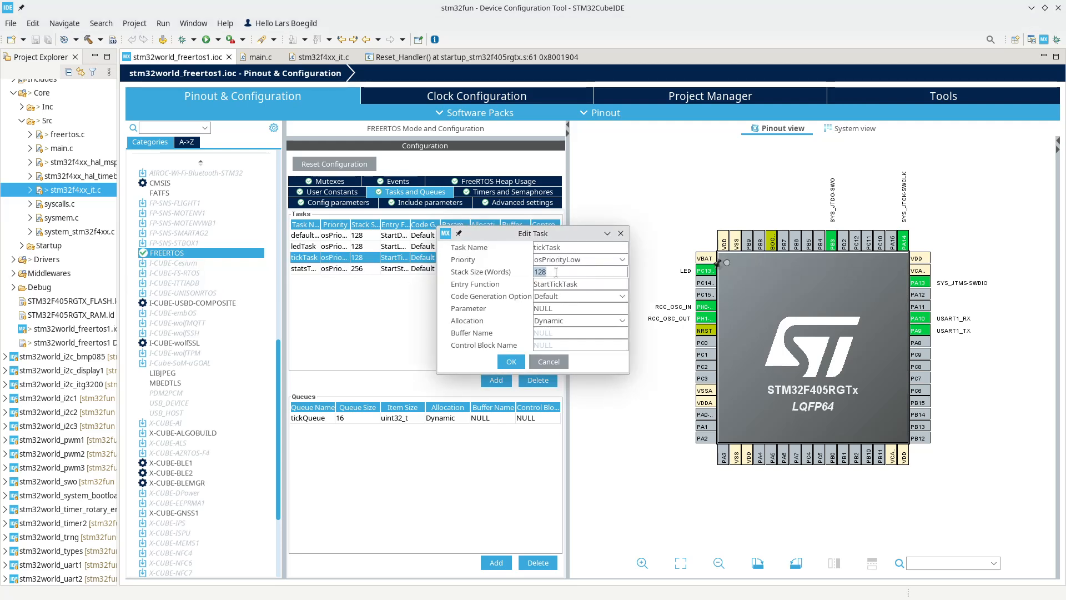
type("196")
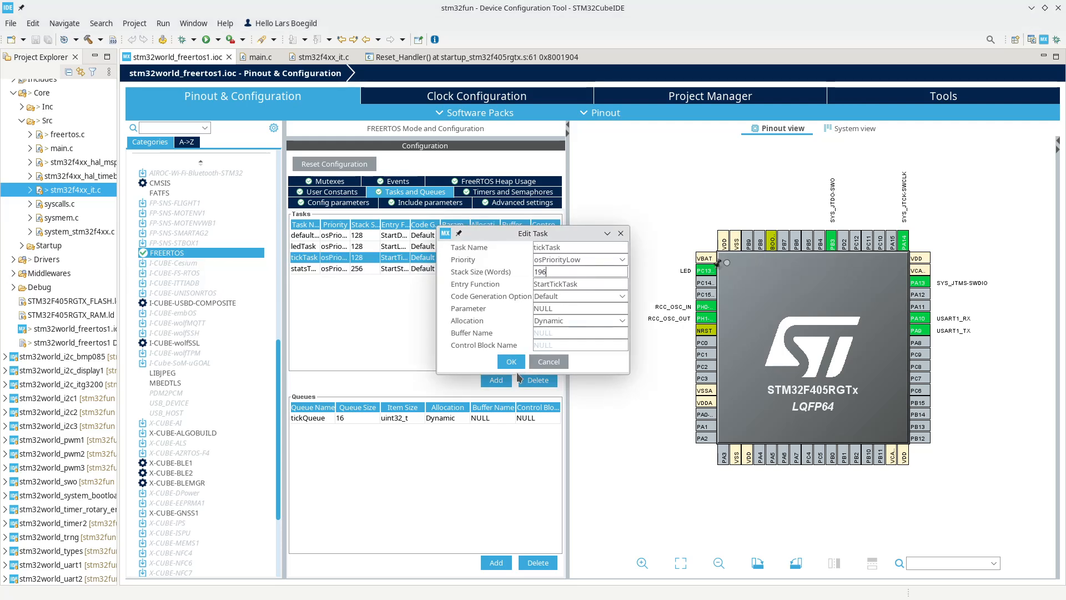
left_click(511, 362)
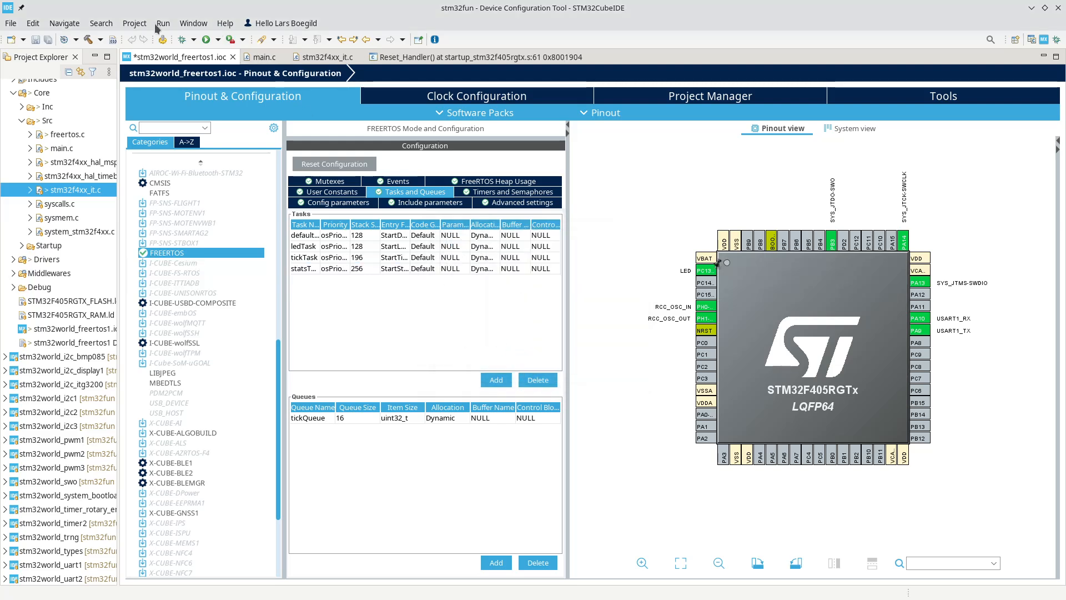
Step: Regenerate the project code from the updated configuration
left_click(134, 23)
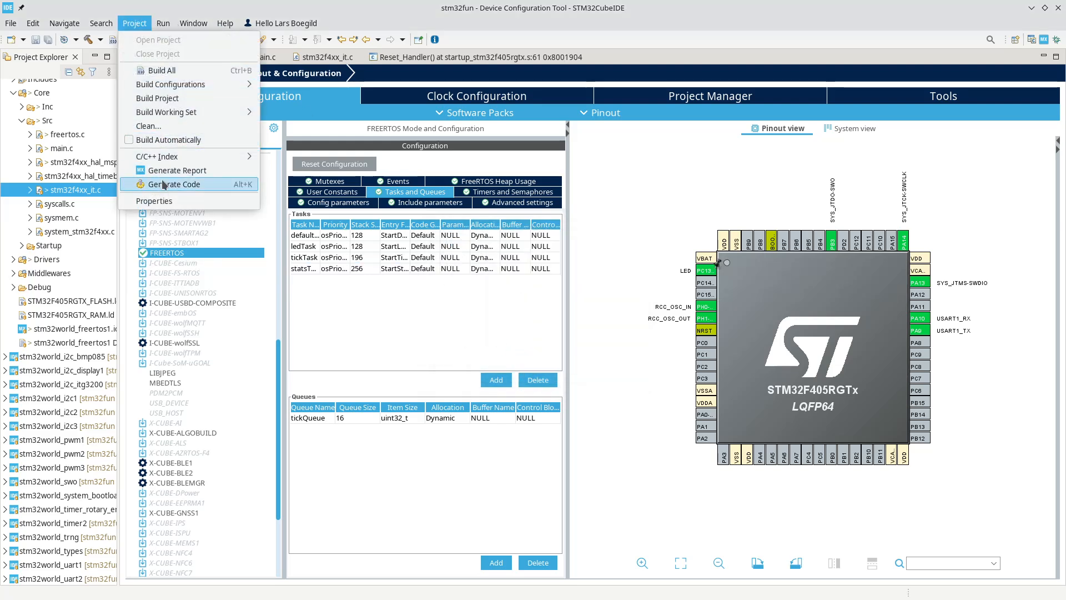
left_click(175, 184)
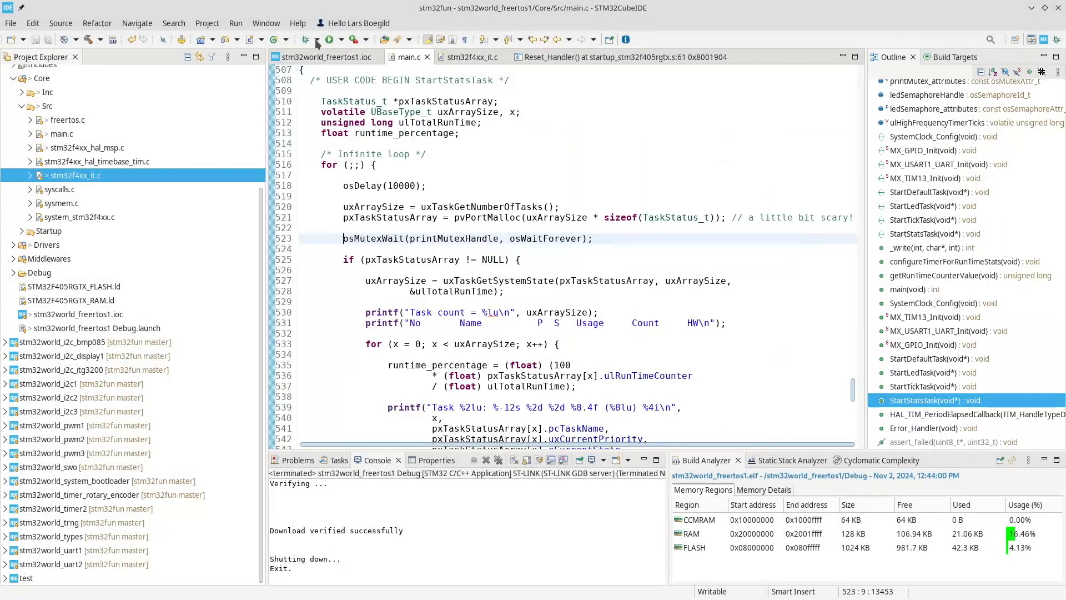
Step: Flash the rebuilt firmware and check Konsole's stats table for tickTask's high-water mark of 80
left_click(328, 39)
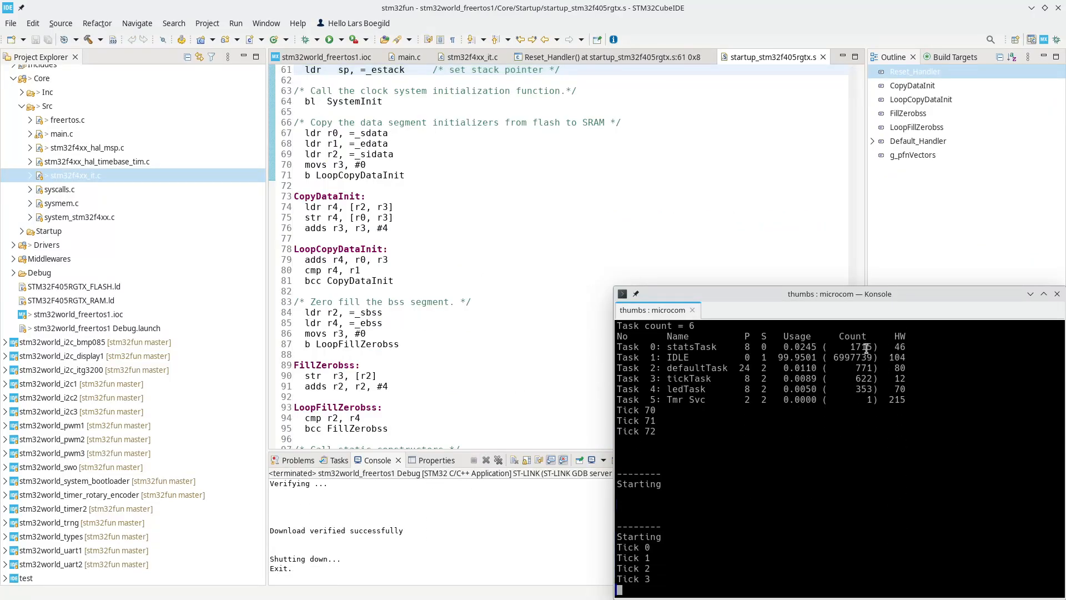
scroll("down", 3)
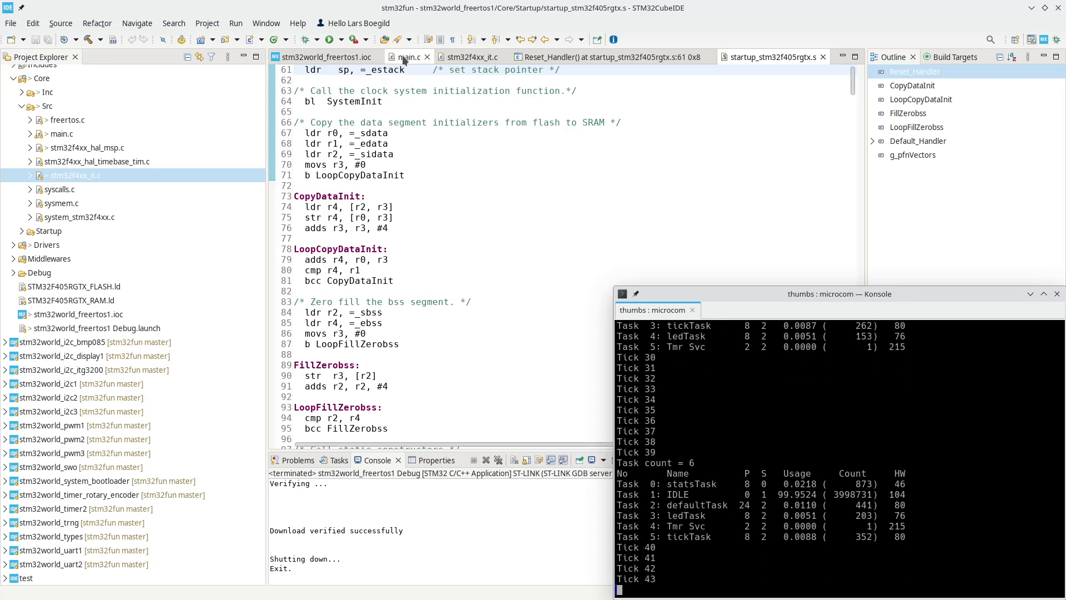
left_click(406, 57)
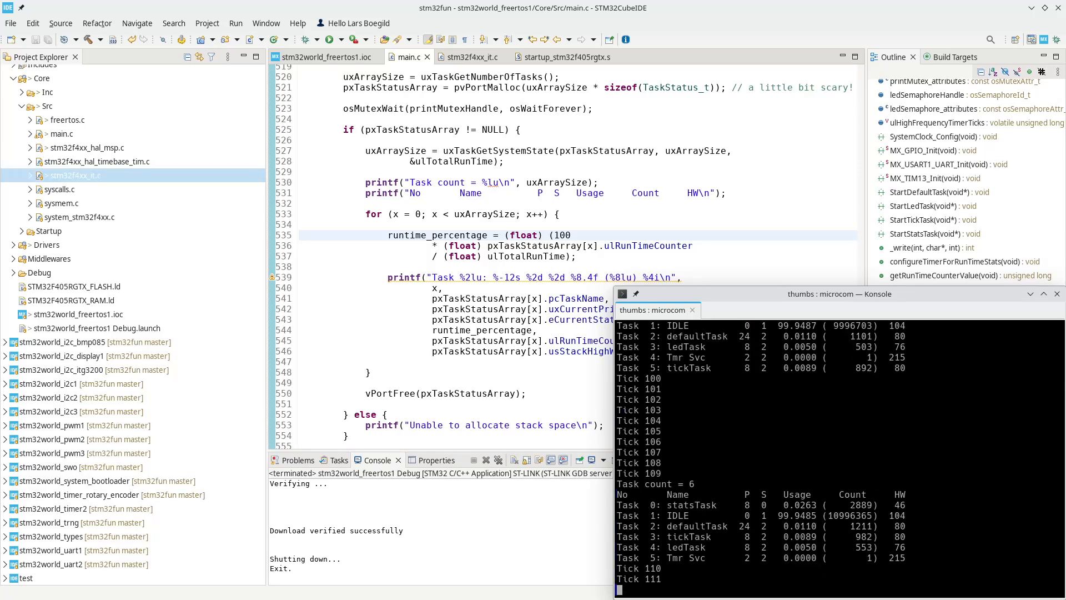
scroll("down", 3)
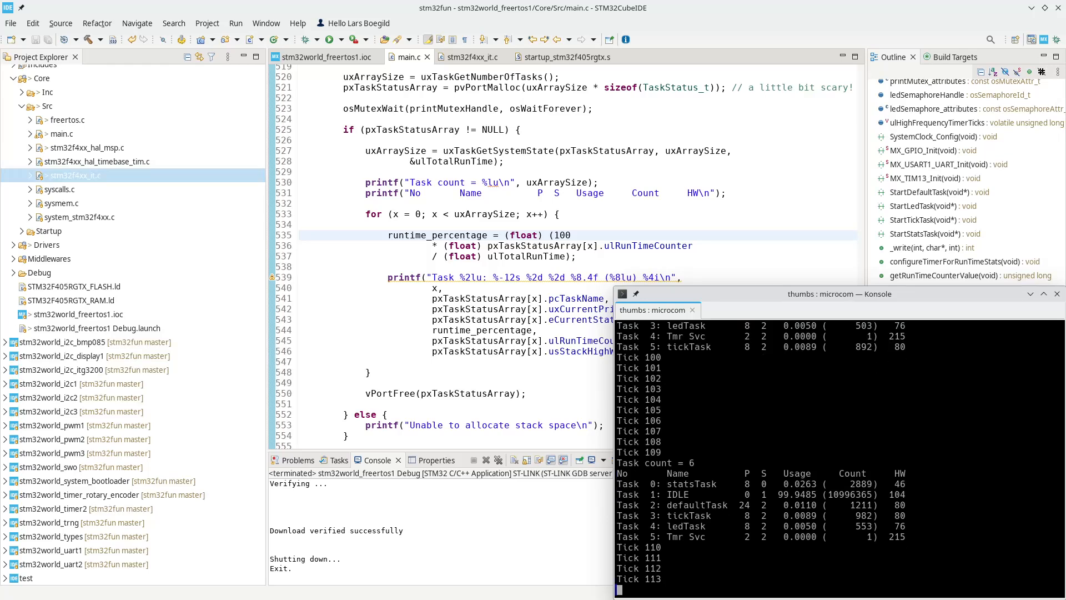